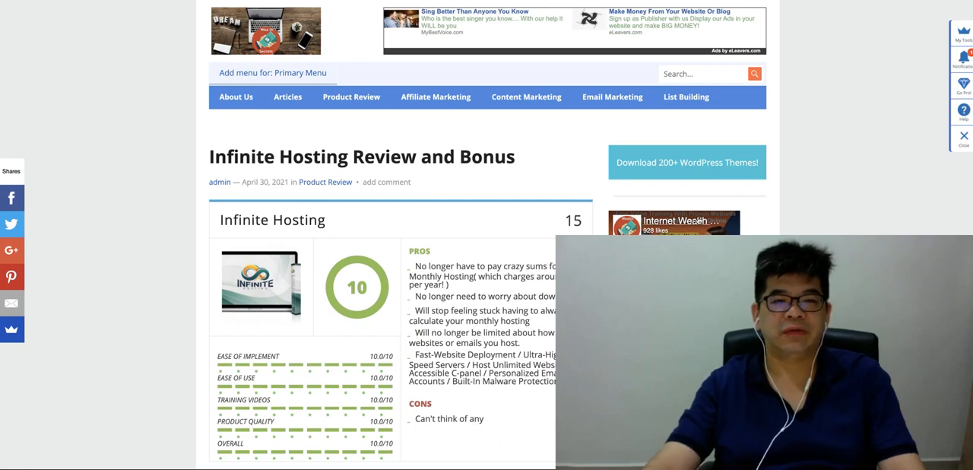
Step: Scroll through the review down to the 'What Are Infinite Hosting FE & OTOs?' price list
{"action": "scroll", "scroll_direction": "down", "scroll_amount": 3}
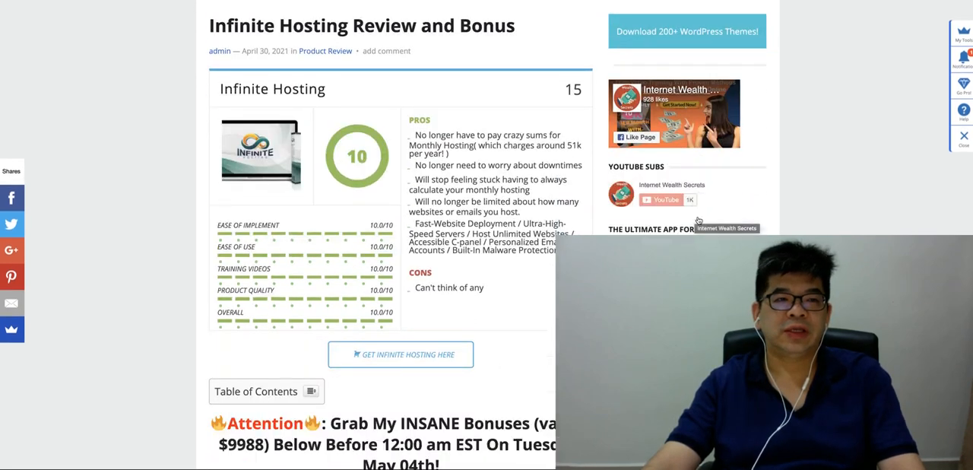
{"action": "scroll", "scroll_direction": "down", "scroll_amount": 3}
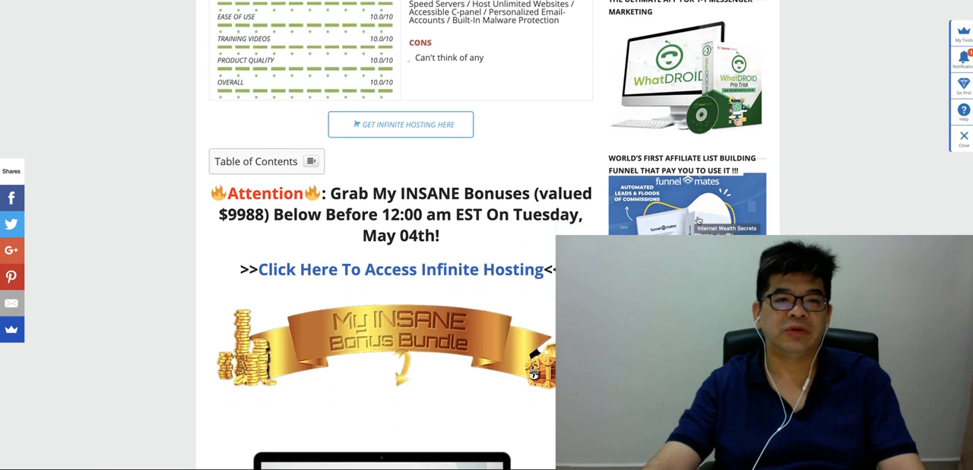
{"action": "scroll", "scroll_direction": "down", "scroll_amount": 3}
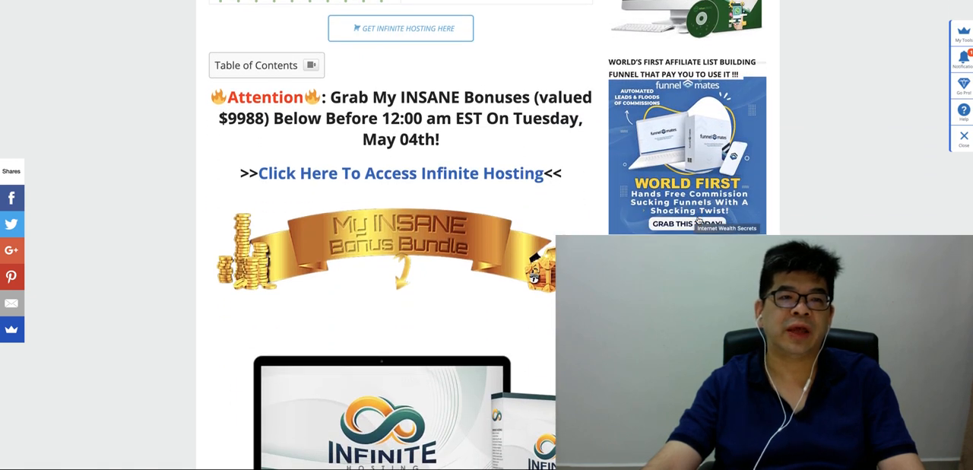
{"action": "scroll", "scroll_direction": "up", "scroll_amount": 3}
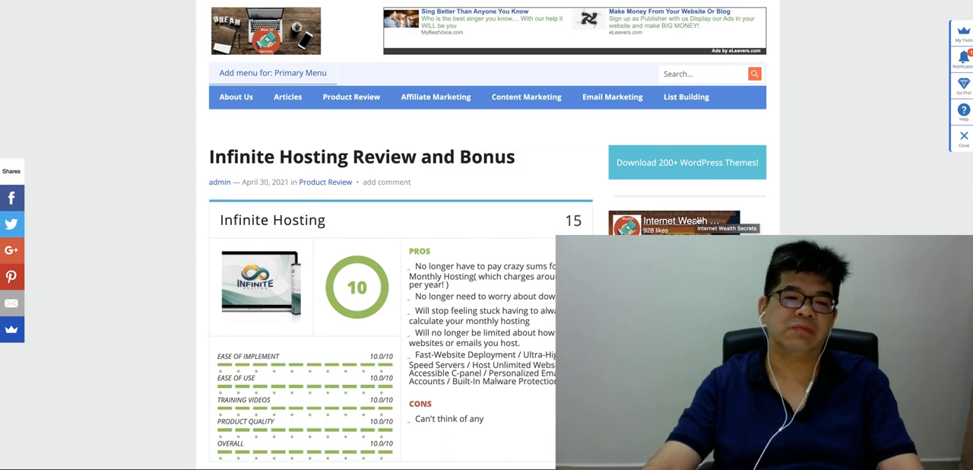
{"action": "scroll", "scroll_direction": "down", "scroll_amount": 3}
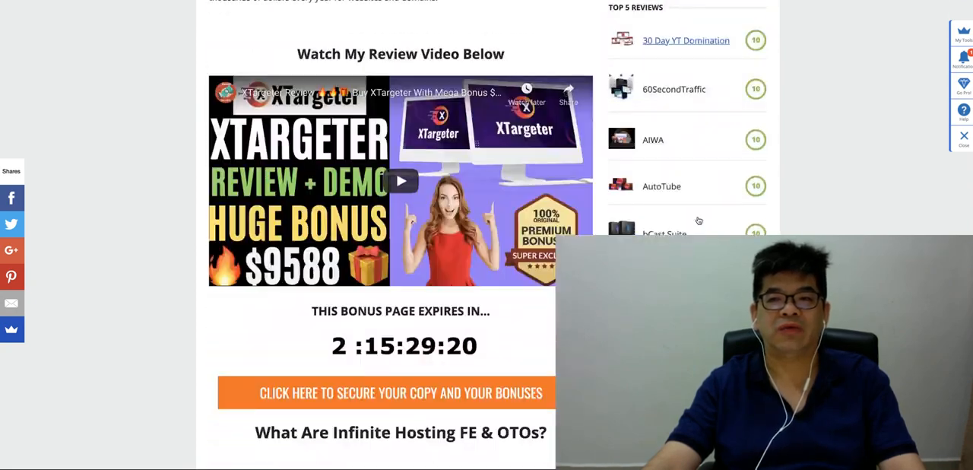
{"action": "scroll", "scroll_direction": "down", "scroll_amount": 3}
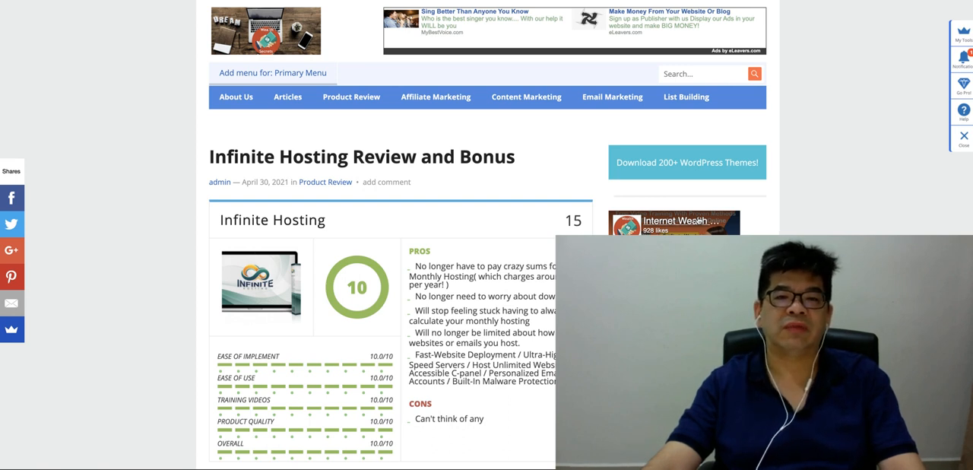
{"action": "scroll", "scroll_direction": "down", "scroll_amount": 3}
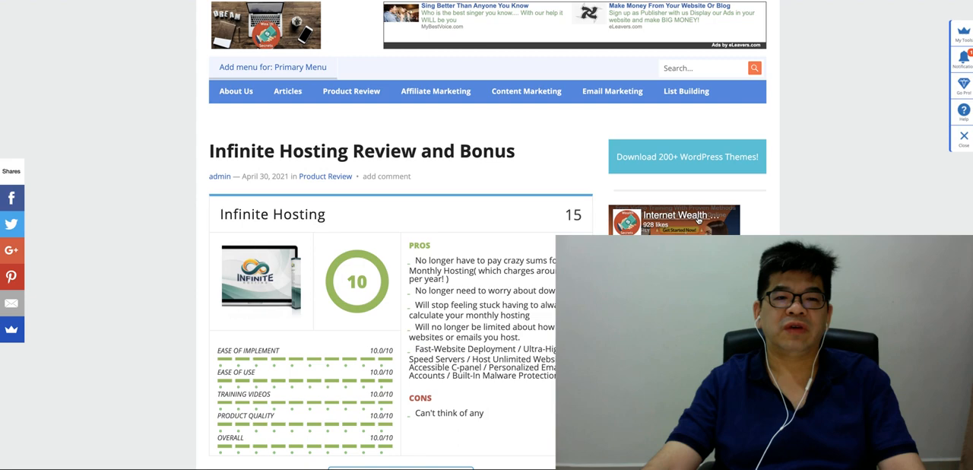
{"action": "scroll", "scroll_direction": "down", "scroll_amount": 3}
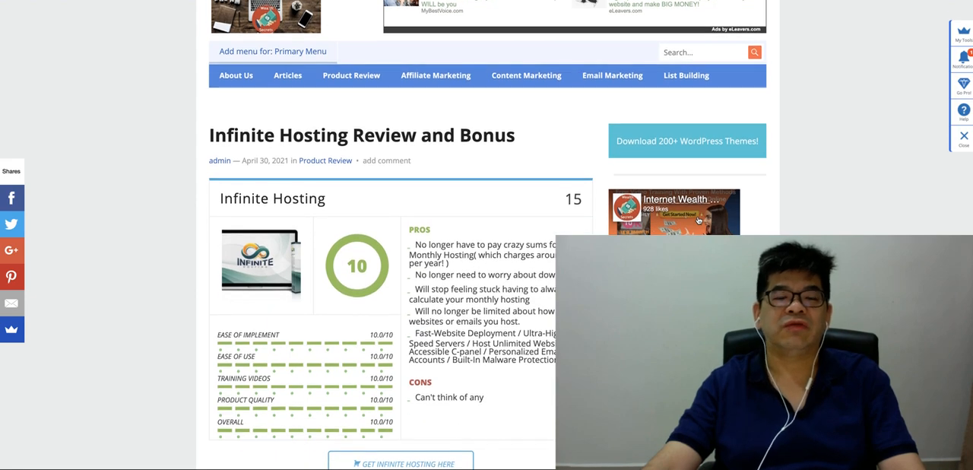
{"action": "scroll", "scroll_direction": "down", "scroll_amount": 3}
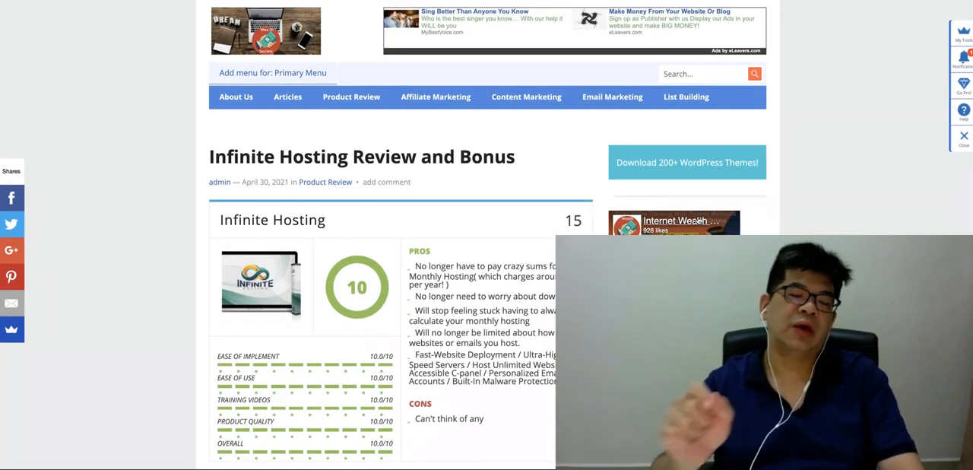
{"action": "scroll", "scroll_direction": "down", "scroll_amount": 3}
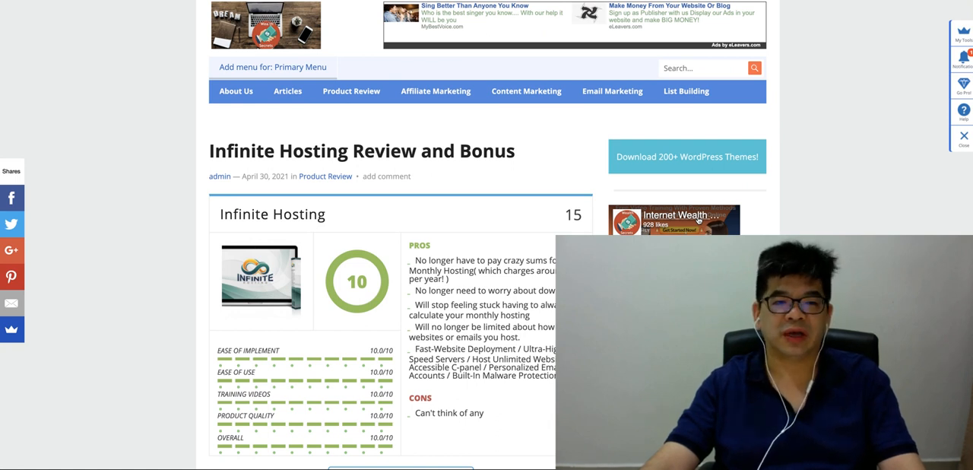
{"action": "scroll", "scroll_direction": "down", "scroll_amount": 3}
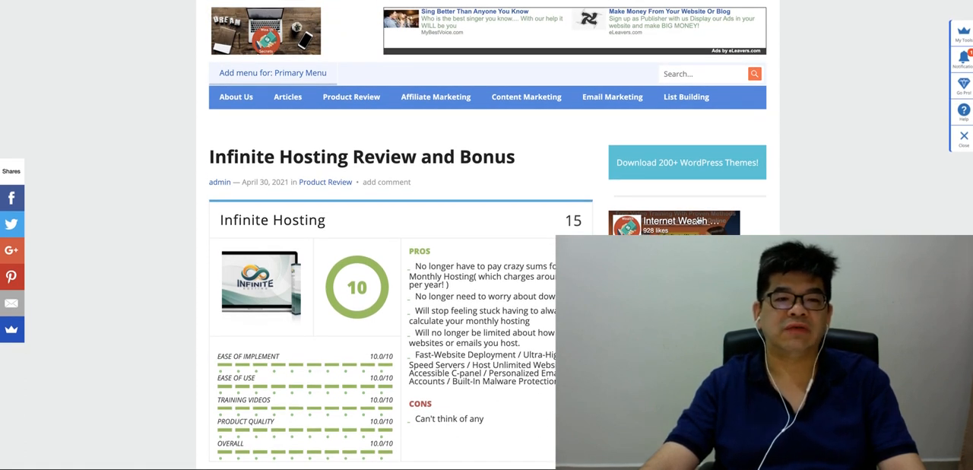
{"action": "scroll", "scroll_direction": "down", "scroll_amount": 3}
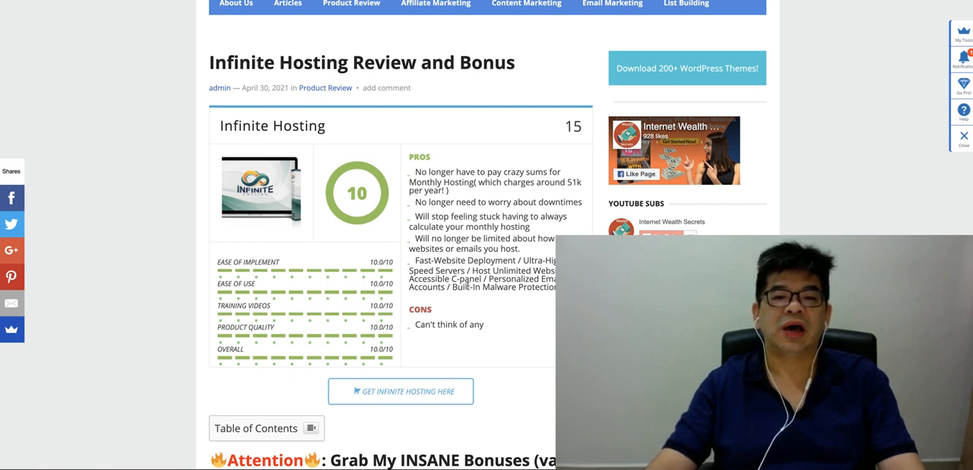
{"action": "scroll", "scroll_direction": "down", "scroll_amount": 3}
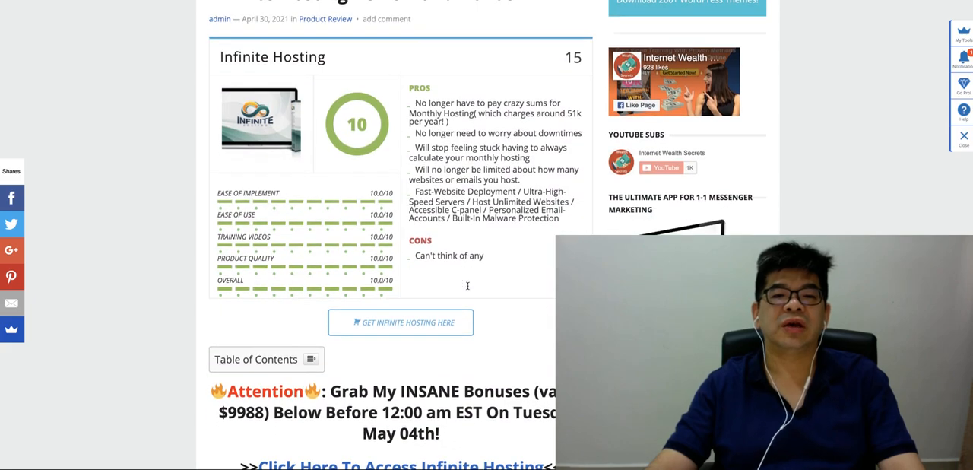
{"action": "scroll", "scroll_direction": "down", "scroll_amount": 3}
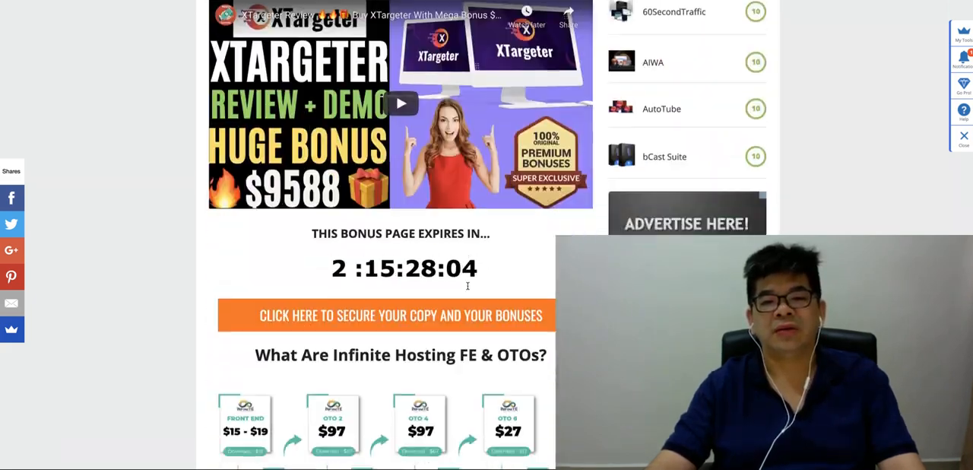
{"action": "scroll", "scroll_direction": "down", "scroll_amount": 3}
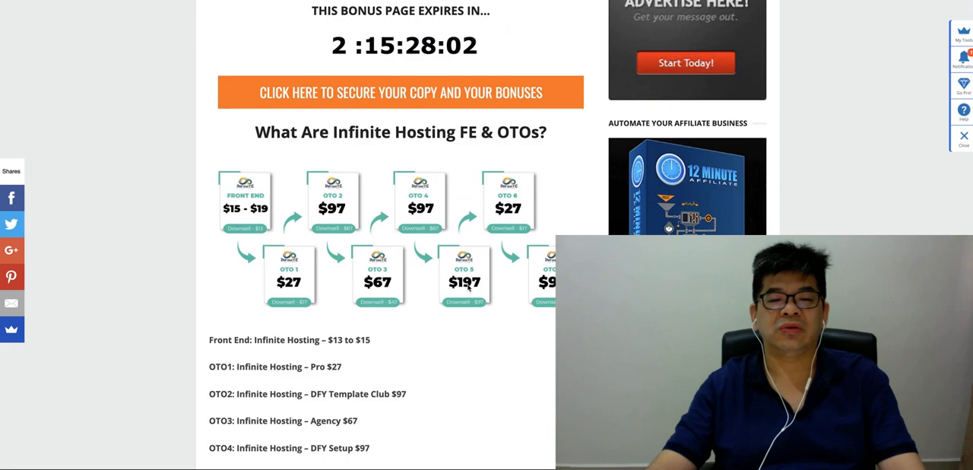
{"action": "scroll", "scroll_direction": "down", "scroll_amount": 3}
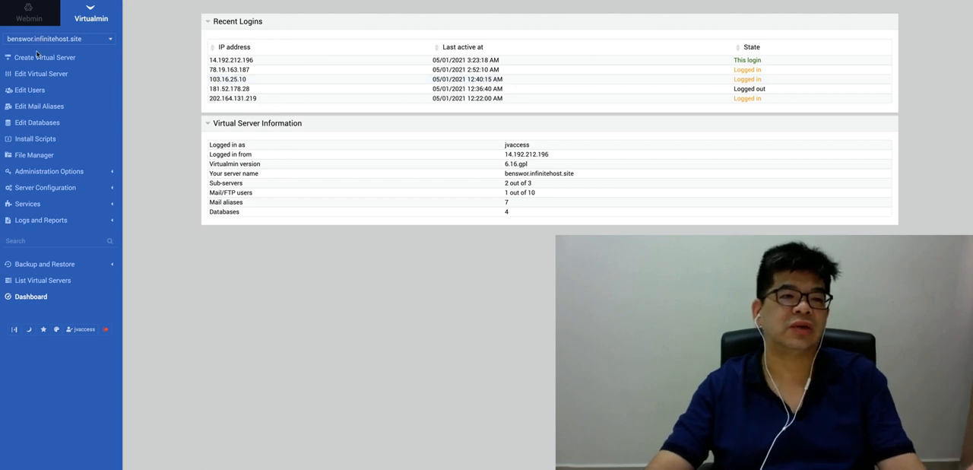
Step: Preview the sub-server form with domain '.benswor.infinitehost.site', then view Edit Virtual Server instead
{"action": "left_click", "coordinate": [44, 57]}
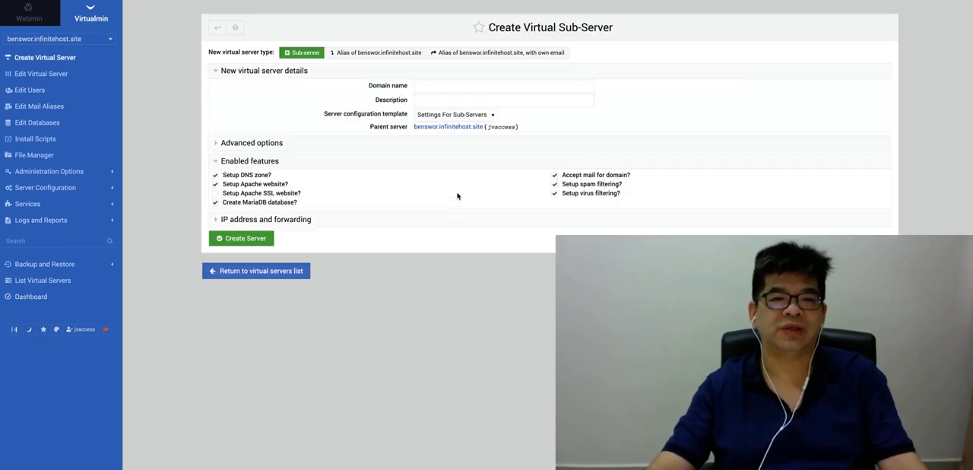
{"action": "left_click", "coordinate": [503, 85]}
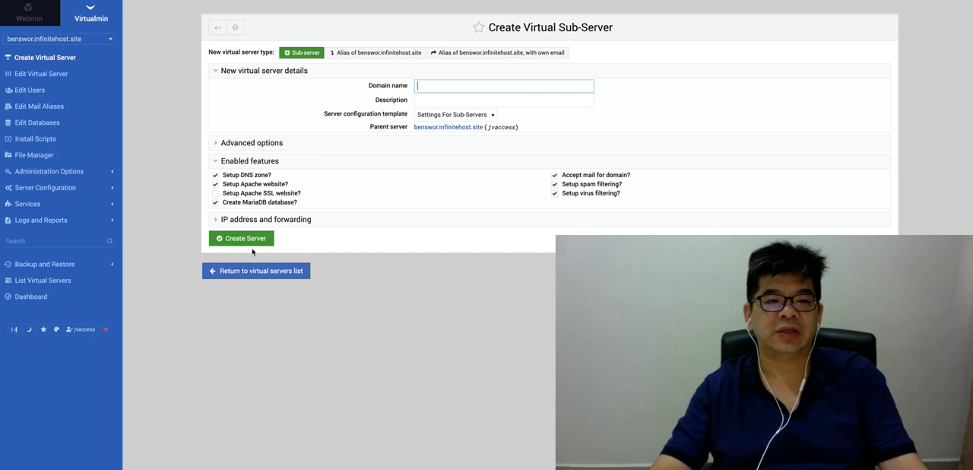
{"action": "mouse_move", "coordinate": [193, 64]}
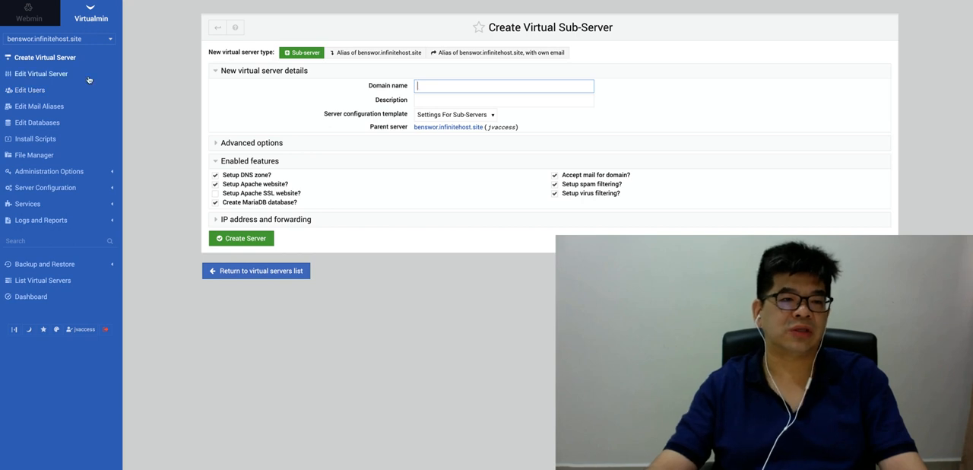
{"action": "type", "text": ".benswor.infinitehost.site"}
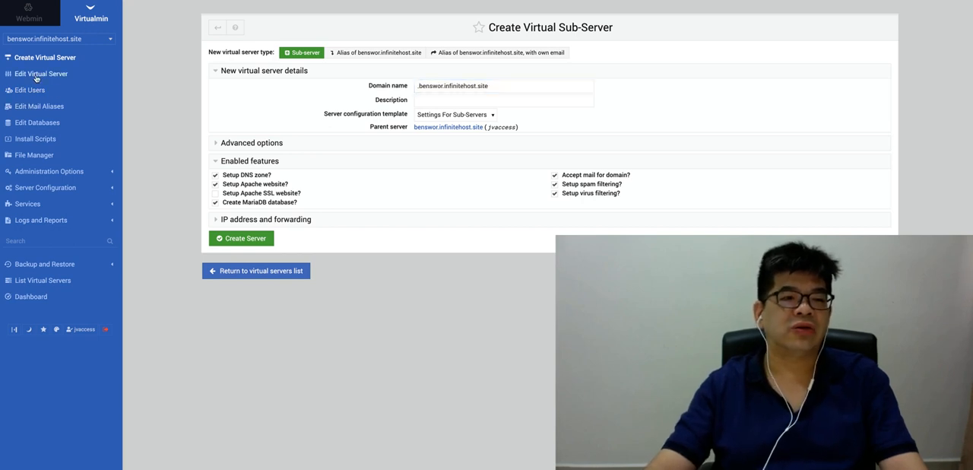
{"action": "left_click", "coordinate": [41, 74]}
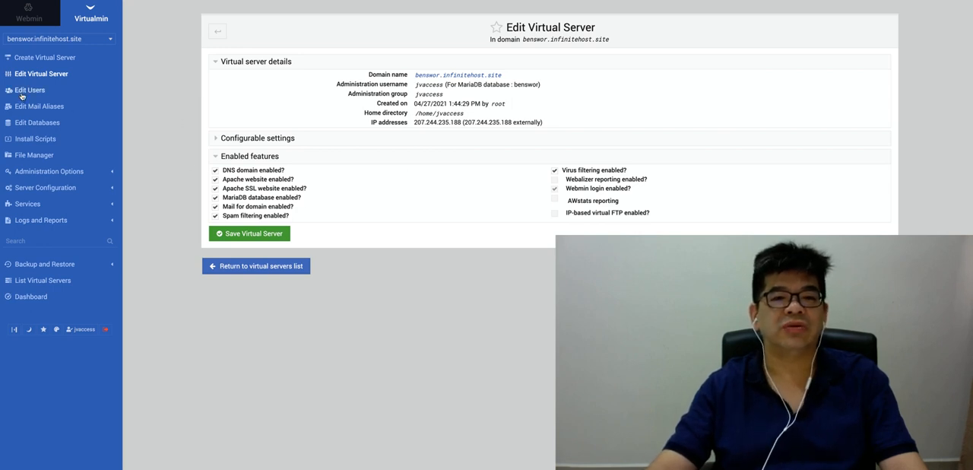
Step: View the domain's users, mail aliases and two databases, then browse public_html in File Manager
{"action": "left_click", "coordinate": [29, 90]}
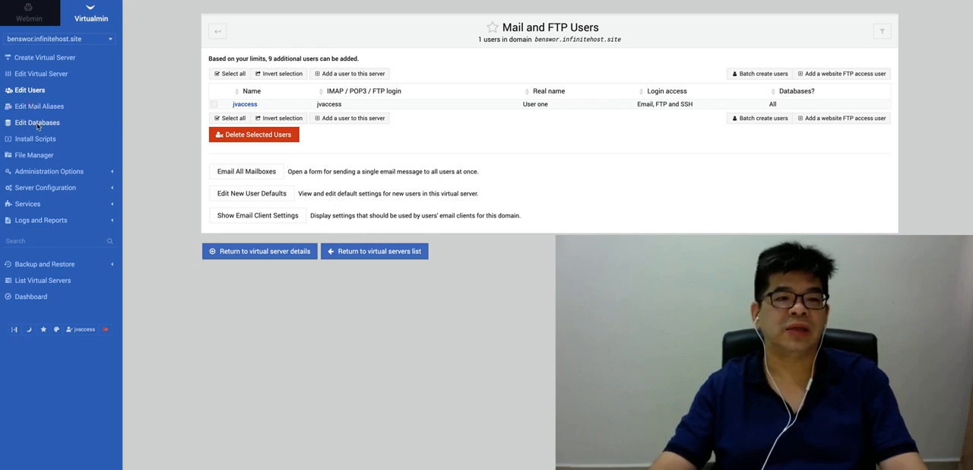
{"action": "left_click", "coordinate": [38, 106]}
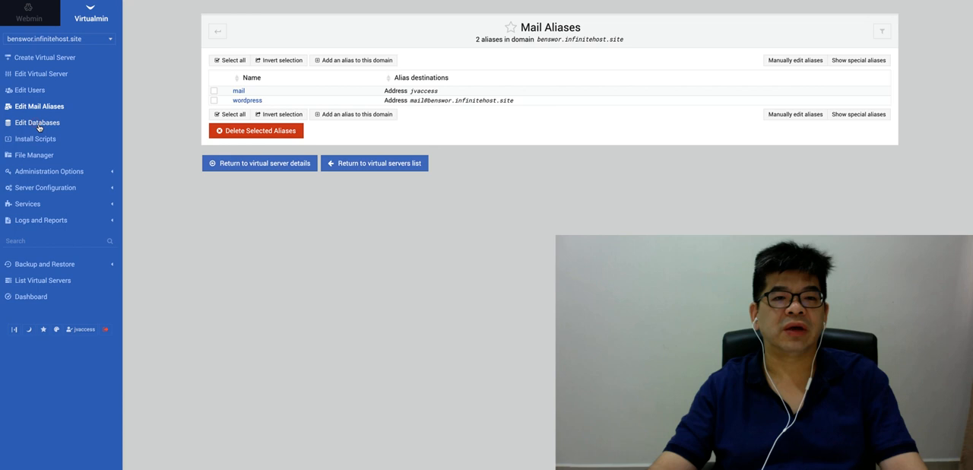
{"action": "left_click", "coordinate": [37, 123]}
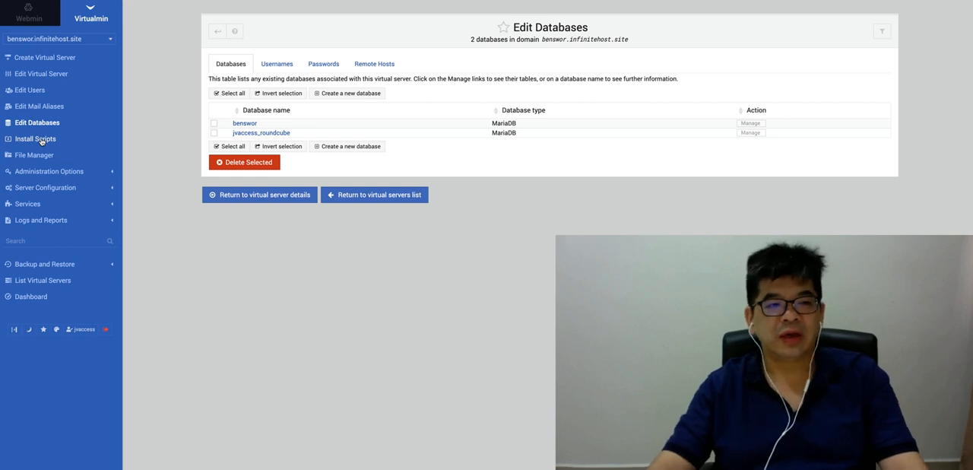
{"action": "left_click", "coordinate": [32, 155]}
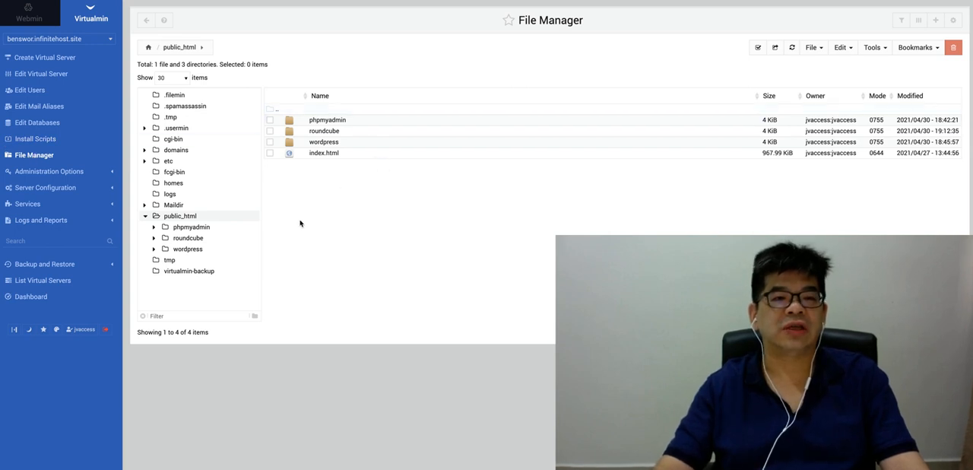
{"action": "mouse_move", "coordinate": [271, 242]}
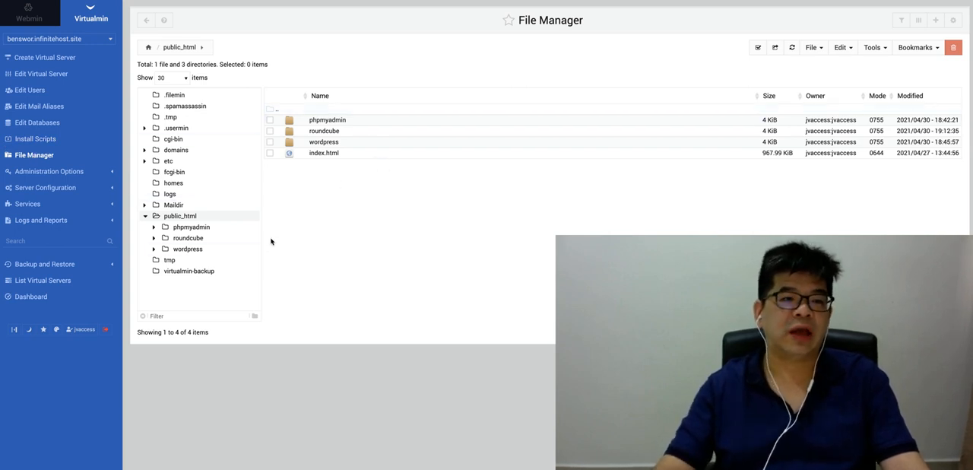
{"action": "left_click", "coordinate": [48, 171]}
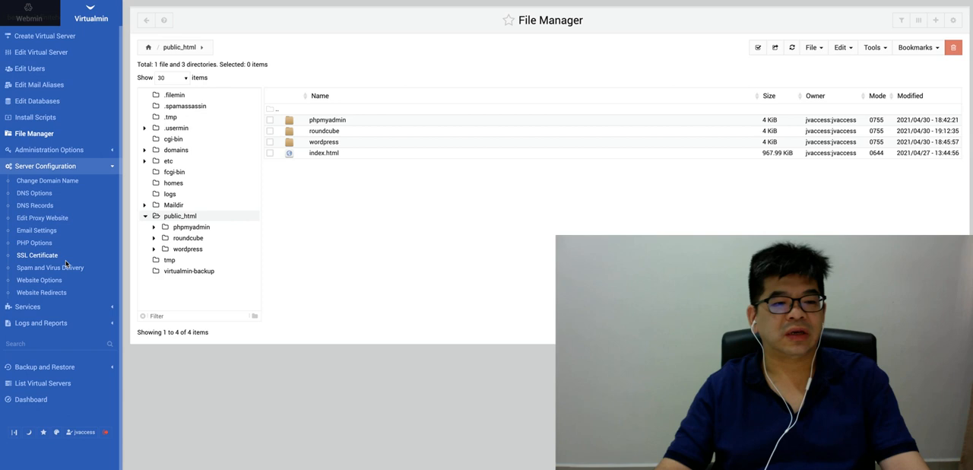
{"action": "mouse_move", "coordinate": [76, 323]}
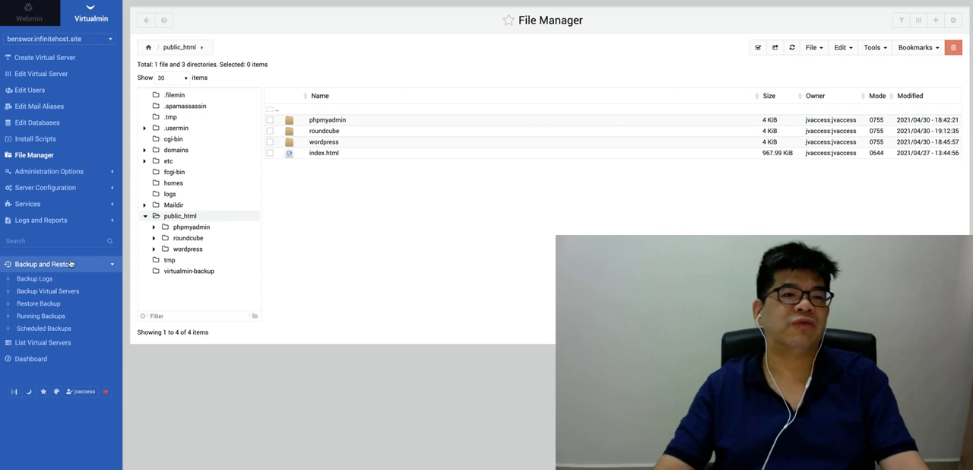
{"action": "mouse_move", "coordinate": [64, 122]}
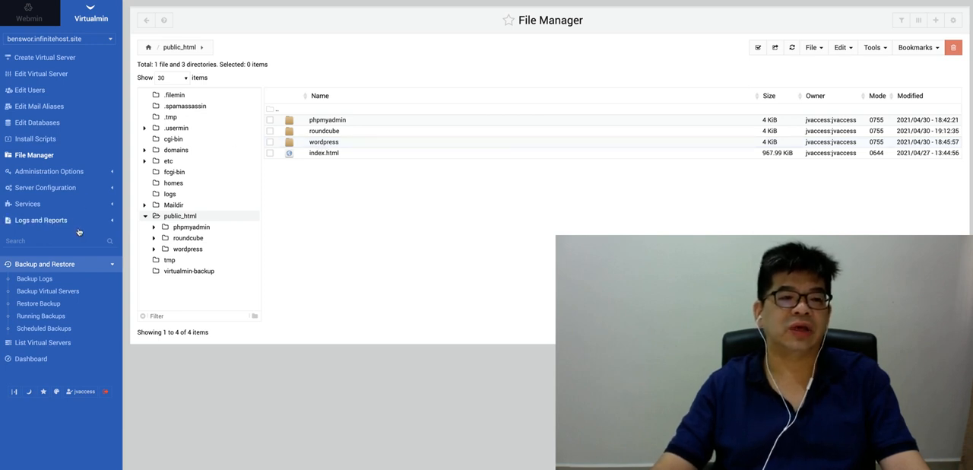
{"action": "mouse_move", "coordinate": [74, 217]}
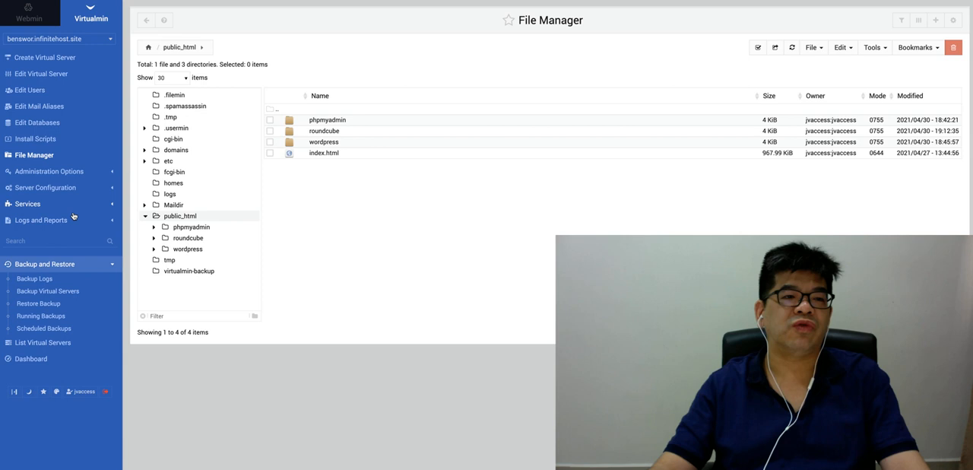
{"action": "mouse_move", "coordinate": [52, 140]}
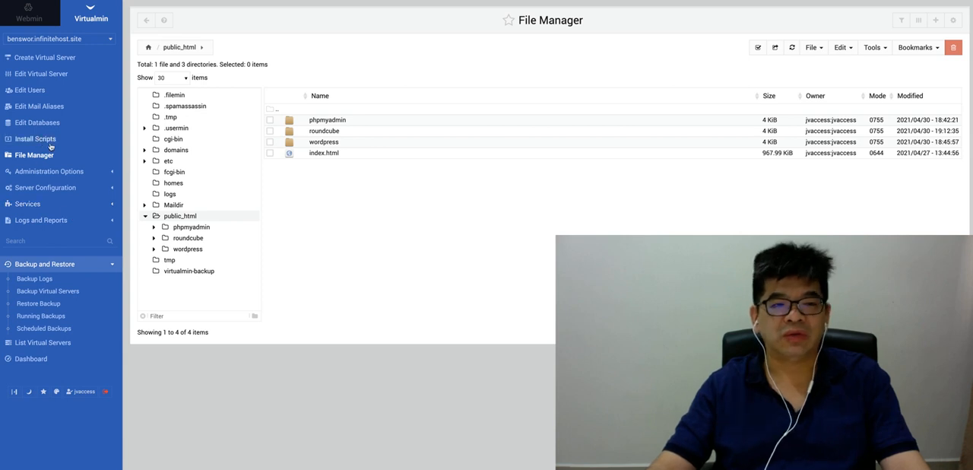
{"action": "left_click", "coordinate": [35, 138]}
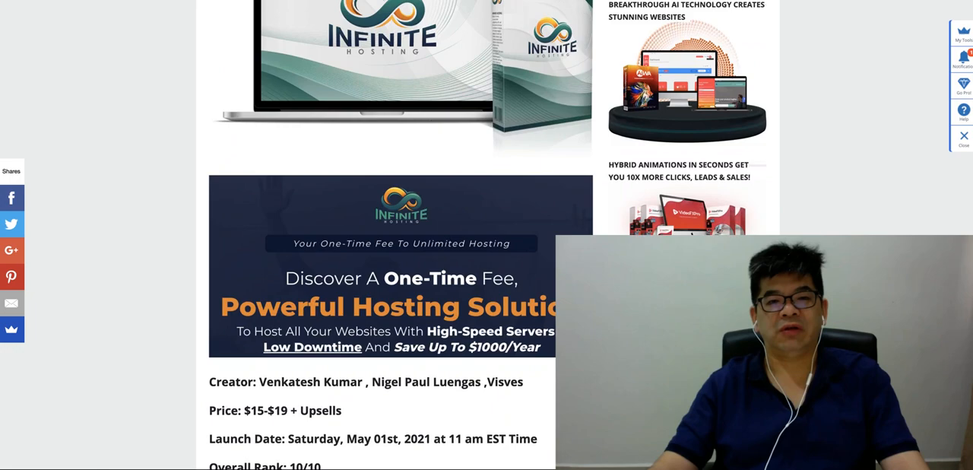
Step: Scroll to the creator, price and launch details, description and embedded review video
{"action": "scroll", "scroll_direction": "down", "scroll_amount": 3}
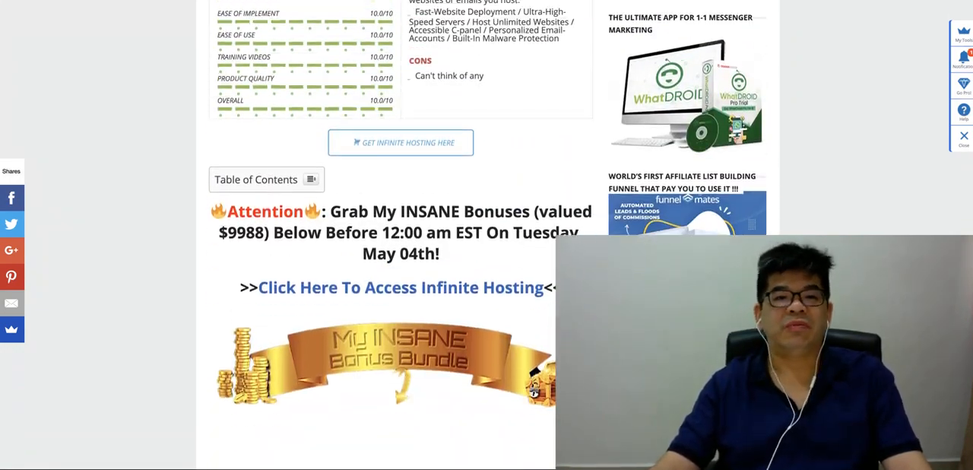
{"action": "scroll", "scroll_direction": "down", "scroll_amount": 3}
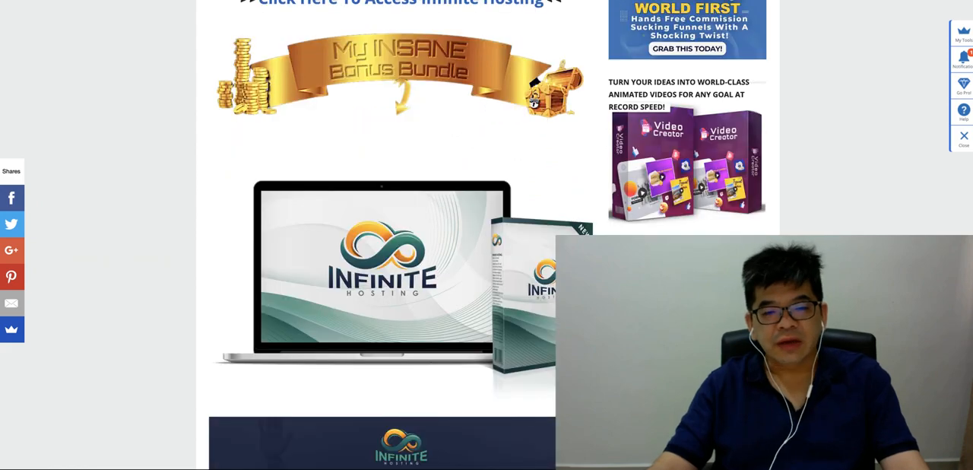
{"action": "scroll", "scroll_direction": "down", "scroll_amount": 3}
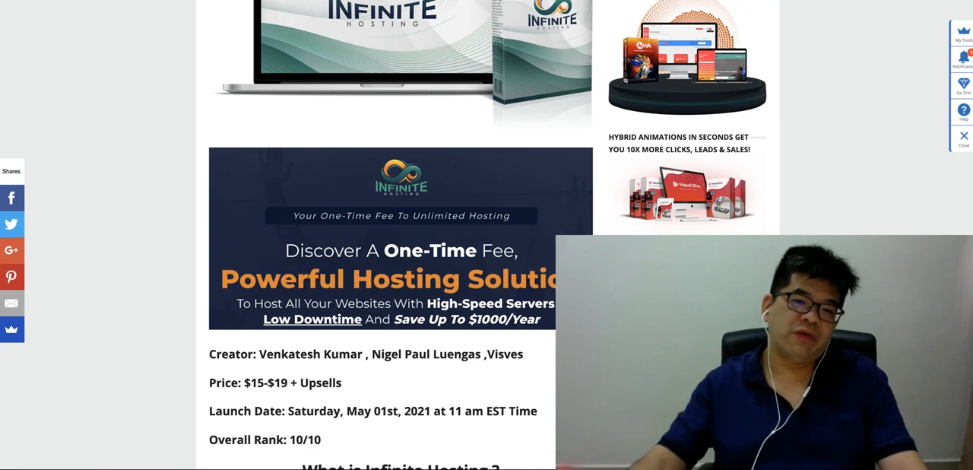
{"action": "scroll", "scroll_direction": "down", "scroll_amount": 3}
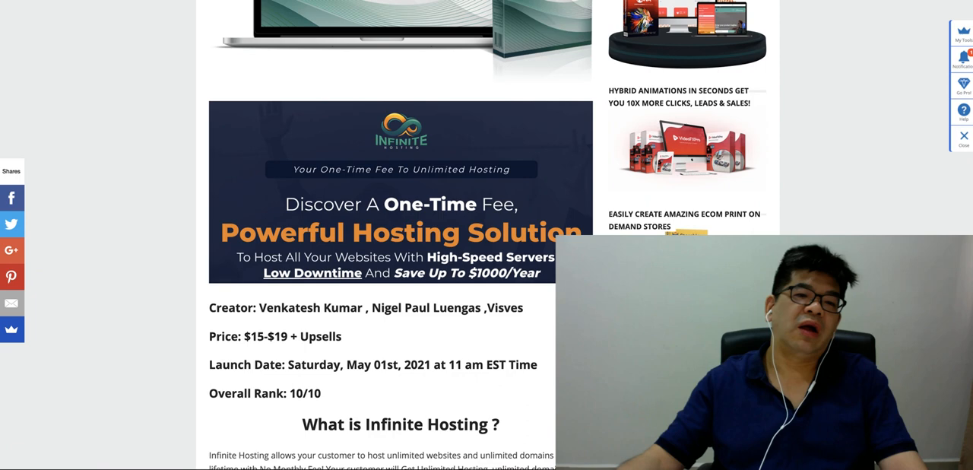
{"action": "scroll", "scroll_direction": "down", "scroll_amount": 3}
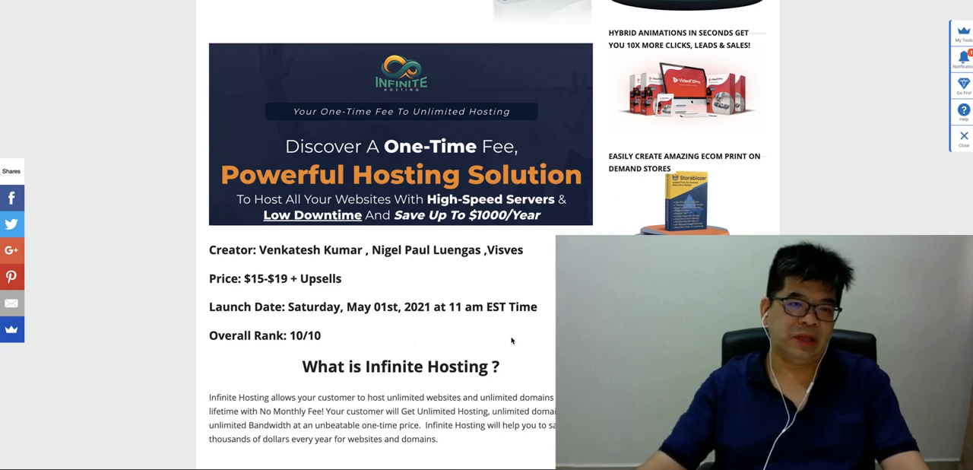
{"action": "scroll", "scroll_direction": "down", "scroll_amount": 3}
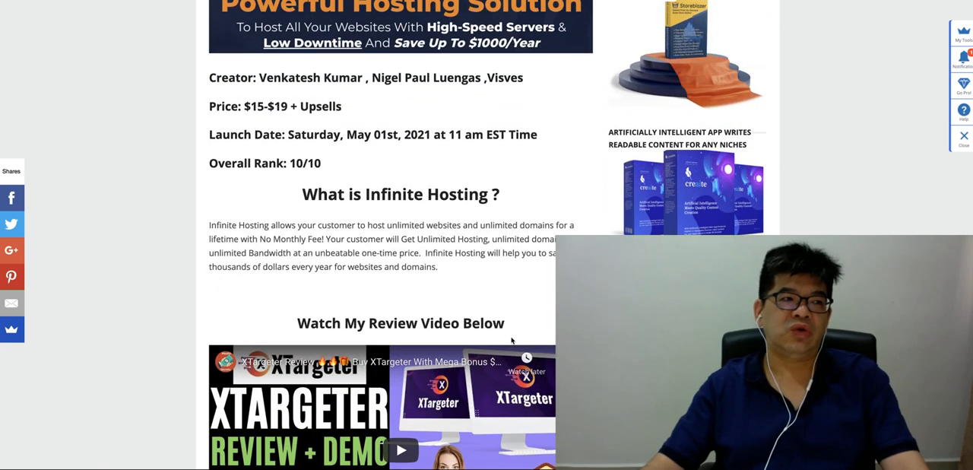
{"action": "scroll", "scroll_direction": "down", "scroll_amount": 3}
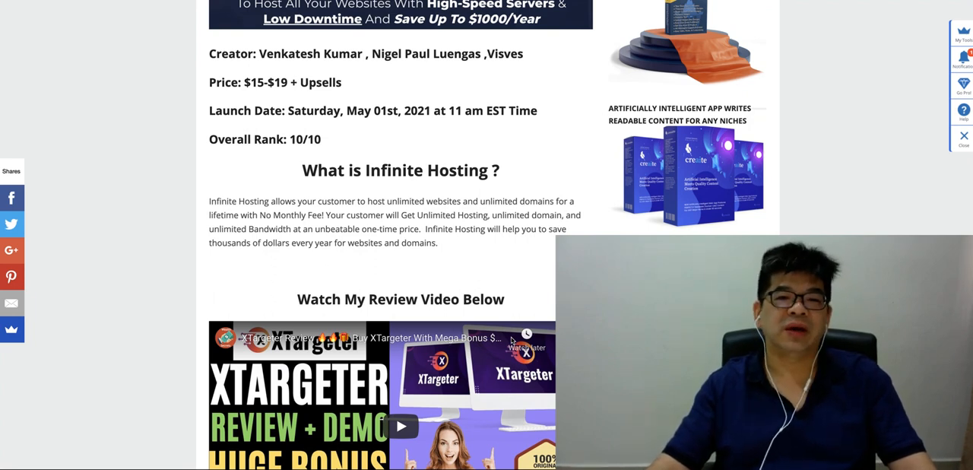
{"action": "scroll", "scroll_direction": "down", "scroll_amount": 3}
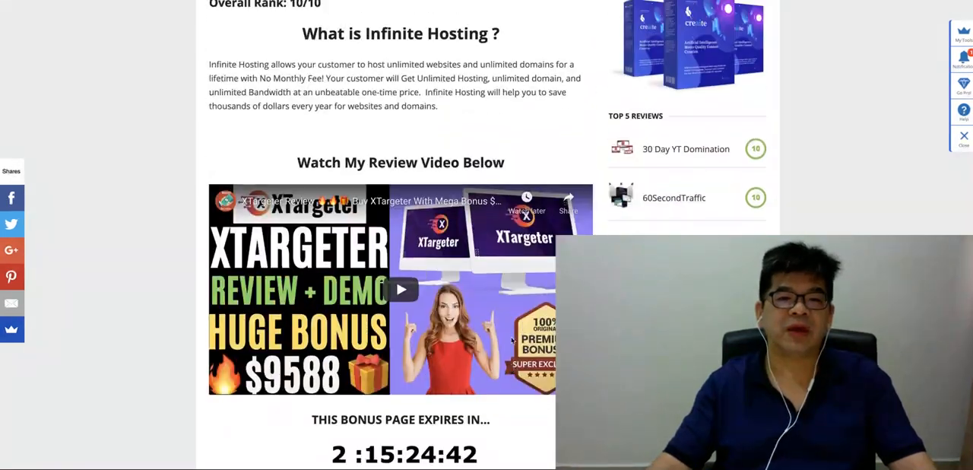
Step: Scroll past the front end and seven OTO prices to the benefits and competitor comparison
{"action": "scroll", "scroll_direction": "down", "scroll_amount": 3}
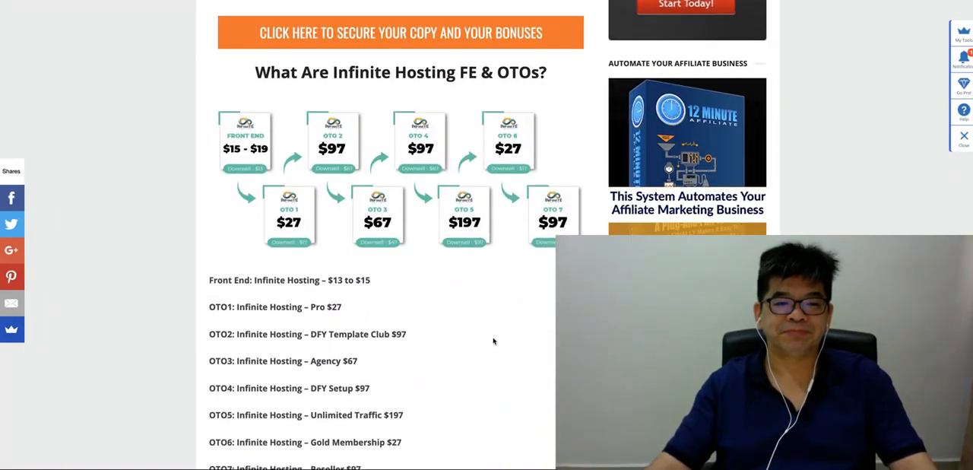
{"action": "scroll", "scroll_direction": "down", "scroll_amount": 3}
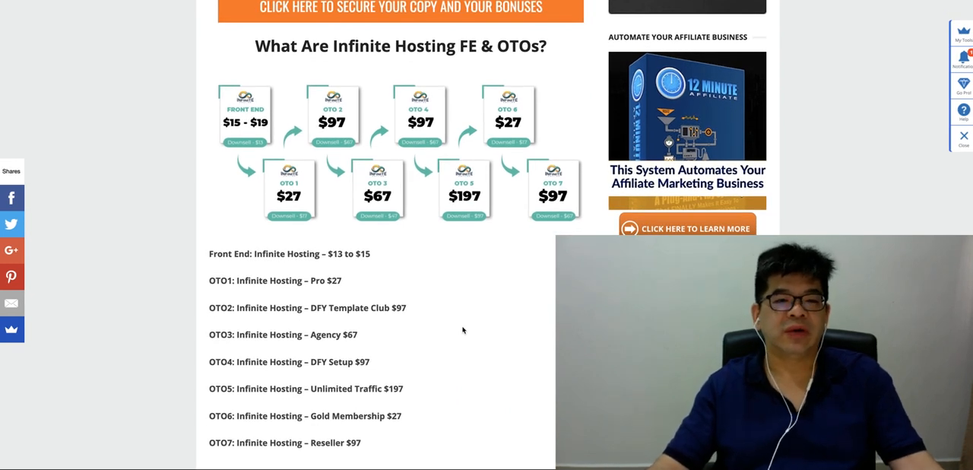
{"action": "mouse_move", "coordinate": [353, 265]}
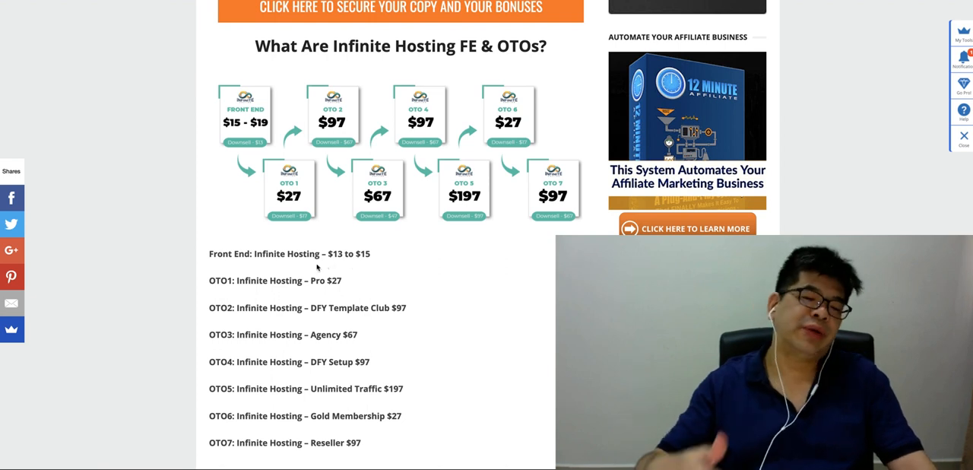
{"action": "scroll", "scroll_direction": "down", "scroll_amount": 3}
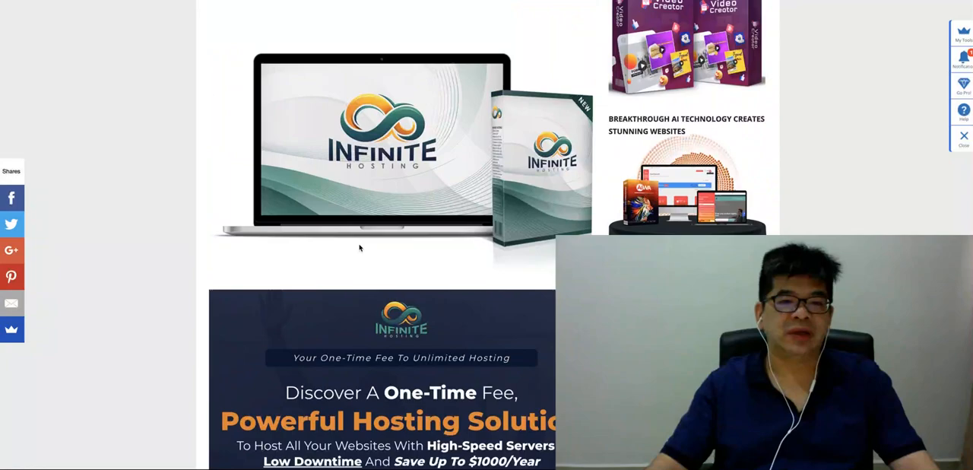
{"action": "scroll", "scroll_direction": "down", "scroll_amount": 3}
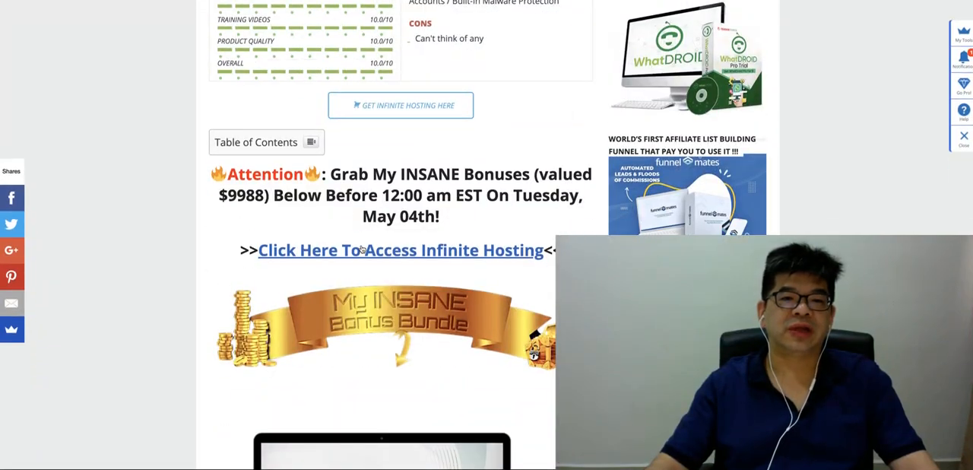
{"action": "scroll", "scroll_direction": "down", "scroll_amount": 3}
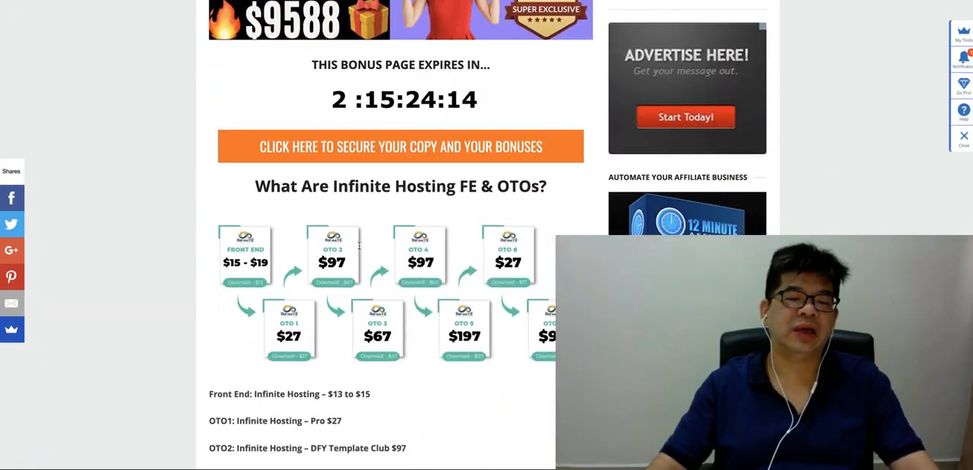
{"action": "scroll", "scroll_direction": "down", "scroll_amount": 3}
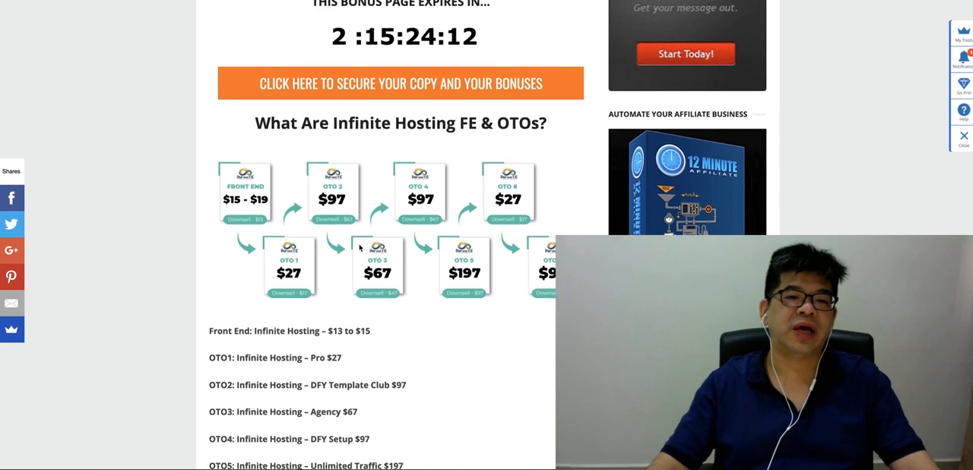
{"action": "scroll", "scroll_direction": "down", "scroll_amount": 3}
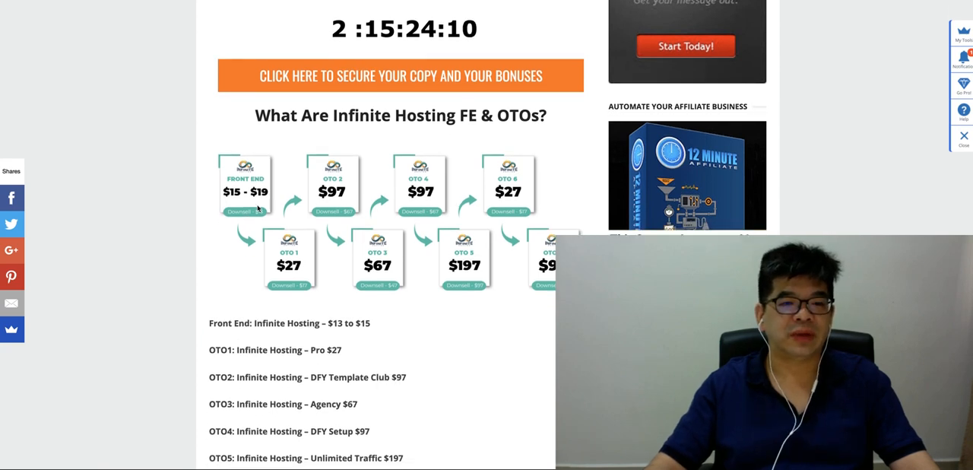
{"action": "scroll", "scroll_direction": "down", "scroll_amount": 3}
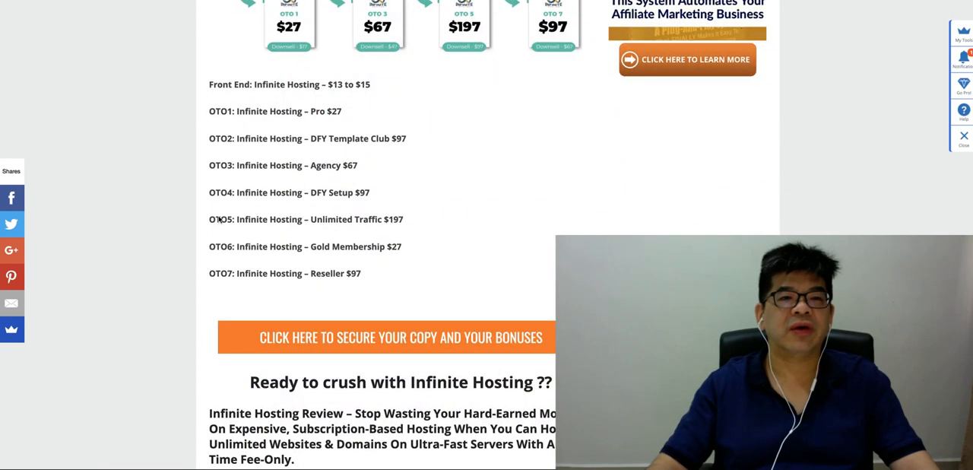
{"action": "mouse_move", "coordinate": [266, 122]}
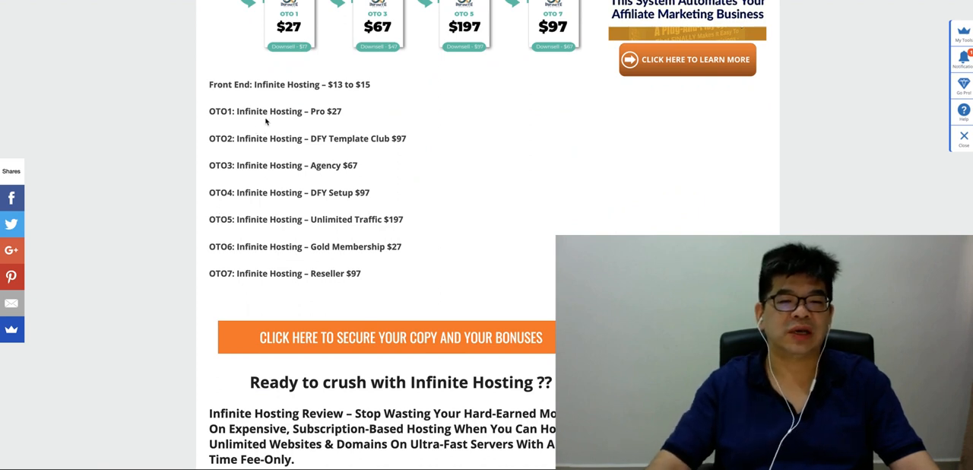
{"action": "mouse_move", "coordinate": [265, 195]}
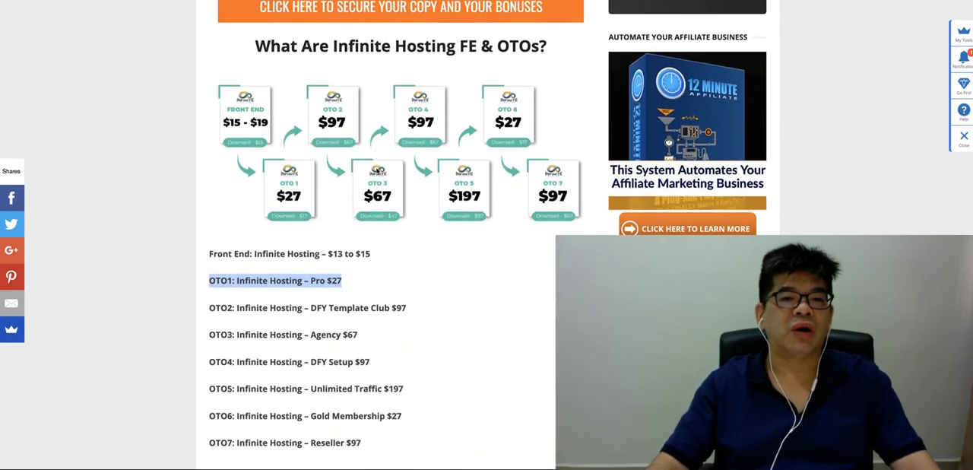
{"action": "scroll", "scroll_direction": "down", "scroll_amount": 3}
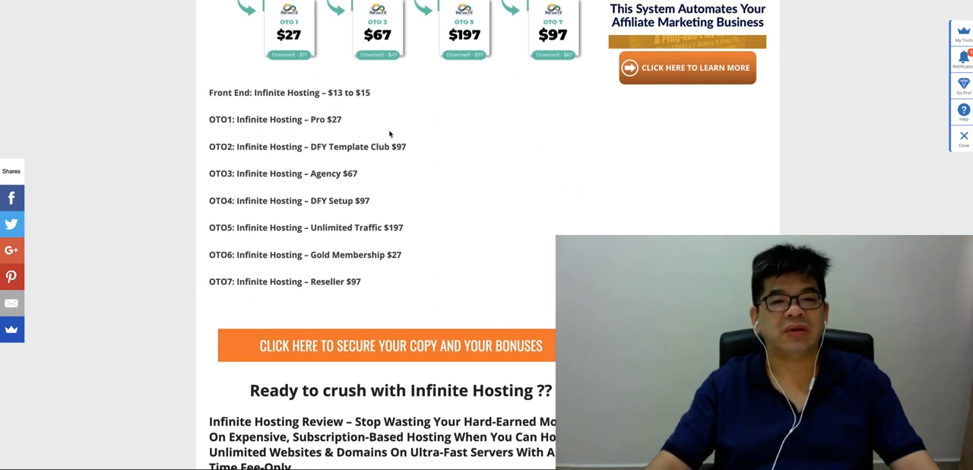
{"action": "left_click_drag", "start_coordinate": [209, 92], "coordinate": [341, 119]}
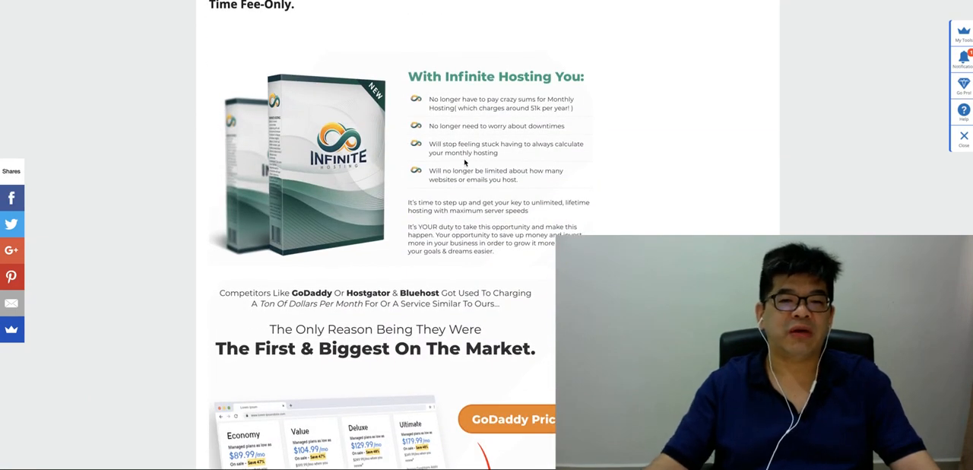
Step: Scroll to the GoDaddy, HostGator and BlueHost pricing images and the feature comparison table
{"action": "scroll", "scroll_direction": "down", "scroll_amount": 3}
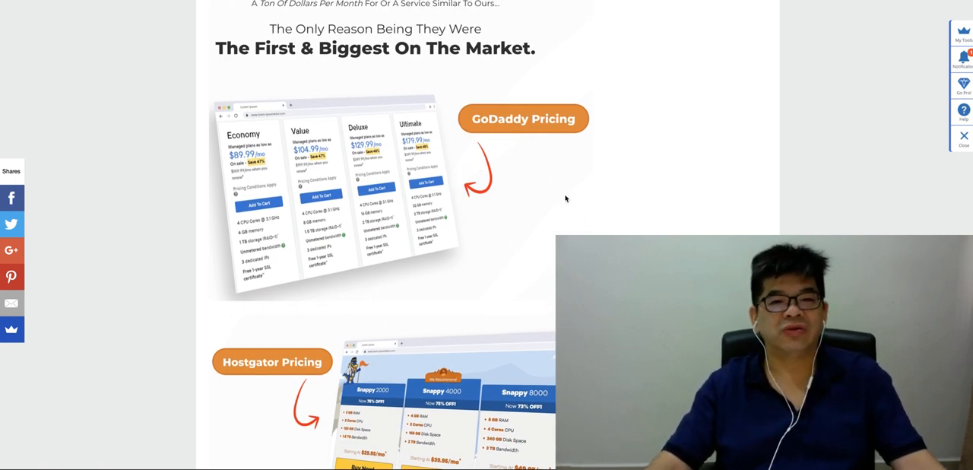
{"action": "mouse_move", "coordinate": [543, 186]}
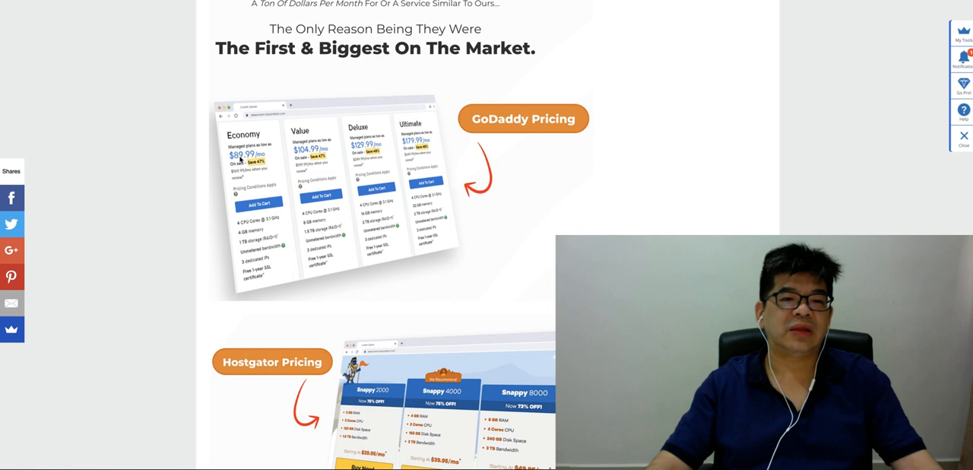
{"action": "mouse_move", "coordinate": [327, 156]}
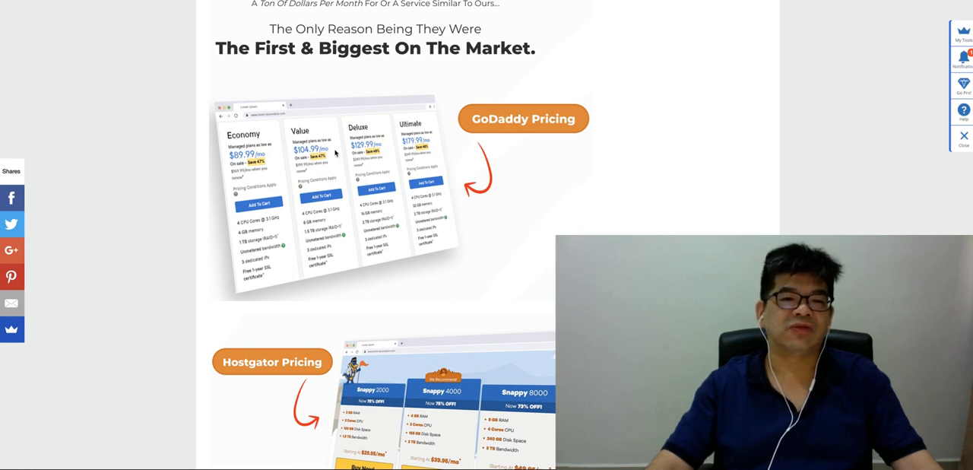
{"action": "mouse_move", "coordinate": [267, 157]}
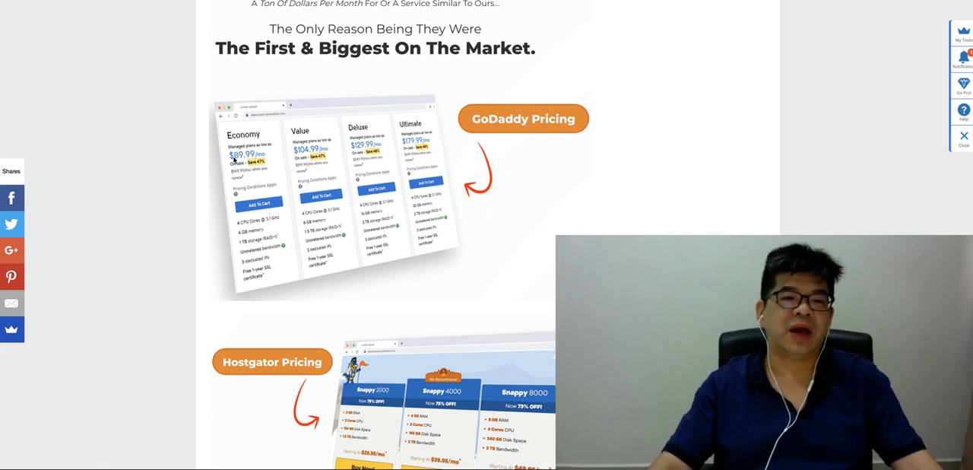
{"action": "scroll", "scroll_direction": "down", "scroll_amount": 3}
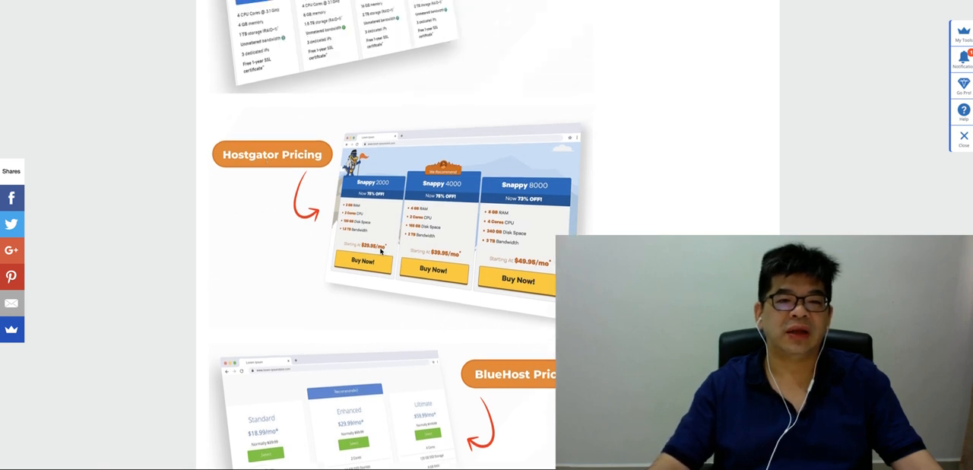
{"action": "scroll", "scroll_direction": "down", "scroll_amount": 3}
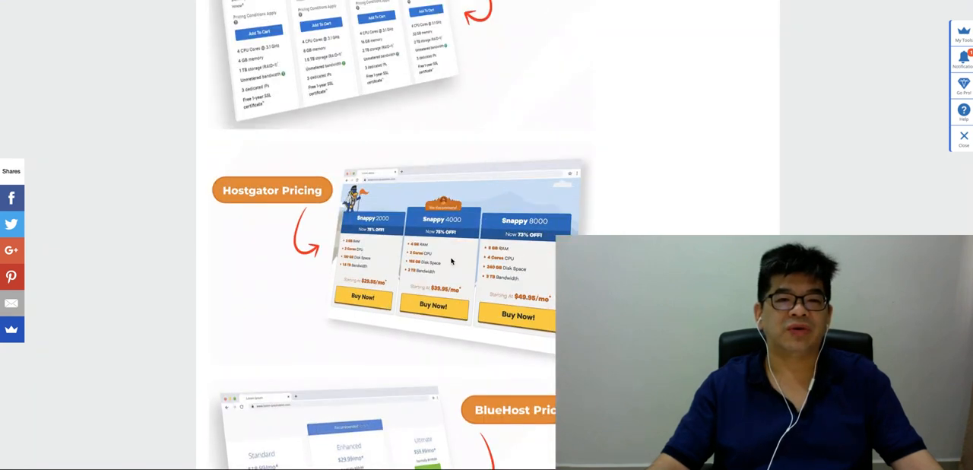
{"action": "scroll", "scroll_direction": "down", "scroll_amount": 3}
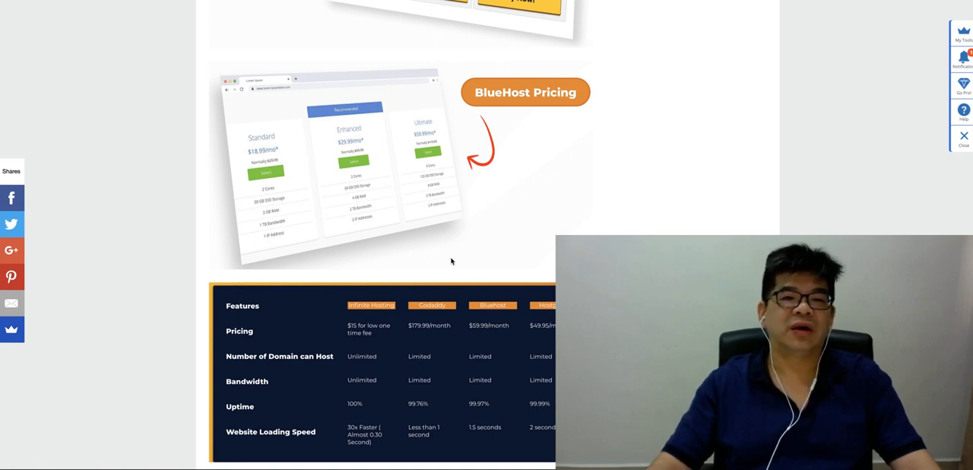
{"action": "mouse_move", "coordinate": [349, 274]}
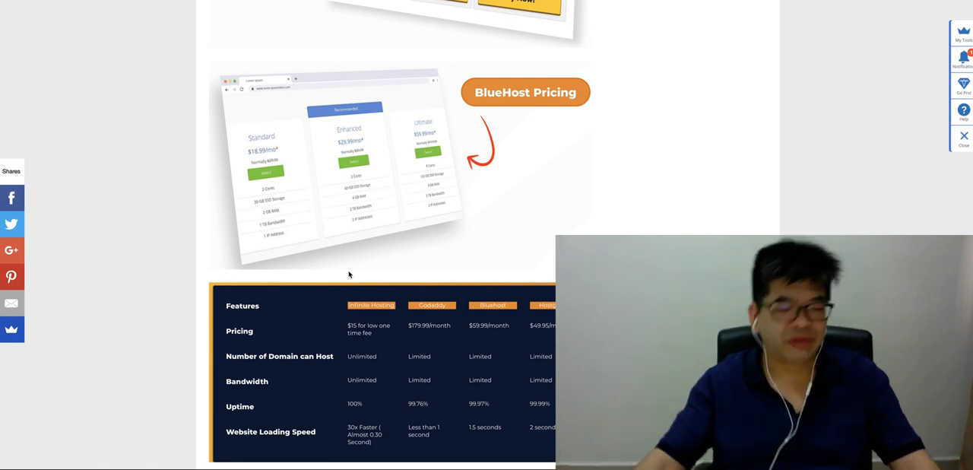
{"action": "scroll", "scroll_direction": "down", "scroll_amount": 3}
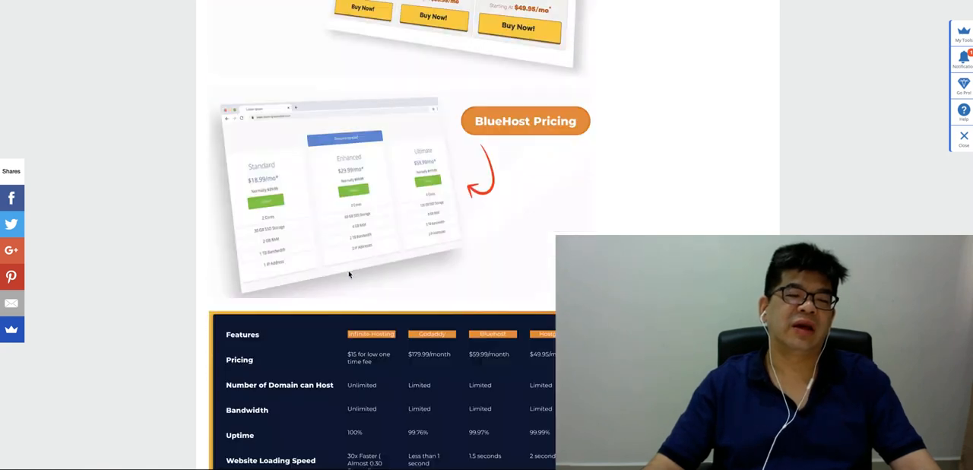
Step: Scroll past the full comparison table to Steps 1 and 2 of '3 Simple Steps'
{"action": "scroll", "scroll_direction": "down", "scroll_amount": 3}
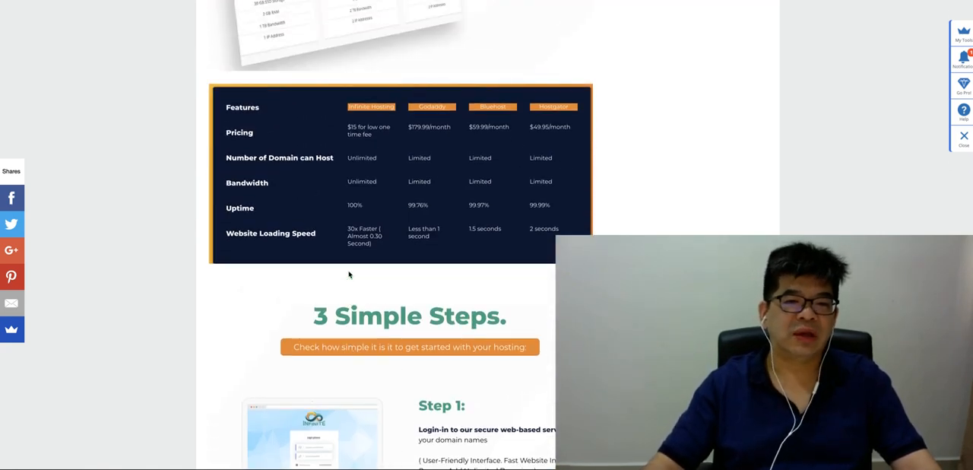
{"action": "mouse_move", "coordinate": [368, 266]}
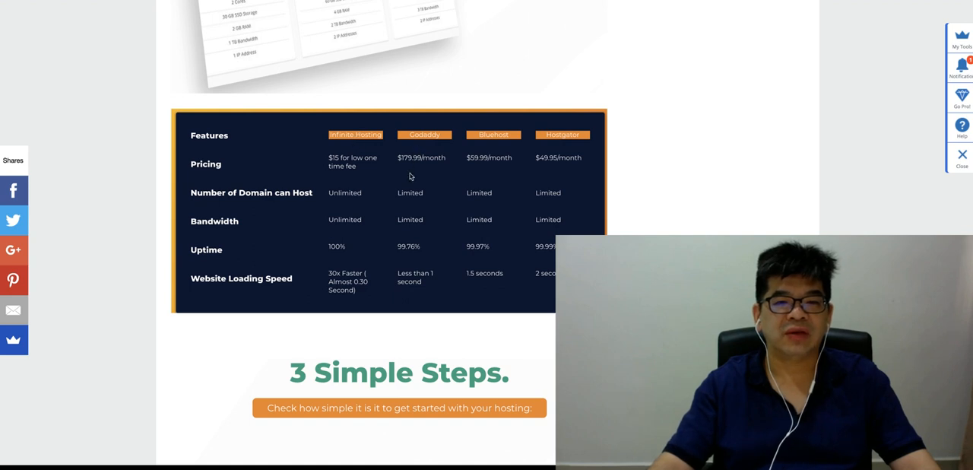
{"action": "mouse_move", "coordinate": [423, 169]}
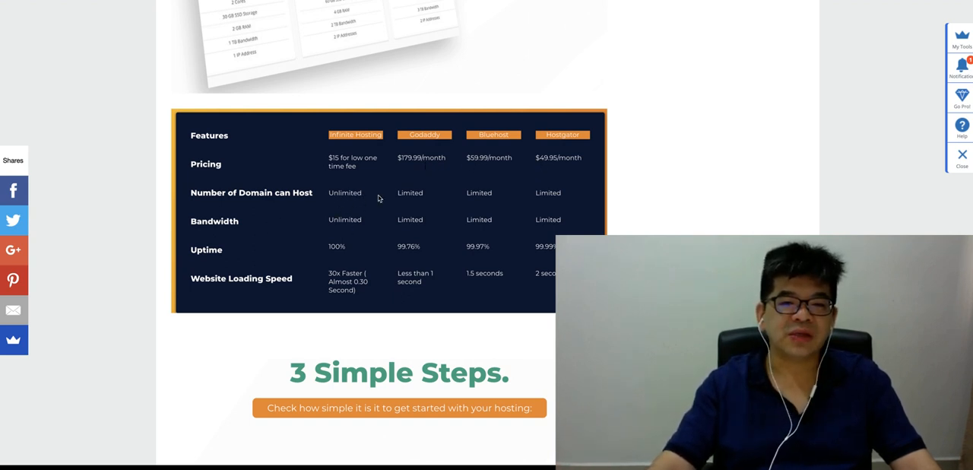
{"action": "mouse_move", "coordinate": [330, 240]}
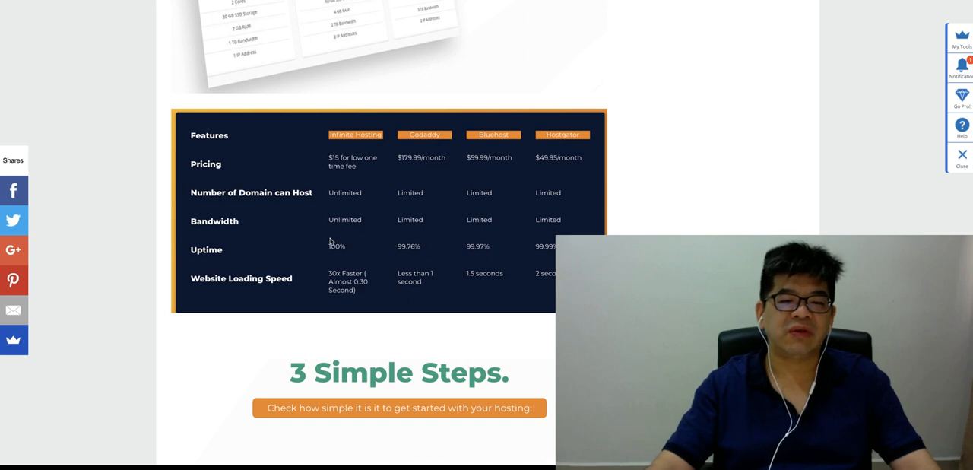
{"action": "mouse_move", "coordinate": [396, 247]}
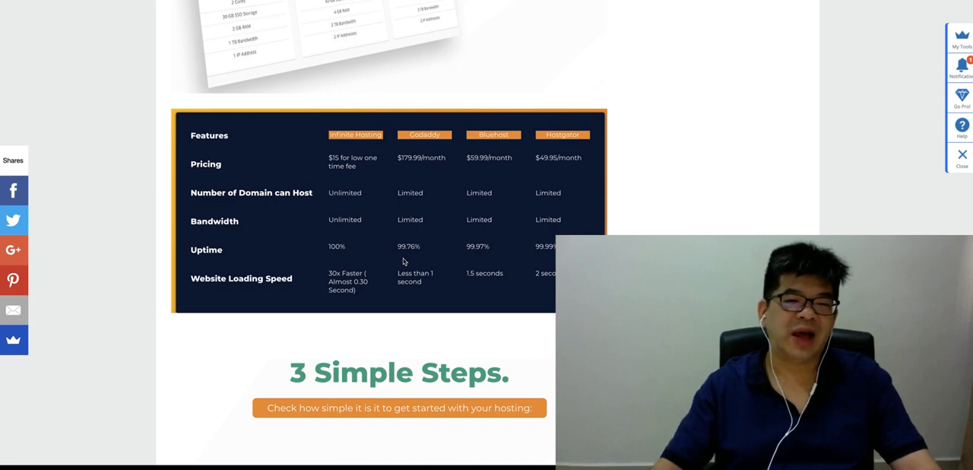
{"action": "mouse_move", "coordinate": [326, 296]}
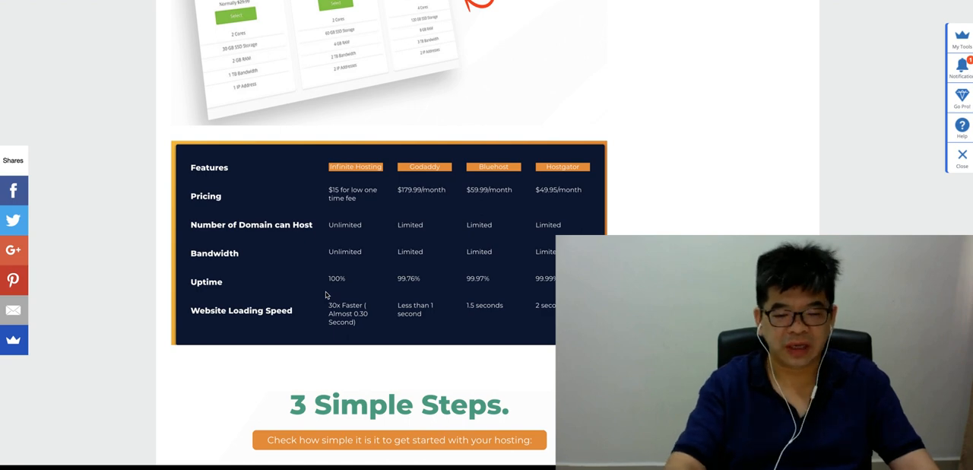
{"action": "scroll", "scroll_direction": "down", "scroll_amount": 3}
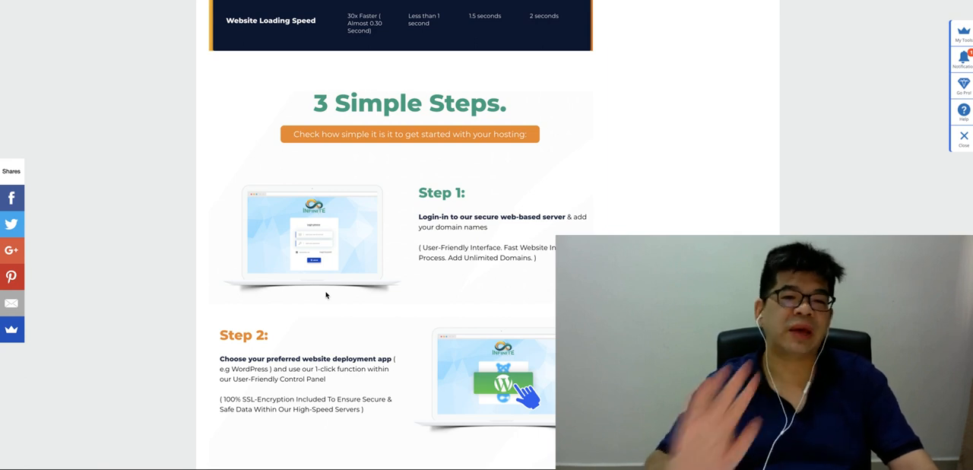
Step: Scroll down to Step 3 and the start of the 'To Sum Up This Review' list
{"action": "scroll", "scroll_direction": "down", "scroll_amount": 3}
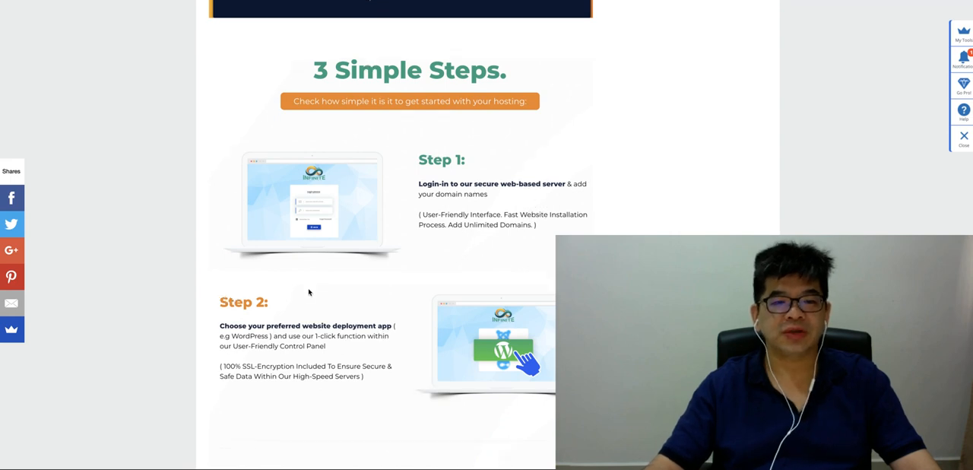
{"action": "scroll", "scroll_direction": "down", "scroll_amount": 3}
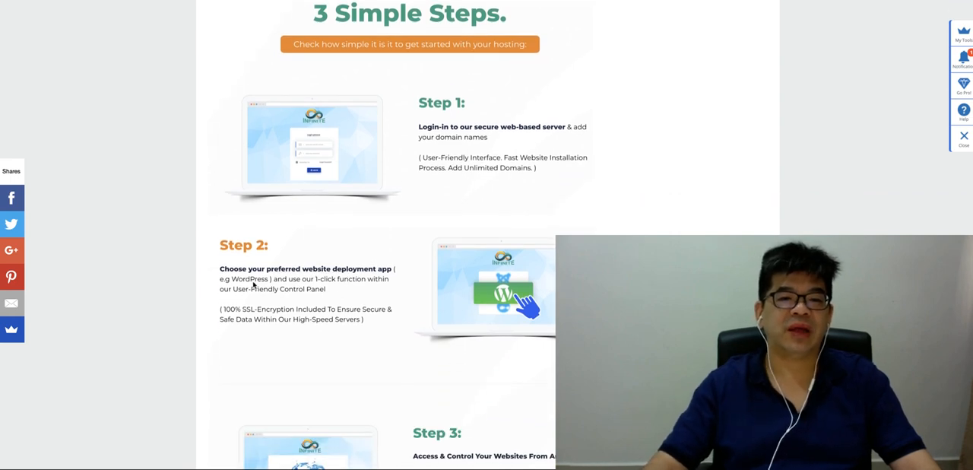
{"action": "mouse_move", "coordinate": [319, 300]}
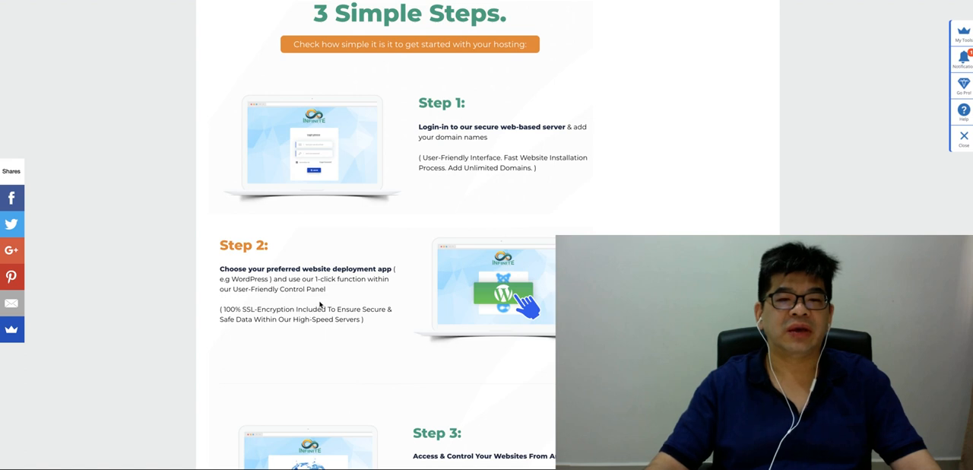
{"action": "mouse_move", "coordinate": [492, 140]}
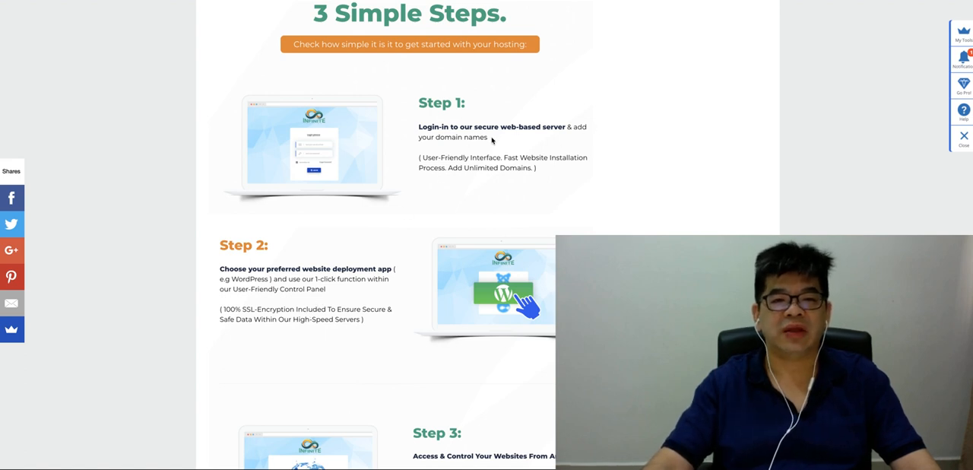
{"action": "scroll", "scroll_direction": "down", "scroll_amount": 3}
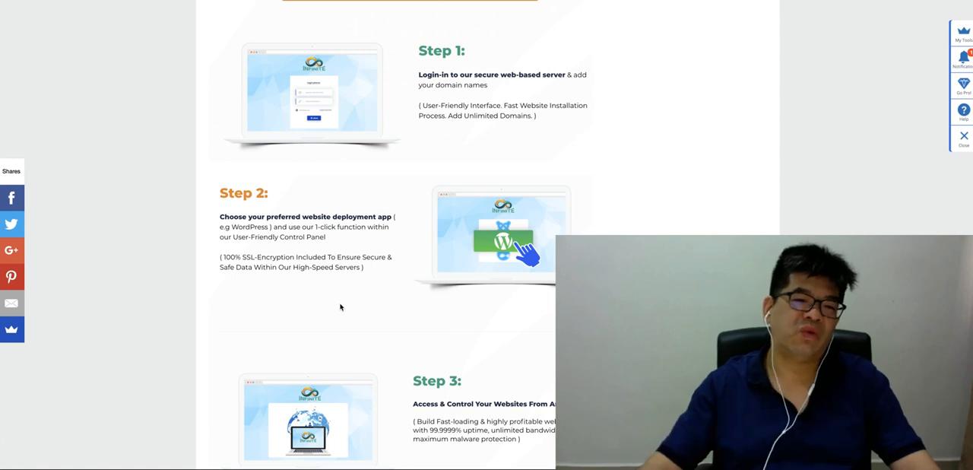
{"action": "scroll", "scroll_direction": "down", "scroll_amount": 3}
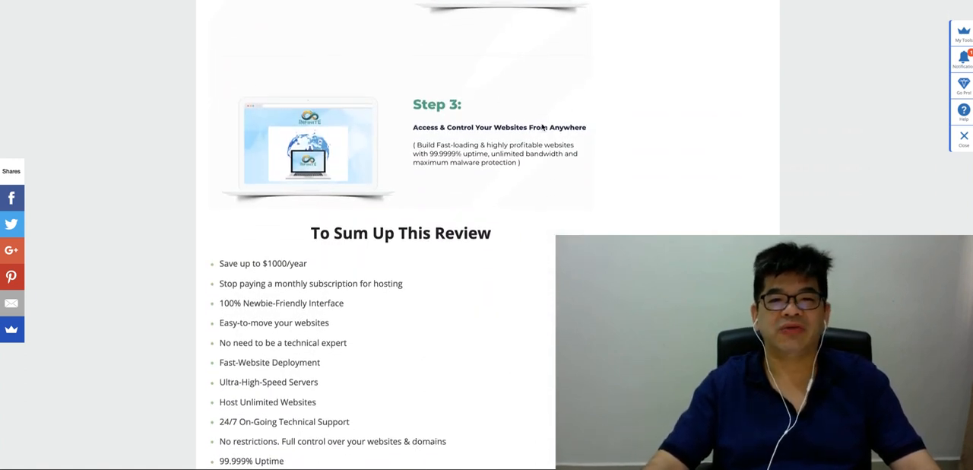
{"action": "mouse_move", "coordinate": [465, 183]}
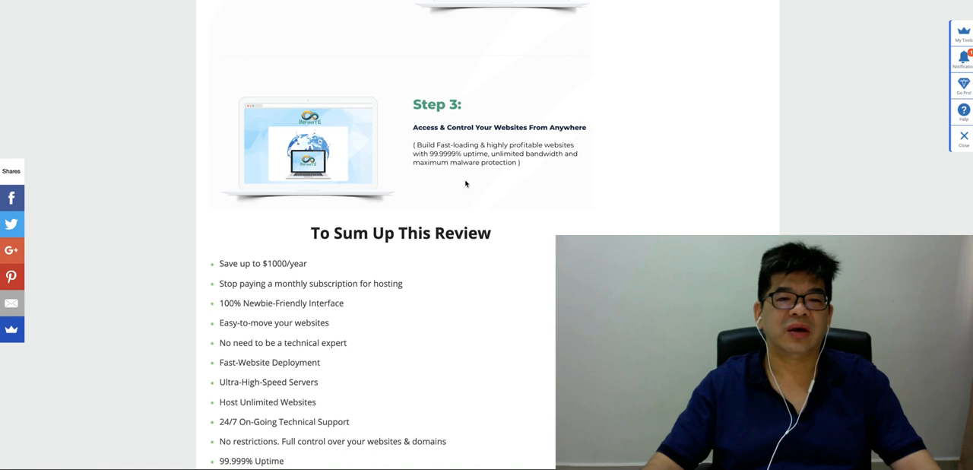
Step: Scroll past the summary list and 10/10 verdict to the countdown and exclusive bonuses heading
{"action": "scroll", "scroll_direction": "down", "scroll_amount": 3}
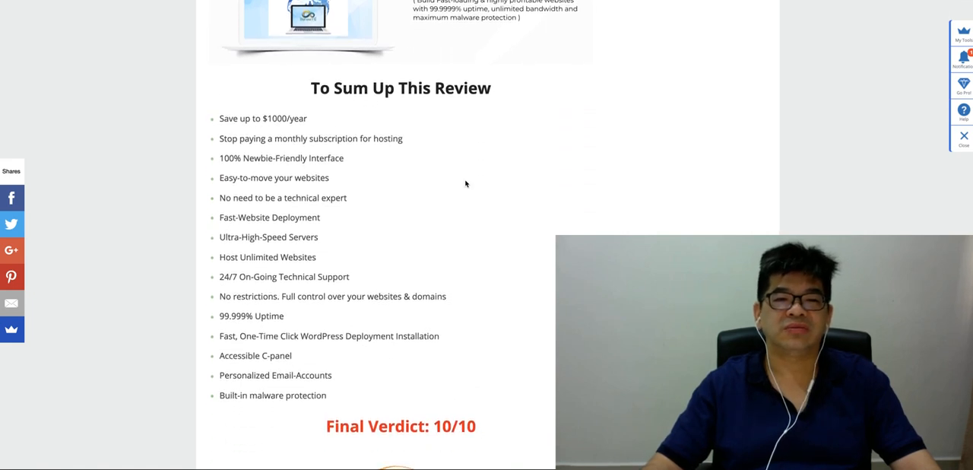
{"action": "scroll", "scroll_direction": "down", "scroll_amount": 3}
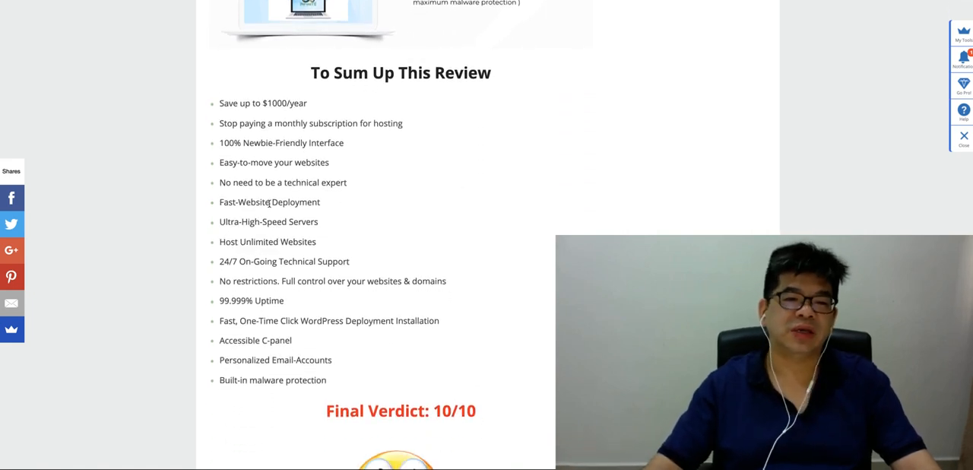
{"action": "scroll", "scroll_direction": "down", "scroll_amount": 3}
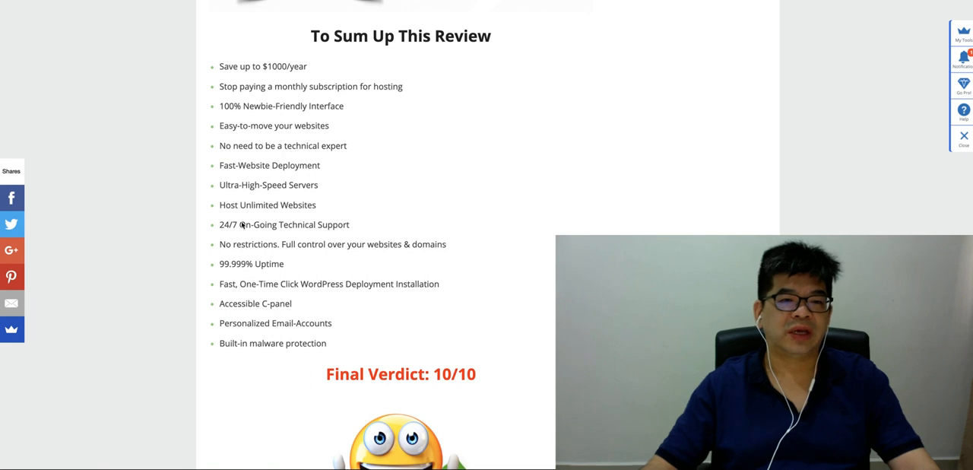
{"action": "scroll", "scroll_direction": "down", "scroll_amount": 3}
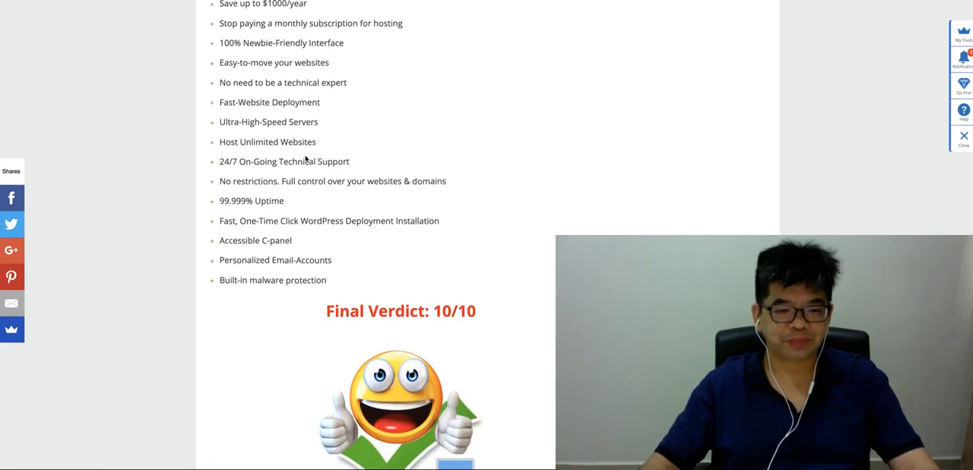
{"action": "scroll", "scroll_direction": "down", "scroll_amount": 3}
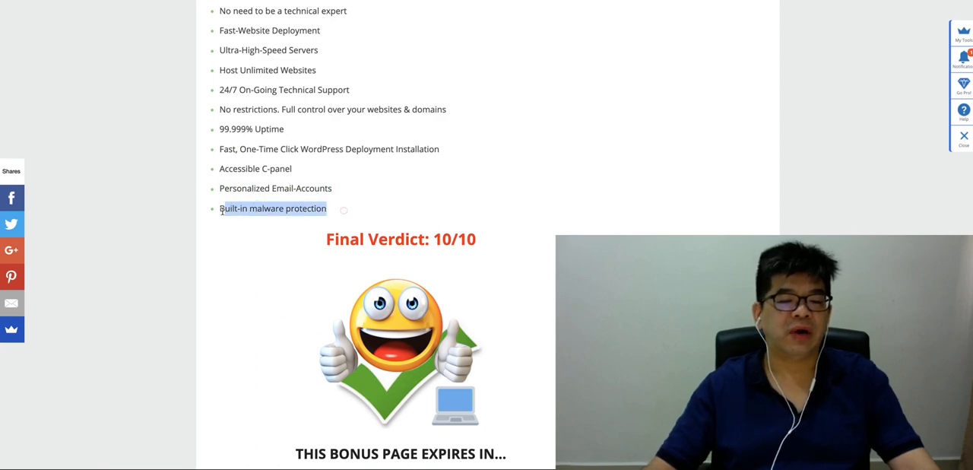
{"action": "scroll", "scroll_direction": "down", "scroll_amount": 3}
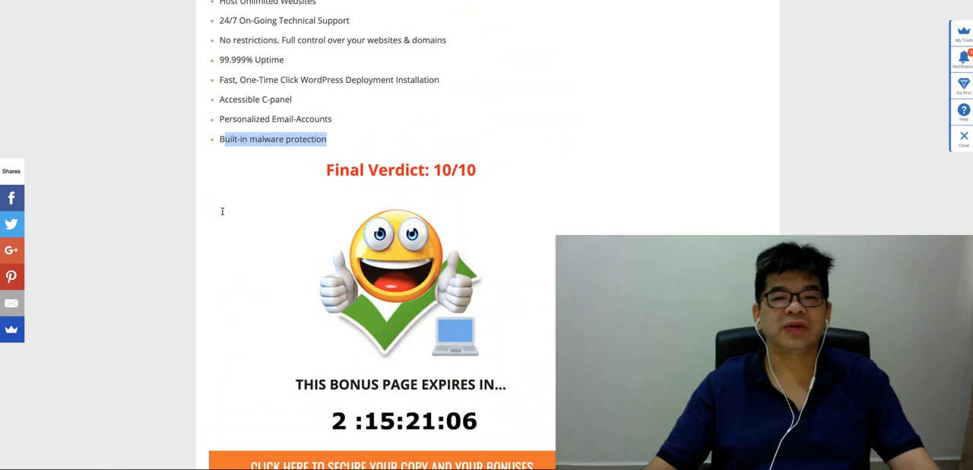
{"action": "scroll", "scroll_direction": "down", "scroll_amount": 3}
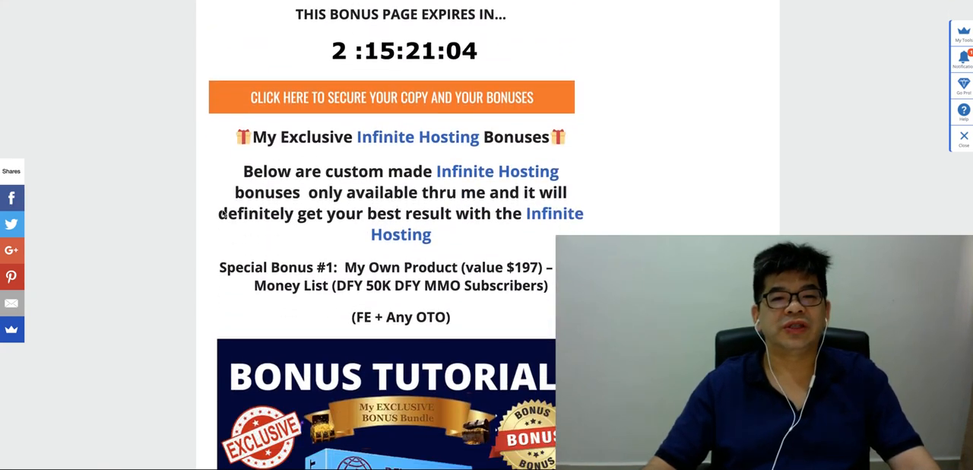
Step: Scroll past DFY Money List, IM PLR Vault and Bonus #1 to Bonus #2, 3000 Motivation Quote Images
{"action": "scroll", "scroll_direction": "down", "scroll_amount": 3}
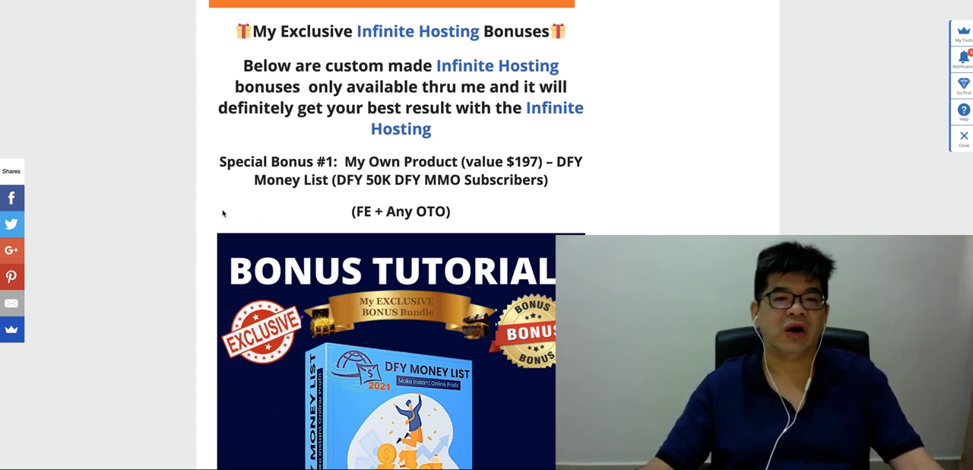
{"action": "scroll", "scroll_direction": "down", "scroll_amount": 3}
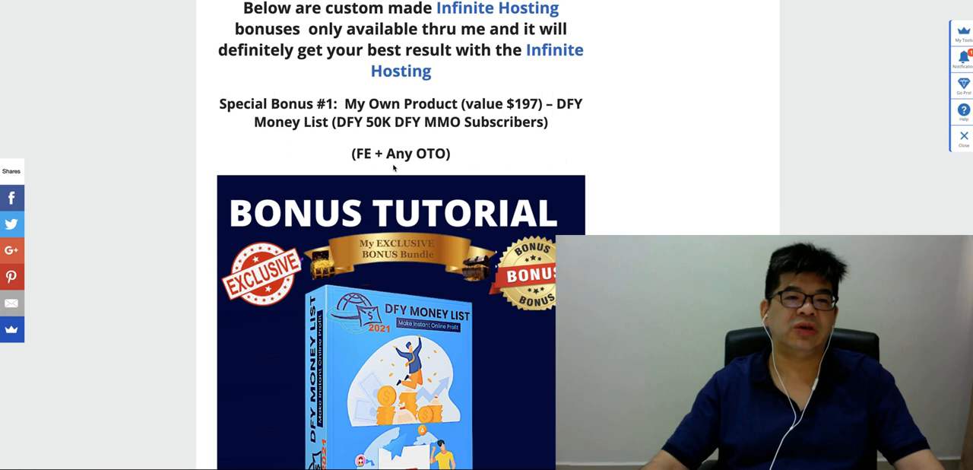
{"action": "mouse_move", "coordinate": [354, 154]}
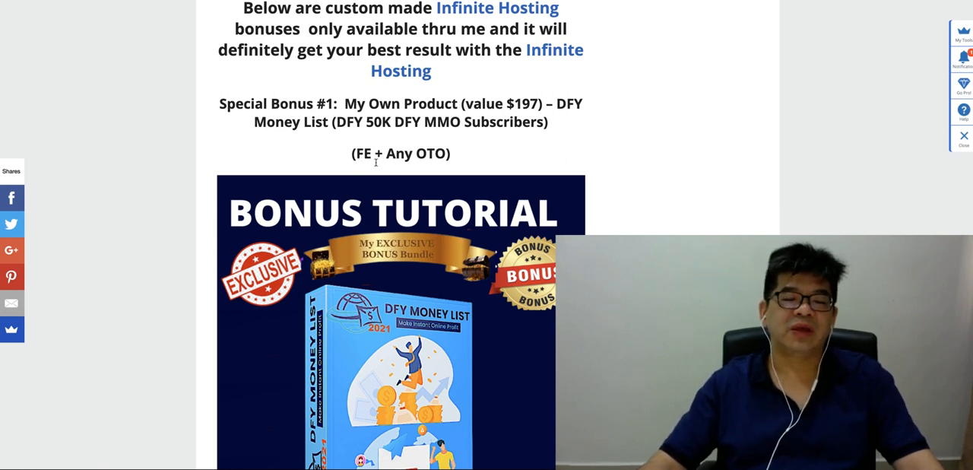
{"action": "scroll", "scroll_direction": "down", "scroll_amount": 3}
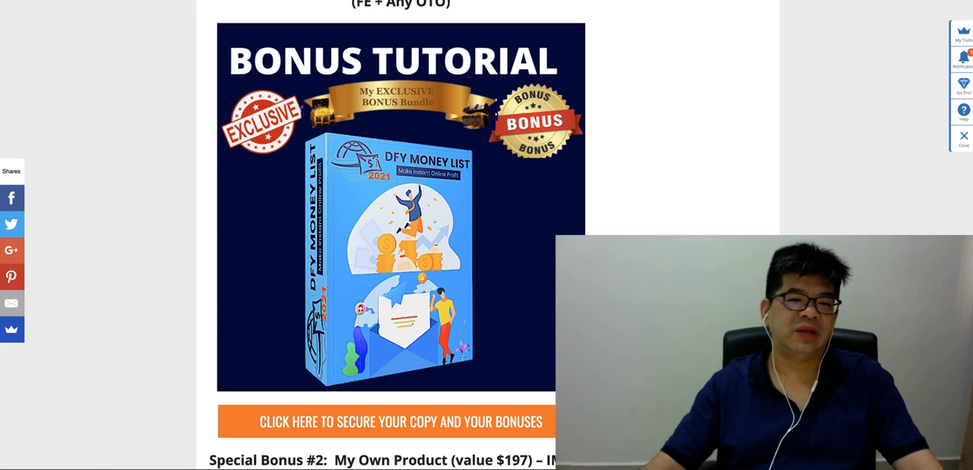
{"action": "scroll", "scroll_direction": "down", "scroll_amount": 3}
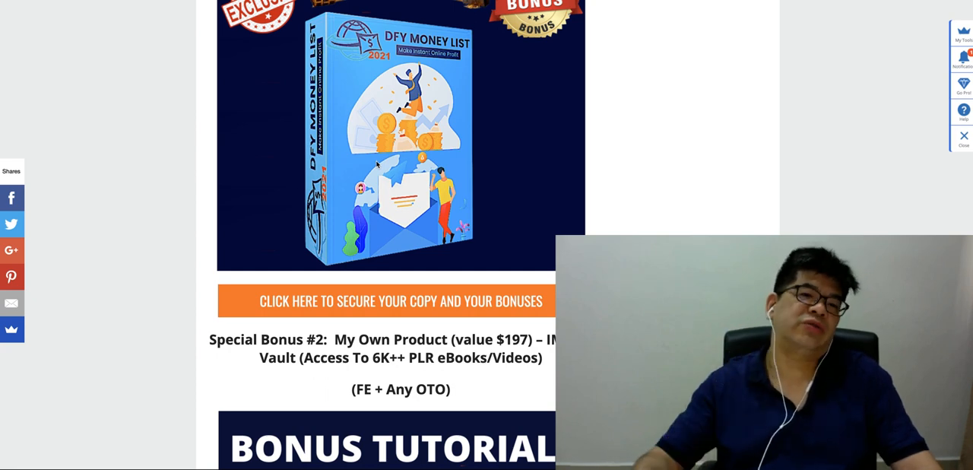
{"action": "scroll", "scroll_direction": "down", "scroll_amount": 3}
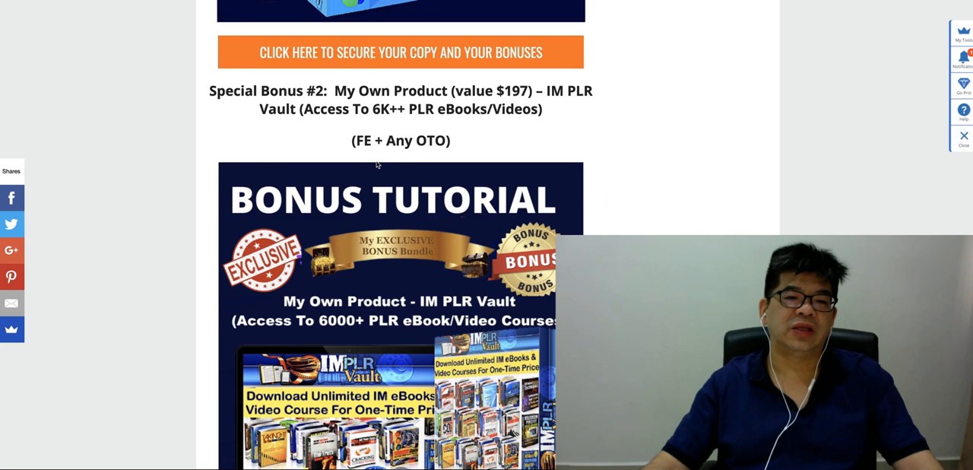
{"action": "scroll", "scroll_direction": "down", "scroll_amount": 3}
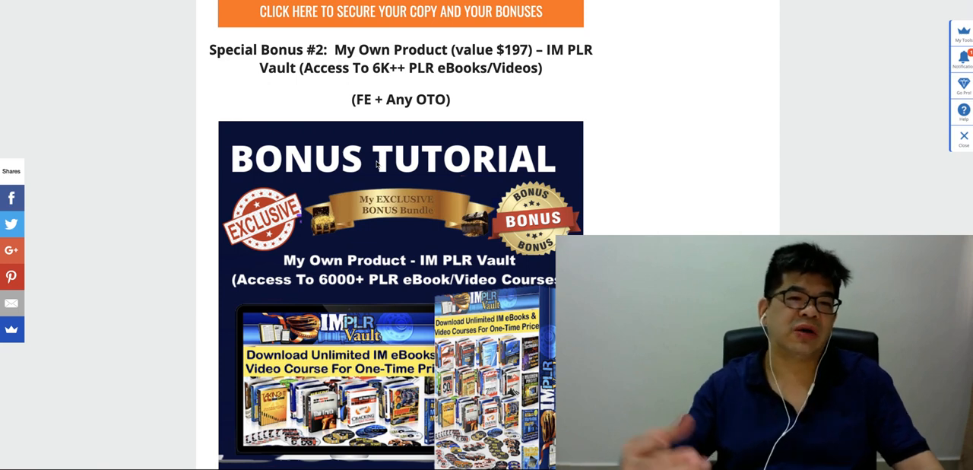
{"action": "scroll", "scroll_direction": "down", "scroll_amount": 3}
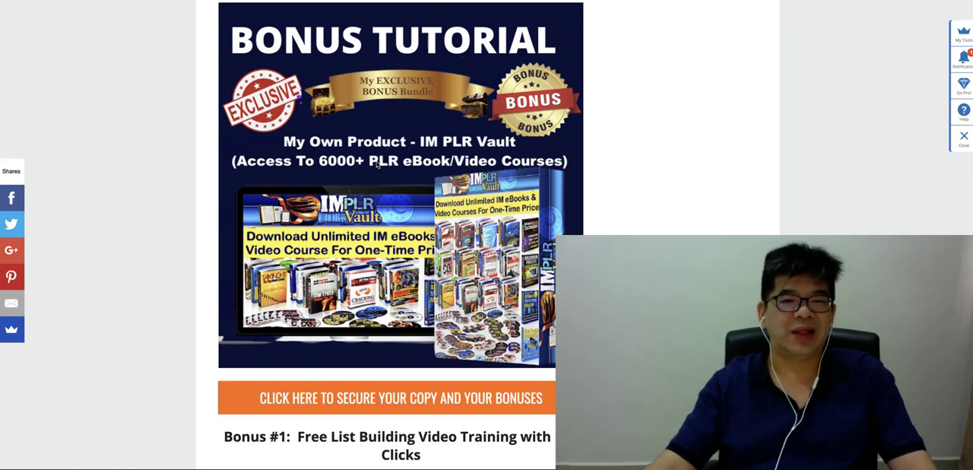
{"action": "scroll", "scroll_direction": "down", "scroll_amount": 3}
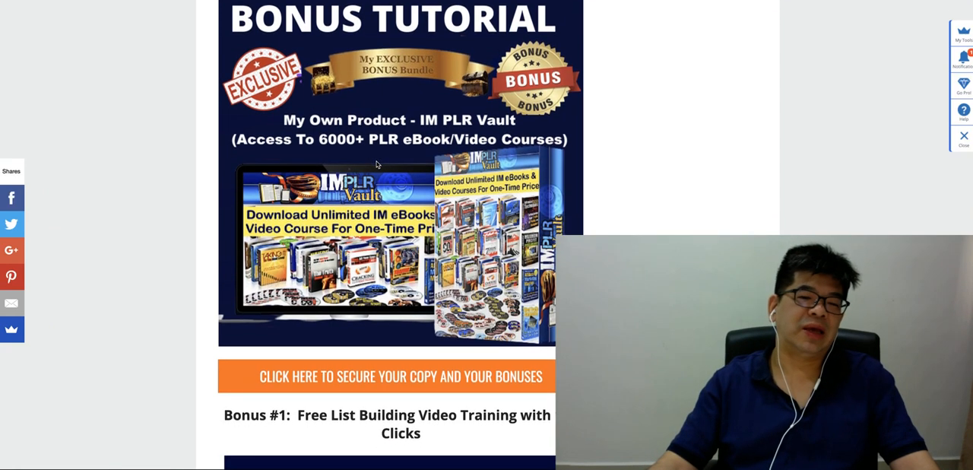
{"action": "scroll", "scroll_direction": "down", "scroll_amount": 3}
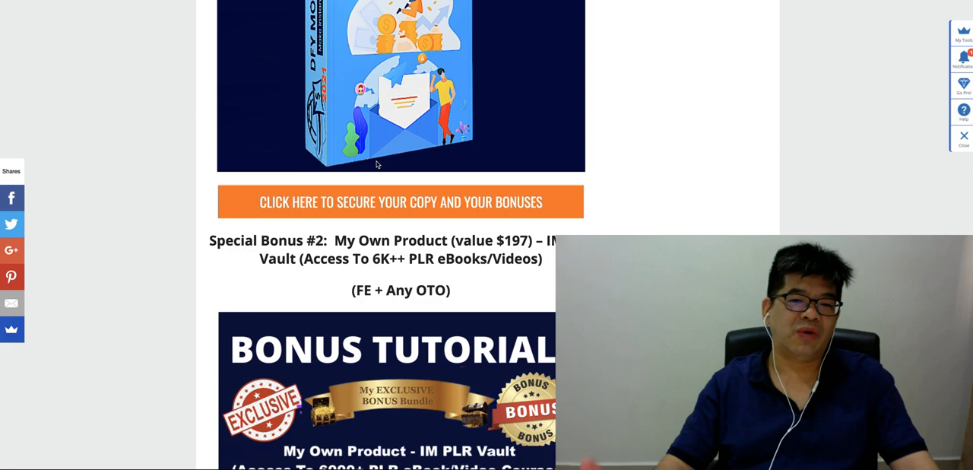
{"action": "scroll", "scroll_direction": "down", "scroll_amount": 3}
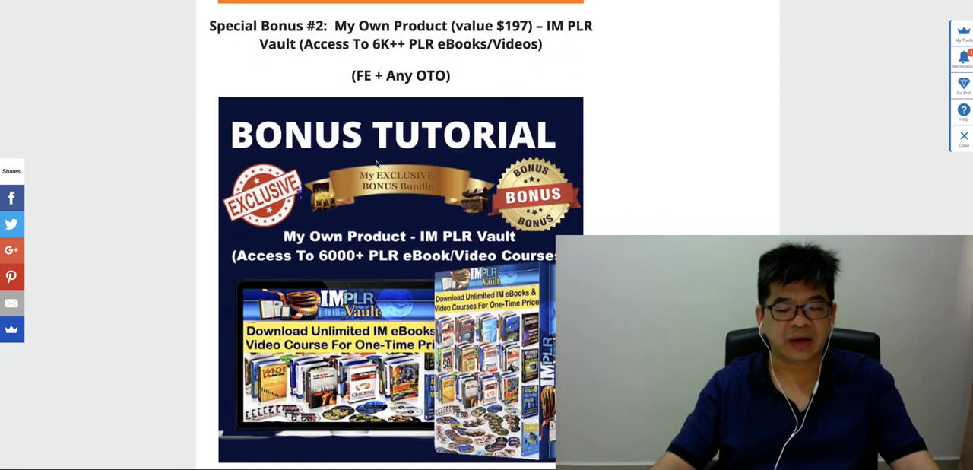
{"action": "scroll", "scroll_direction": "up", "scroll_amount": 3}
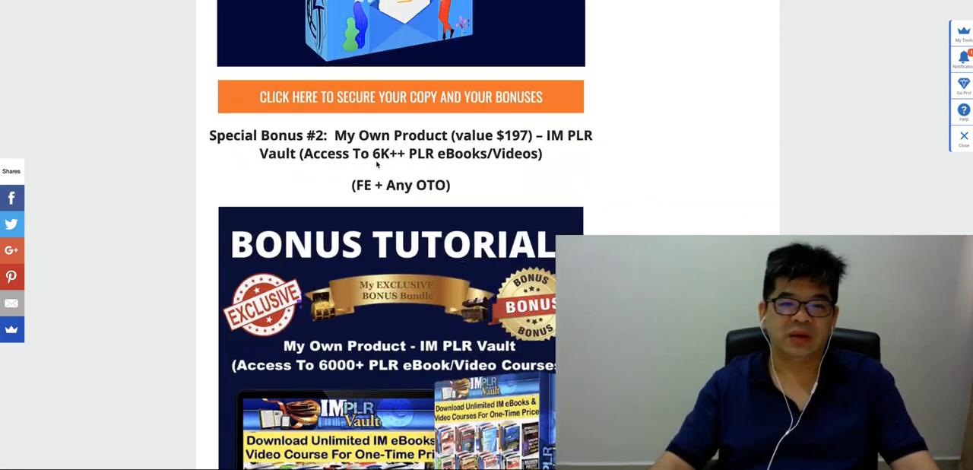
{"action": "scroll", "scroll_direction": "down", "scroll_amount": 3}
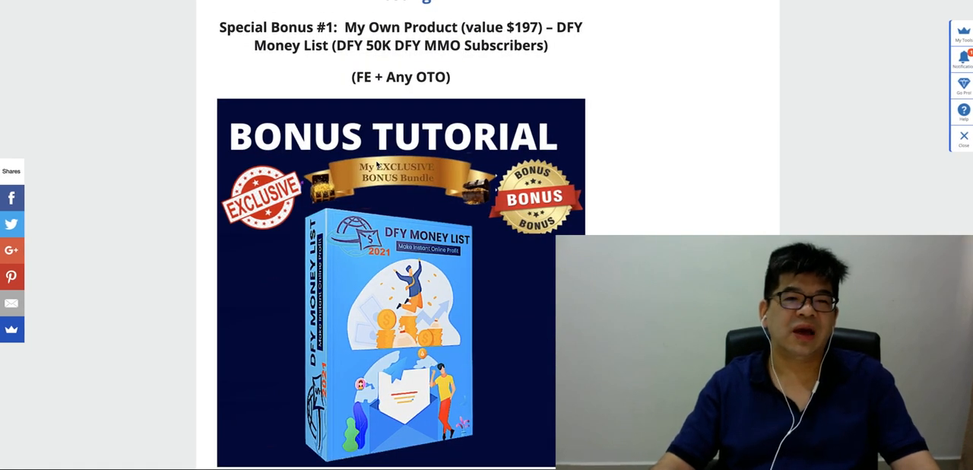
{"action": "scroll", "scroll_direction": "down", "scroll_amount": 3}
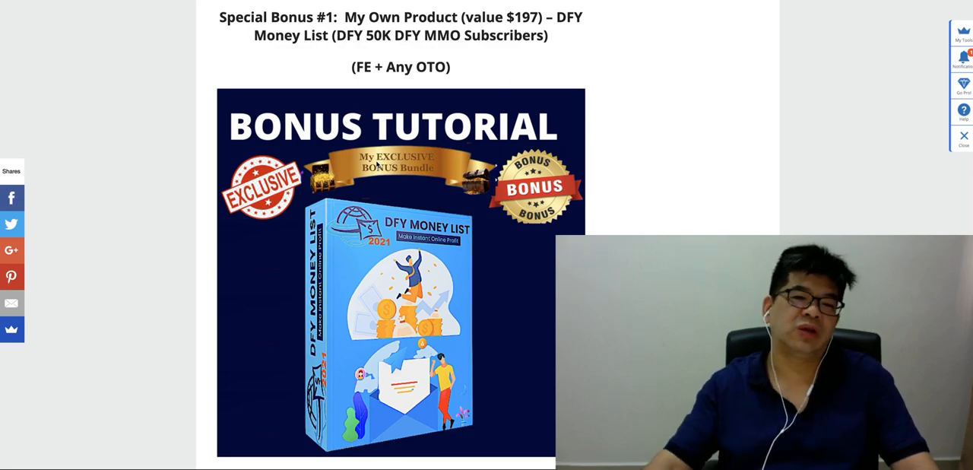
{"action": "scroll", "scroll_direction": "down", "scroll_amount": 3}
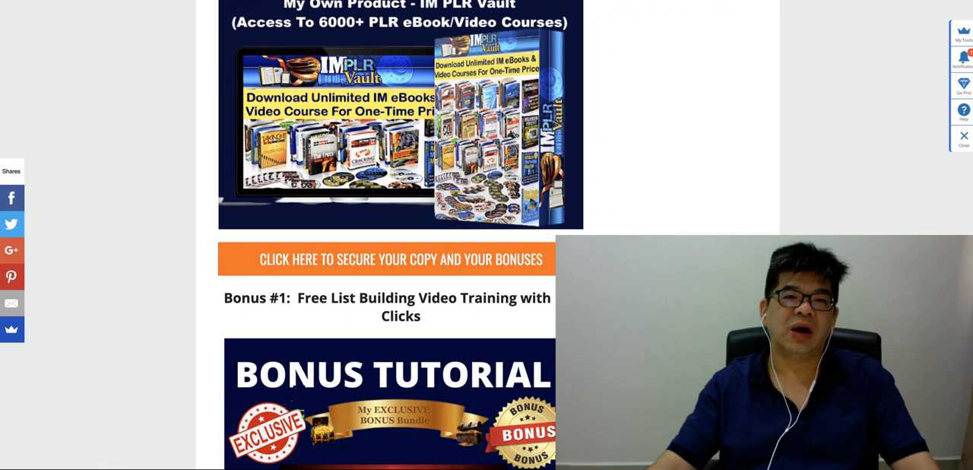
{"action": "scroll", "scroll_direction": "down", "scroll_amount": 3}
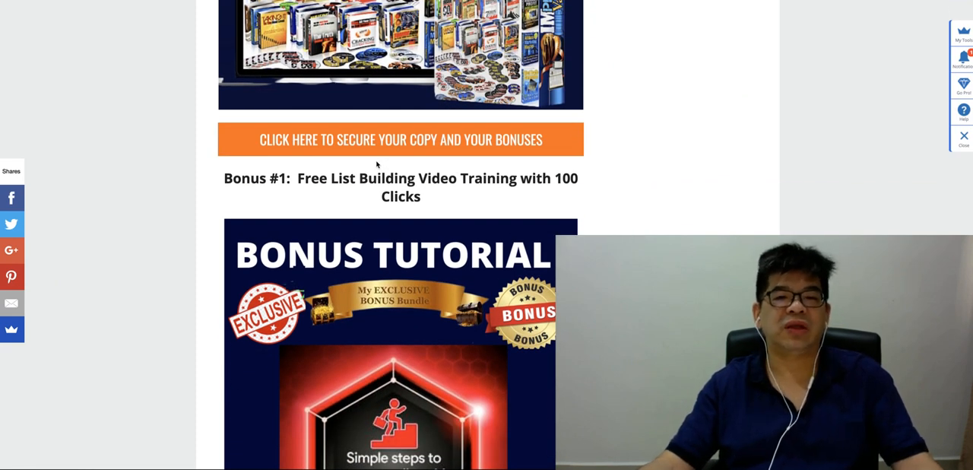
{"action": "scroll", "scroll_direction": "down", "scroll_amount": 3}
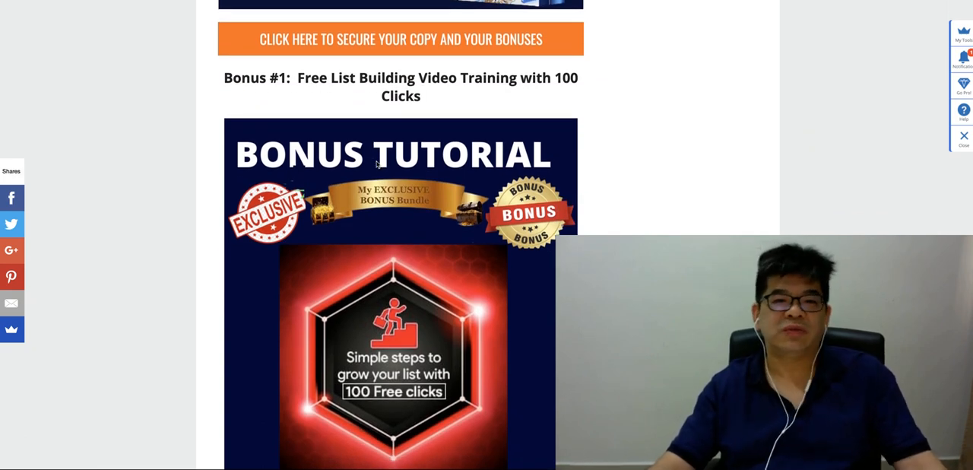
{"action": "scroll", "scroll_direction": "down", "scroll_amount": 3}
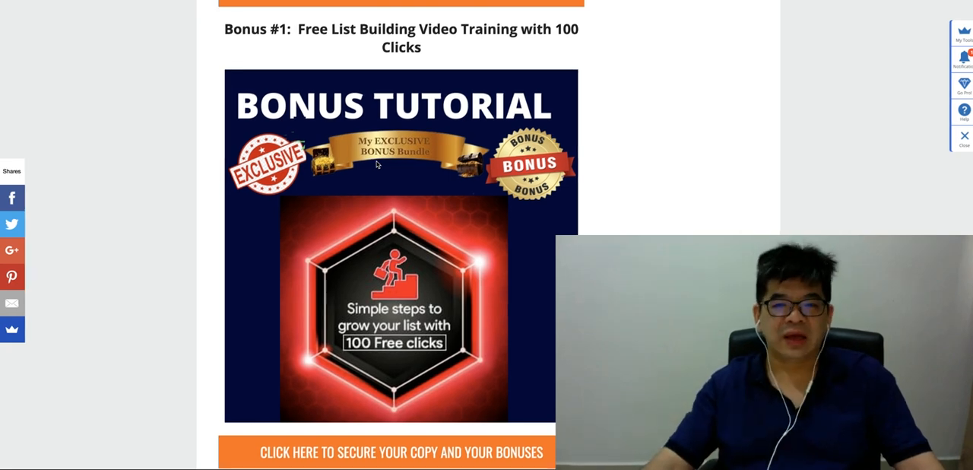
{"action": "scroll", "scroll_direction": "down", "scroll_amount": 3}
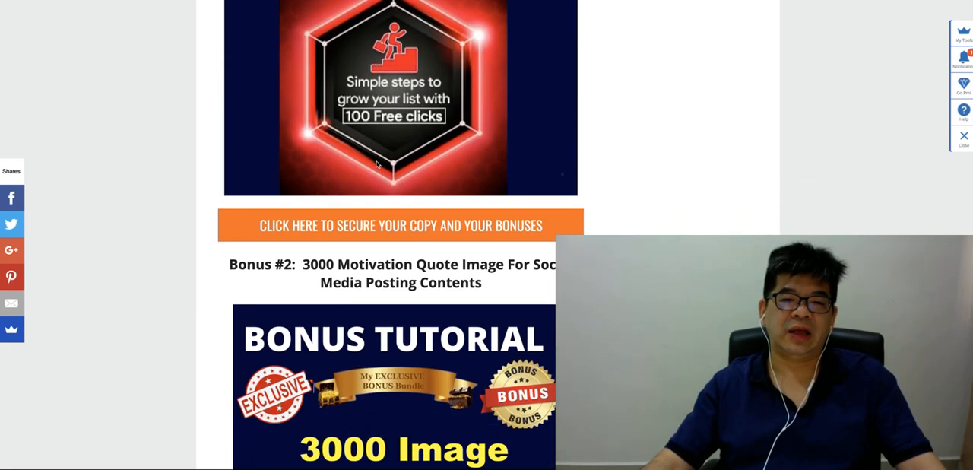
Step: Scroll past Bonus #3, 5 Conversions Tool, until the Bonus #4 Smarty Builders heading appears
{"action": "scroll", "scroll_direction": "down", "scroll_amount": 3}
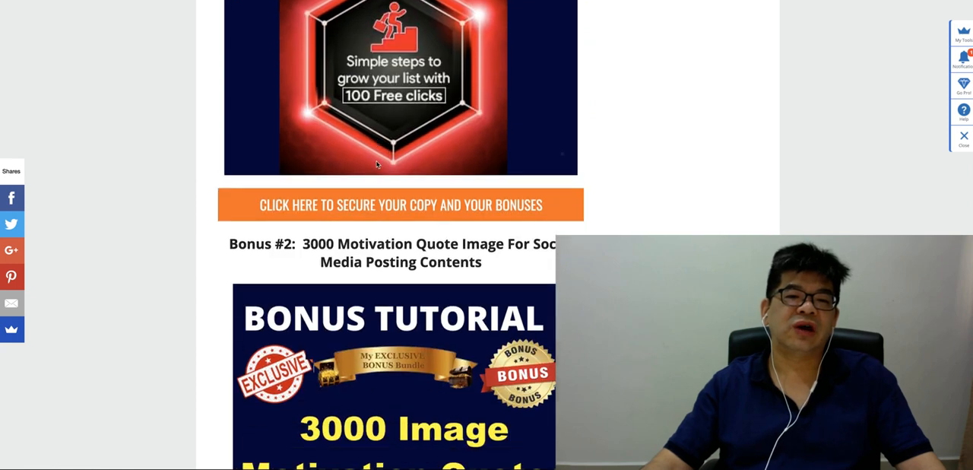
{"action": "scroll", "scroll_direction": "down", "scroll_amount": 3}
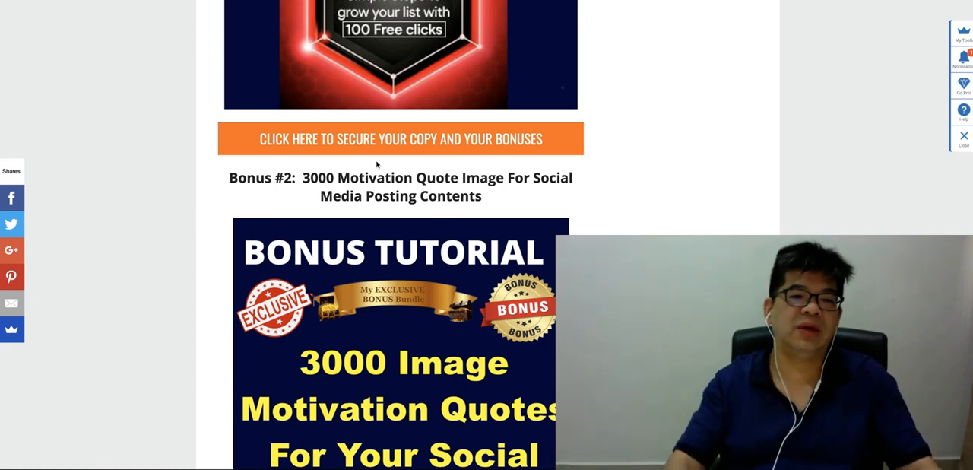
{"action": "scroll", "scroll_direction": "down", "scroll_amount": 3}
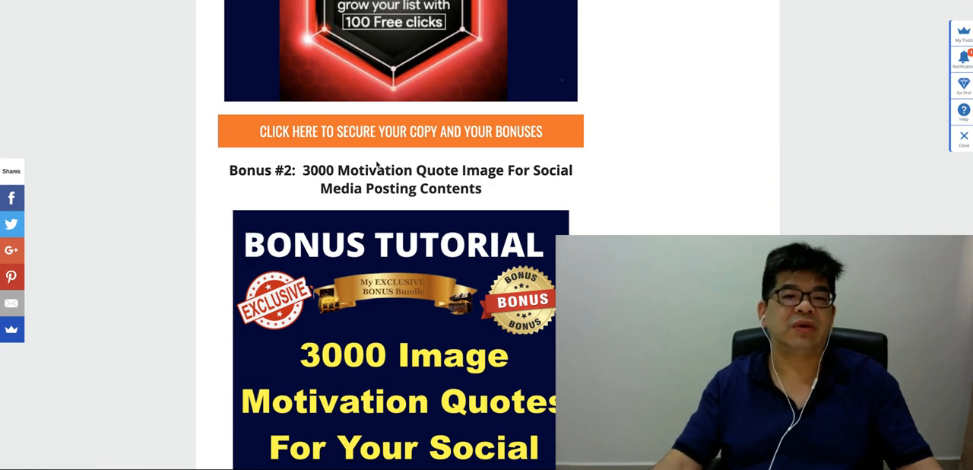
{"action": "scroll", "scroll_direction": "down", "scroll_amount": 3}
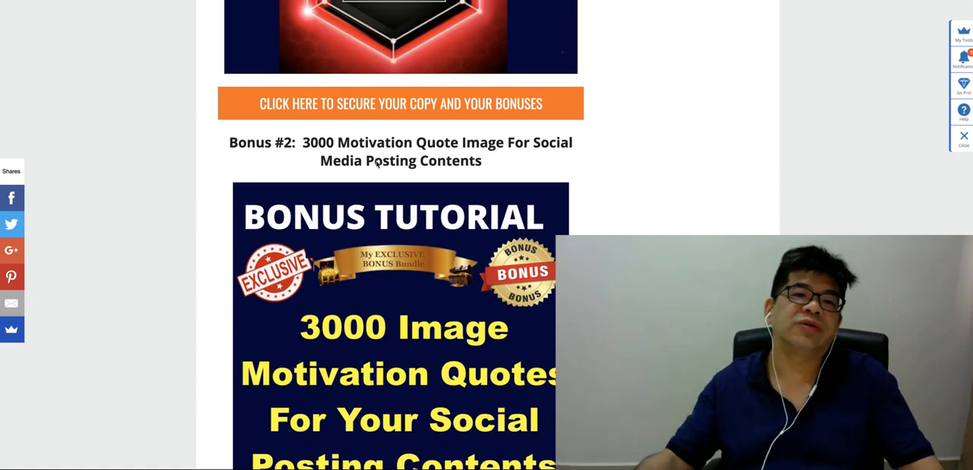
{"action": "scroll", "scroll_direction": "down", "scroll_amount": 3}
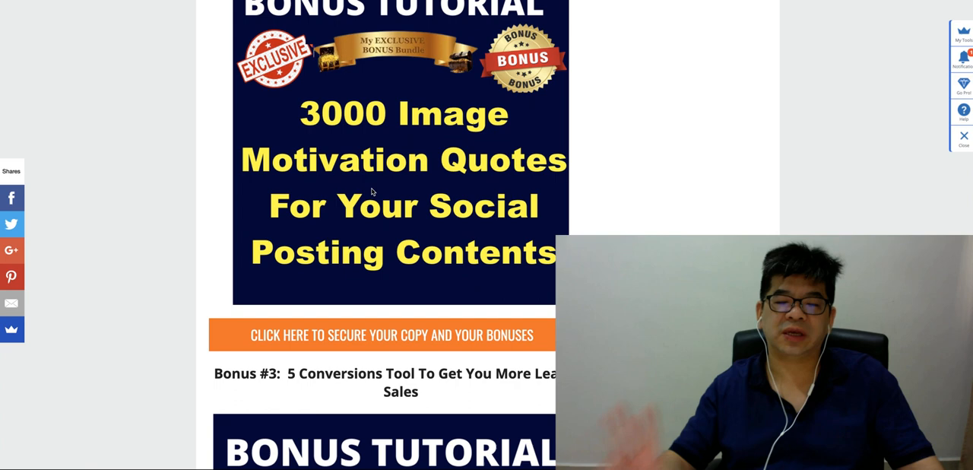
{"action": "scroll", "scroll_direction": "down", "scroll_amount": 3}
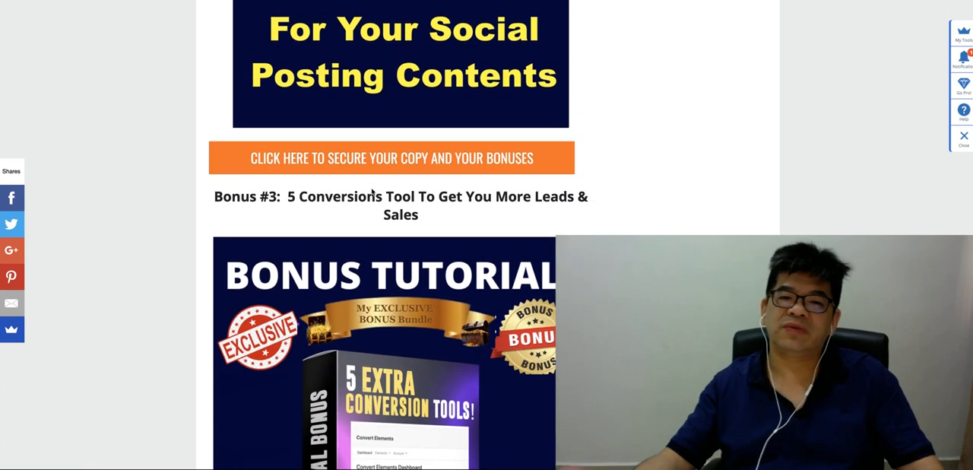
{"action": "scroll", "scroll_direction": "down", "scroll_amount": 3}
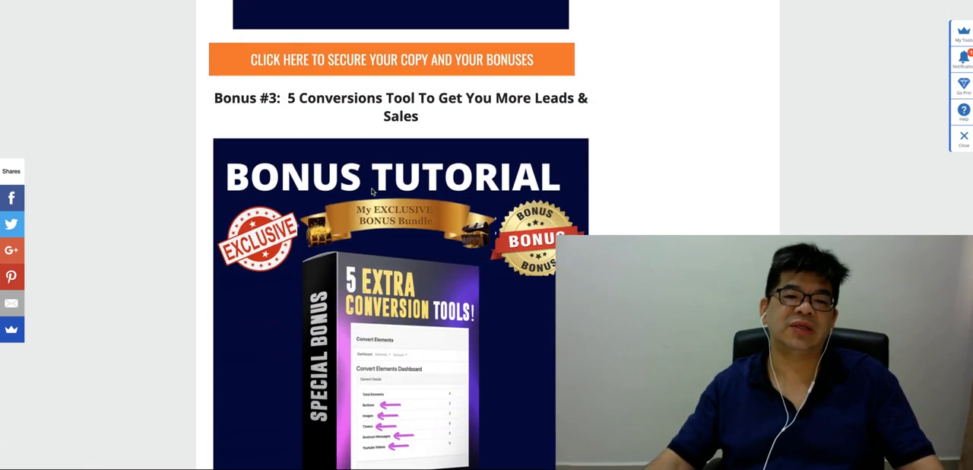
{"action": "scroll", "scroll_direction": "down", "scroll_amount": 3}
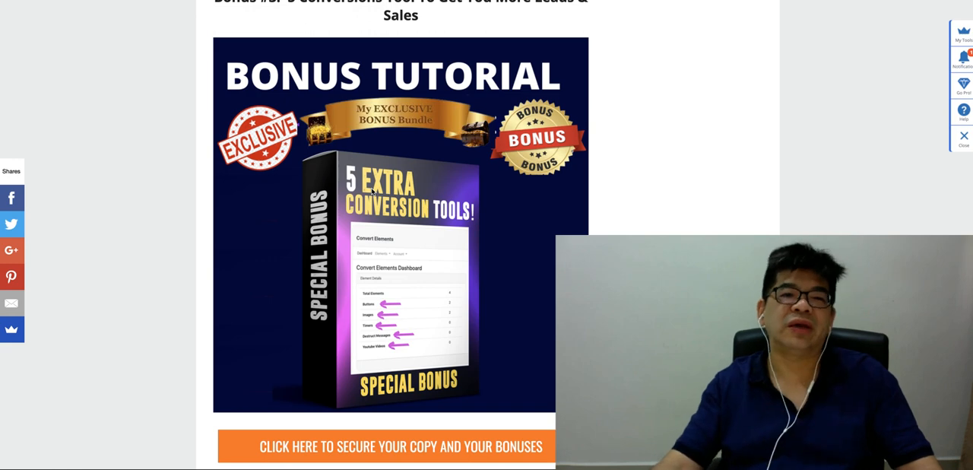
{"action": "scroll", "scroll_direction": "down", "scroll_amount": 3}
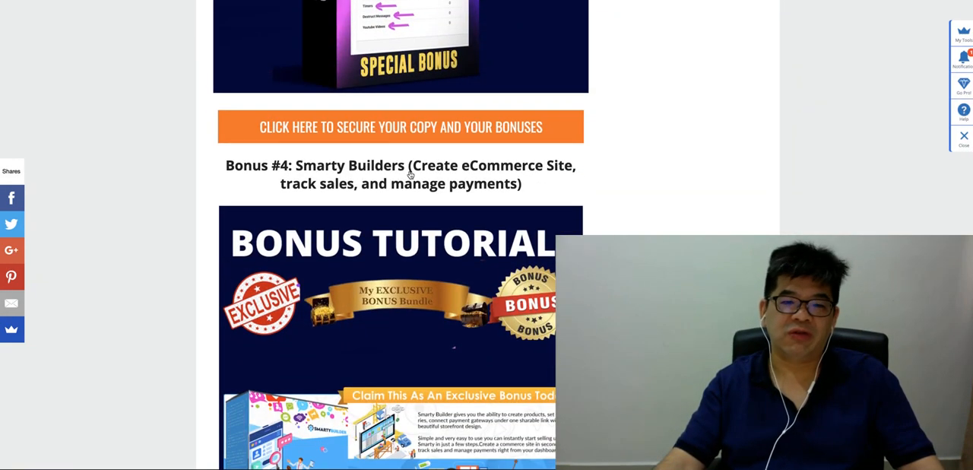
Step: Scroll from Bonus #9 VidSpark through bonuses #10–#13 to Bonus #14, Top 6 Paid Underground Traffic Sources
{"action": "scroll", "scroll_direction": "down", "scroll_amount": 3}
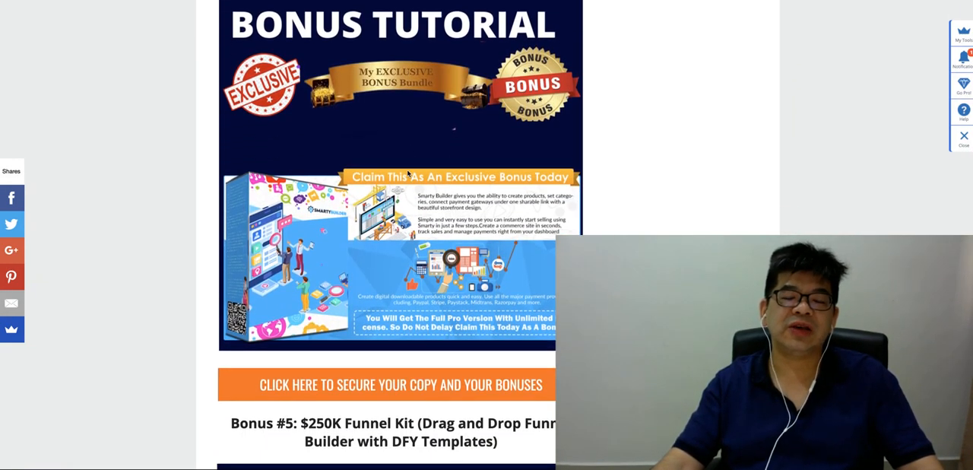
{"action": "scroll", "scroll_direction": "down", "scroll_amount": 3}
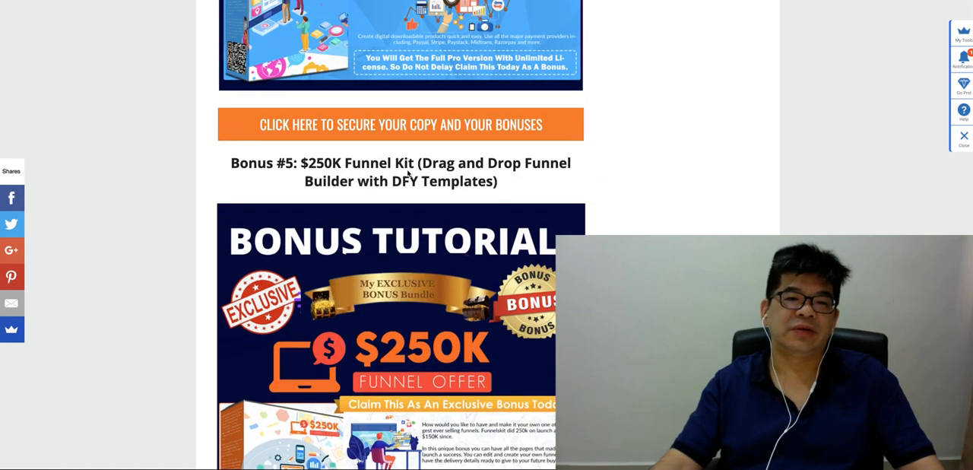
{"action": "scroll", "scroll_direction": "down", "scroll_amount": 3}
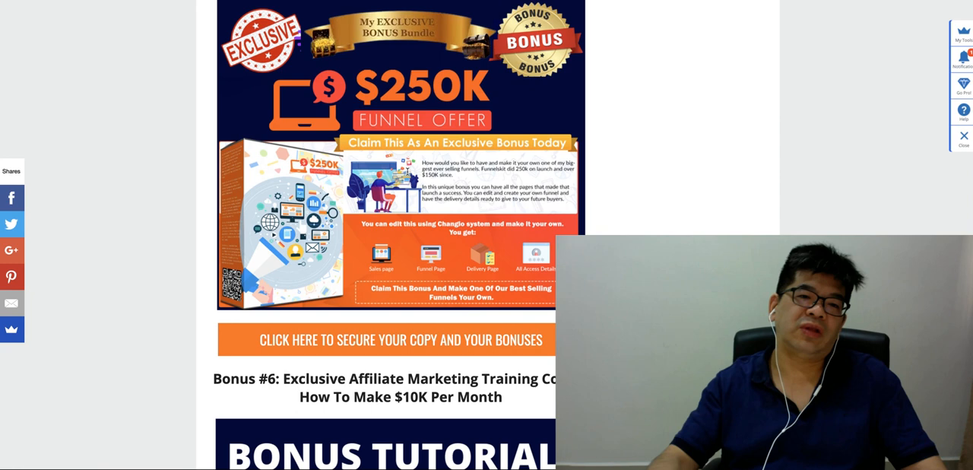
{"action": "scroll", "scroll_direction": "down", "scroll_amount": 3}
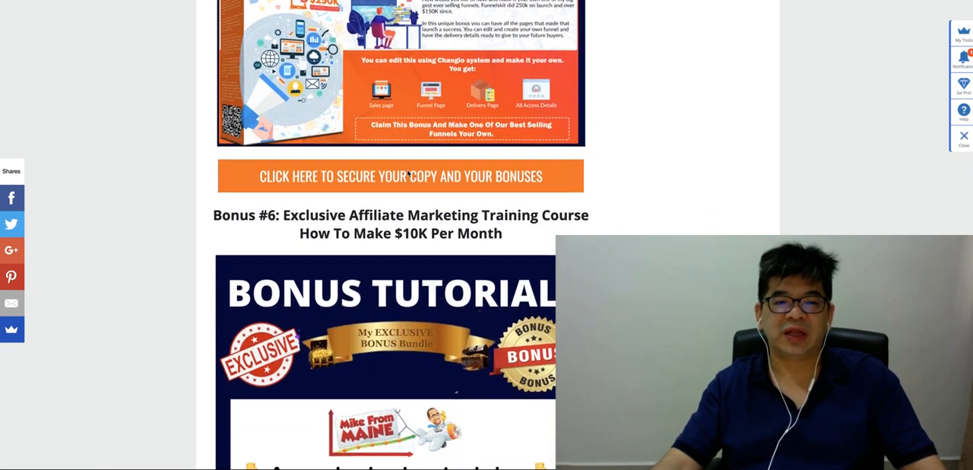
{"action": "scroll", "scroll_direction": "down", "scroll_amount": 3}
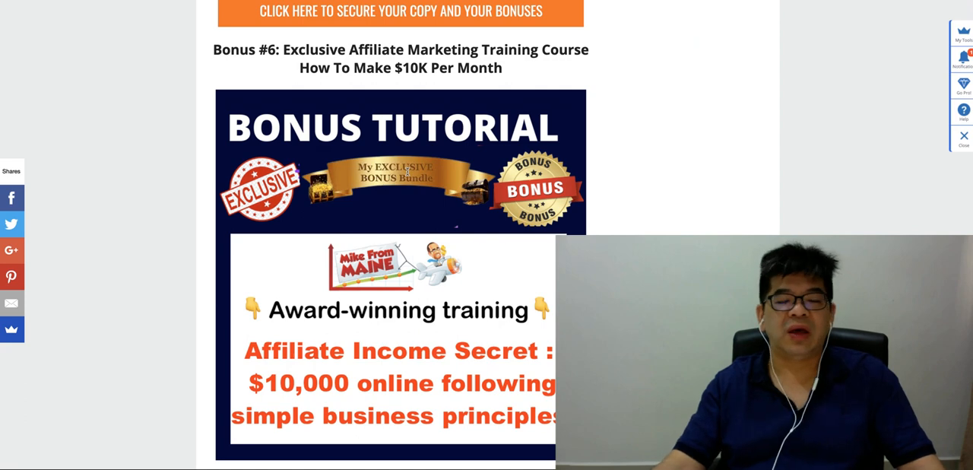
{"action": "scroll", "scroll_direction": "down", "scroll_amount": 3}
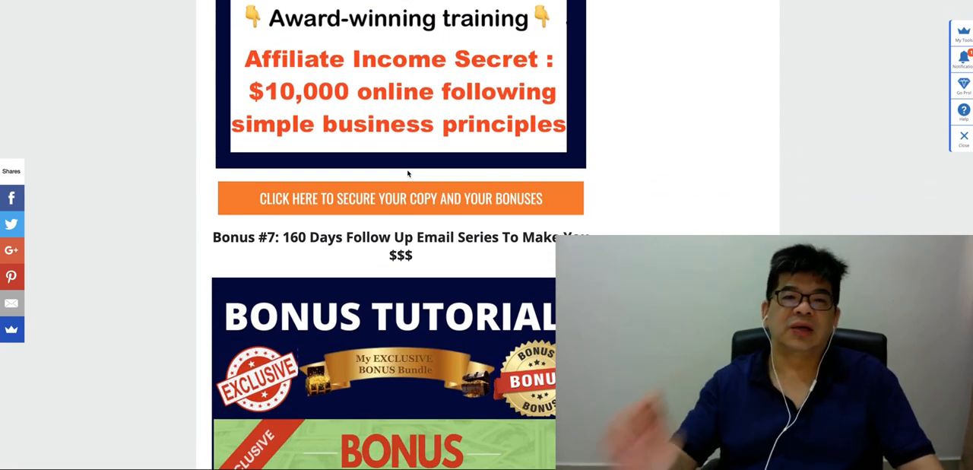
{"action": "scroll", "scroll_direction": "down", "scroll_amount": 3}
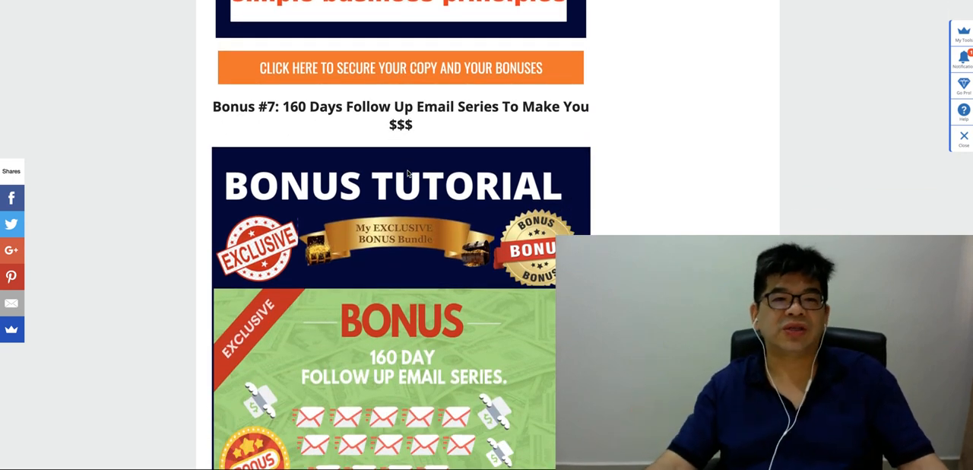
{"action": "scroll", "scroll_direction": "down", "scroll_amount": 3}
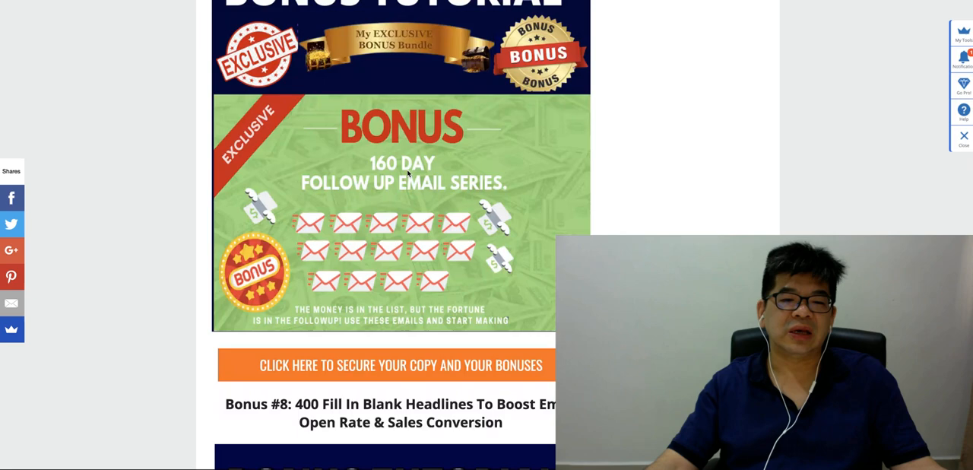
{"action": "scroll", "scroll_direction": "down", "scroll_amount": 3}
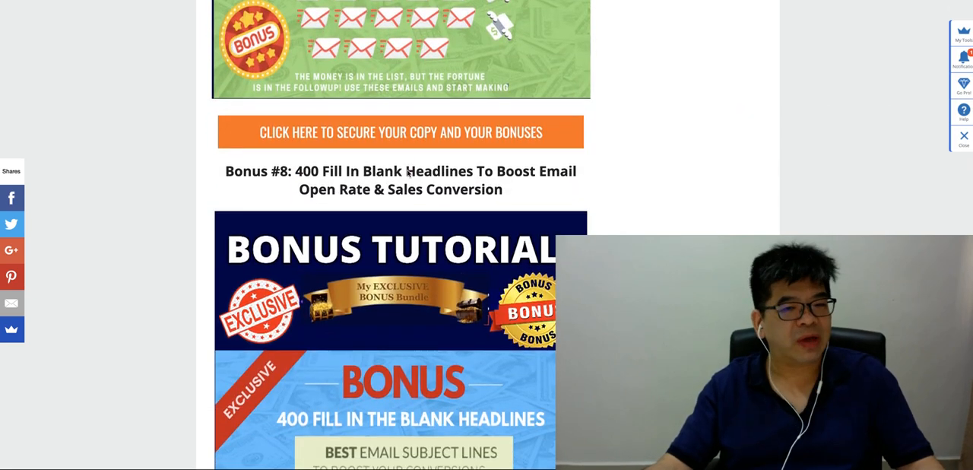
{"action": "scroll", "scroll_direction": "down", "scroll_amount": 3}
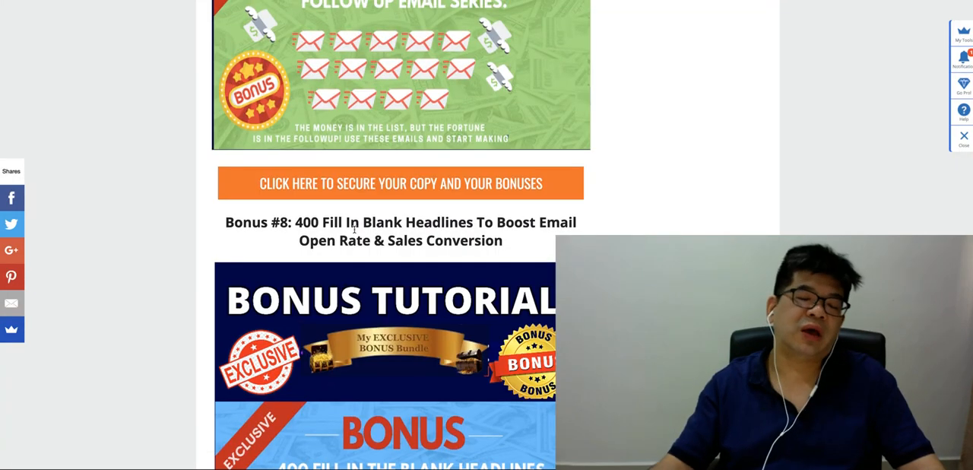
{"action": "scroll", "scroll_direction": "down", "scroll_amount": 3}
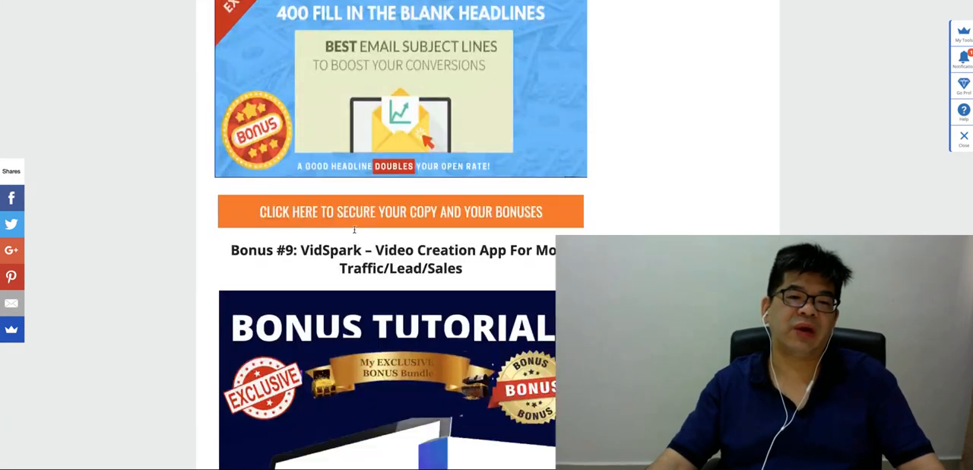
{"action": "scroll", "scroll_direction": "down", "scroll_amount": 3}
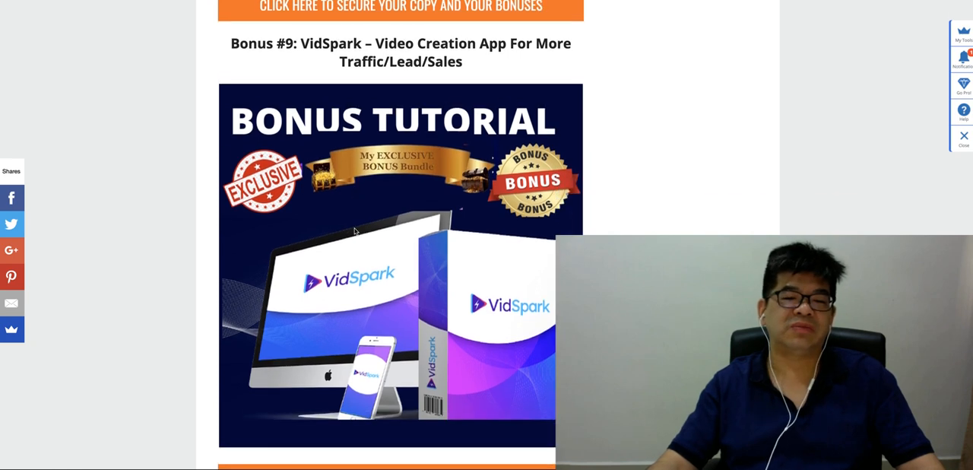
{"action": "scroll", "scroll_direction": "down", "scroll_amount": 3}
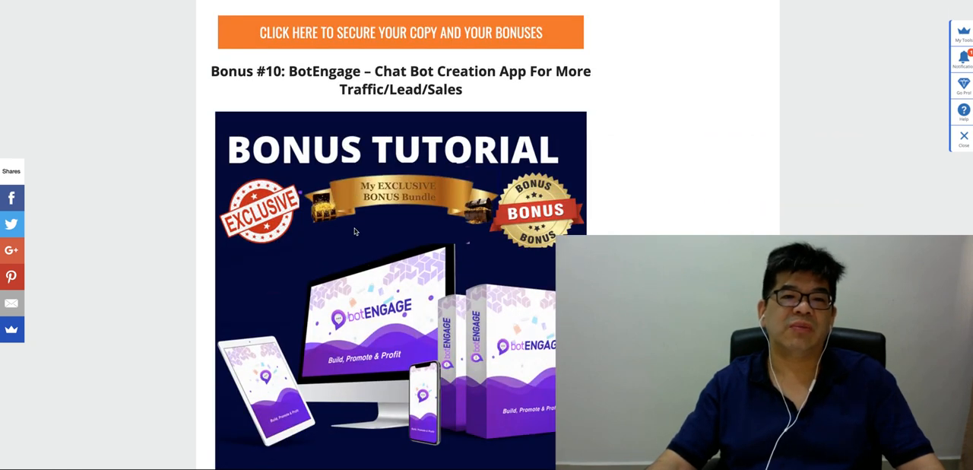
{"action": "scroll", "scroll_direction": "down", "scroll_amount": 3}
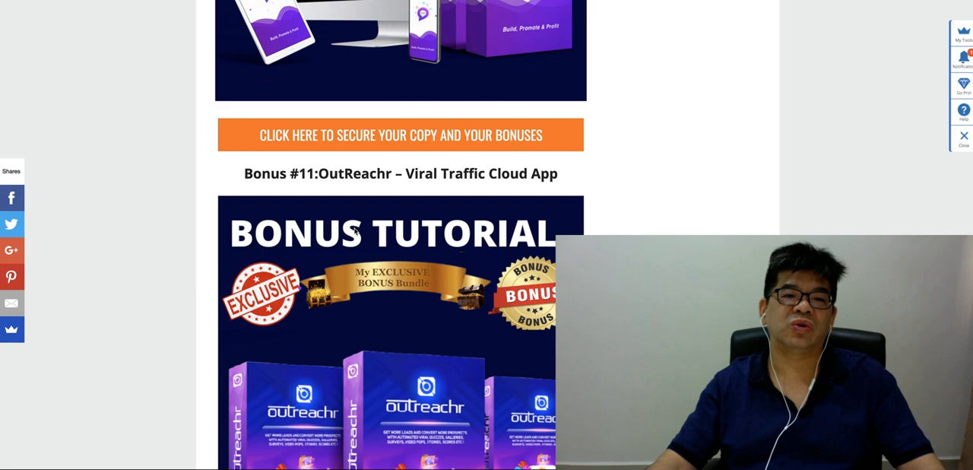
{"action": "scroll", "scroll_direction": "down", "scroll_amount": 3}
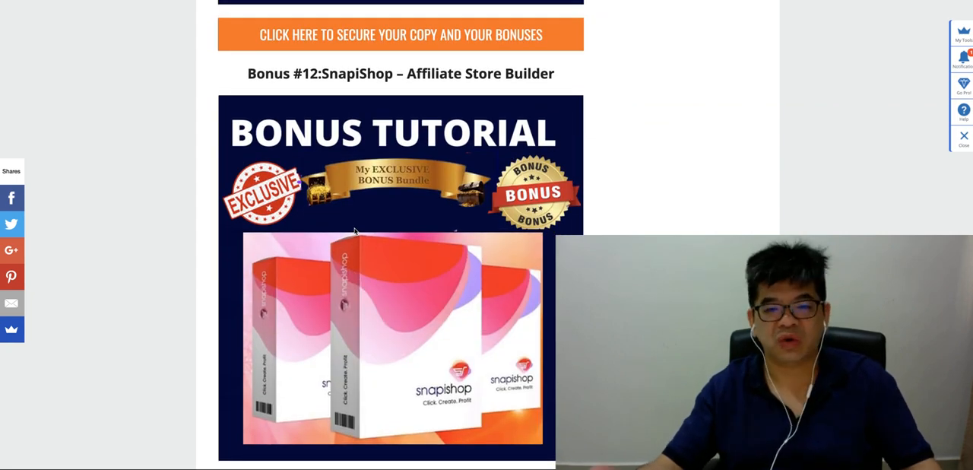
{"action": "scroll", "scroll_direction": "up", "scroll_amount": 3}
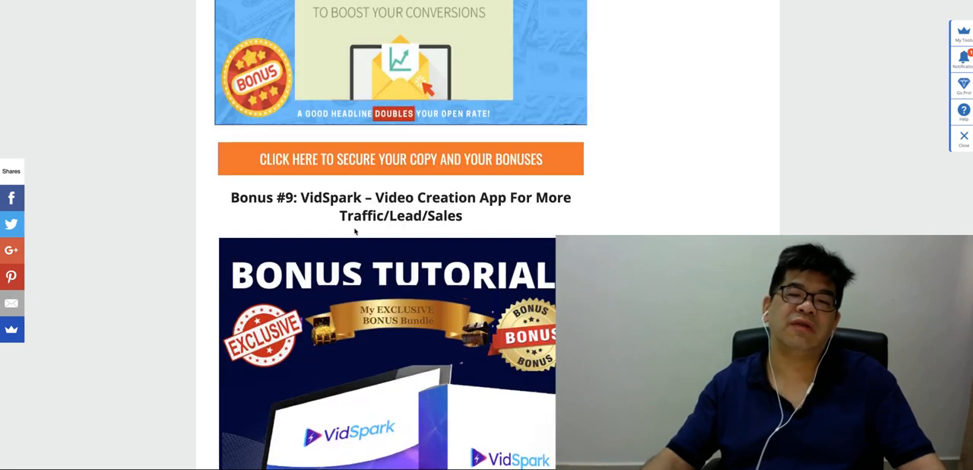
{"action": "scroll", "scroll_direction": "down", "scroll_amount": 3}
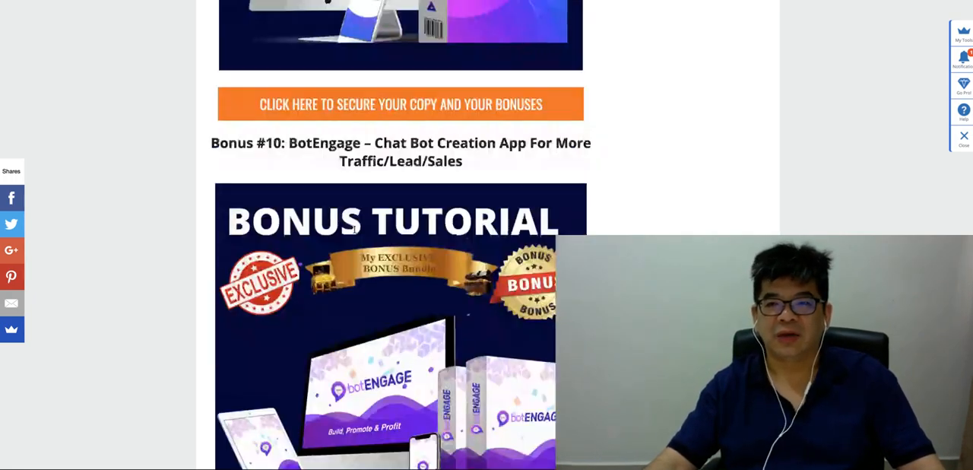
{"action": "scroll", "scroll_direction": "down", "scroll_amount": 3}
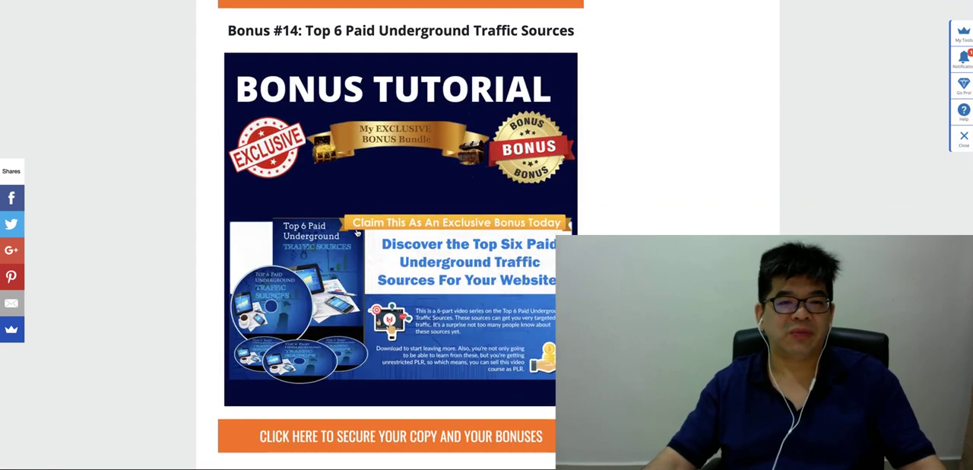
{"action": "scroll", "scroll_direction": "down", "scroll_amount": 3}
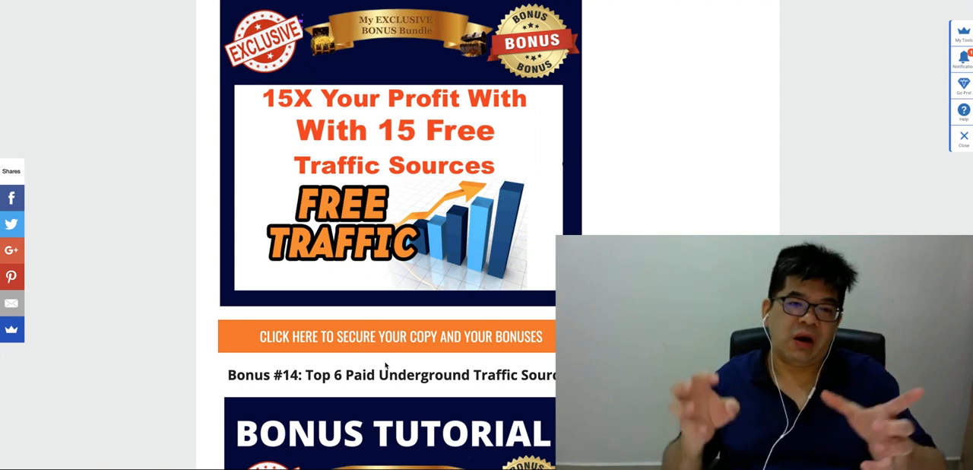
Step: Scroll to Bonus #18's 200 Special Bonuses Bundle and open bonus-list.pdf in Google Drive
{"action": "scroll", "scroll_direction": "down", "scroll_amount": 3}
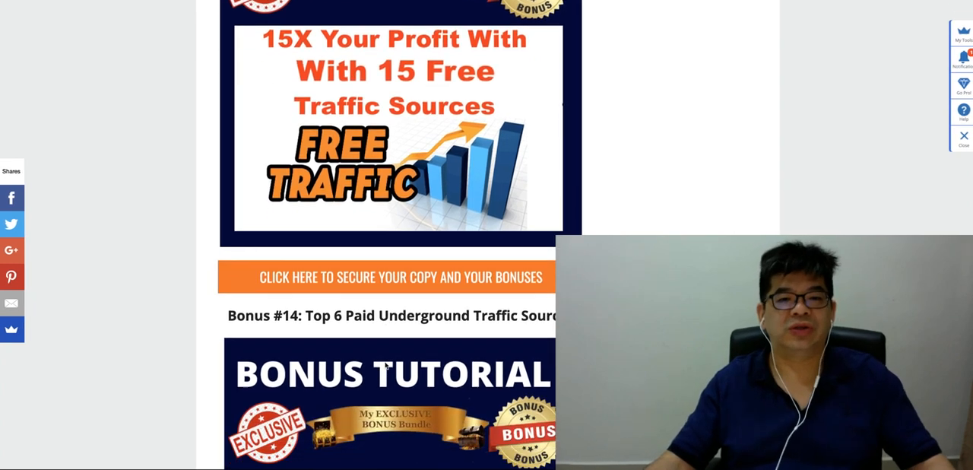
{"action": "scroll", "scroll_direction": "down", "scroll_amount": 3}
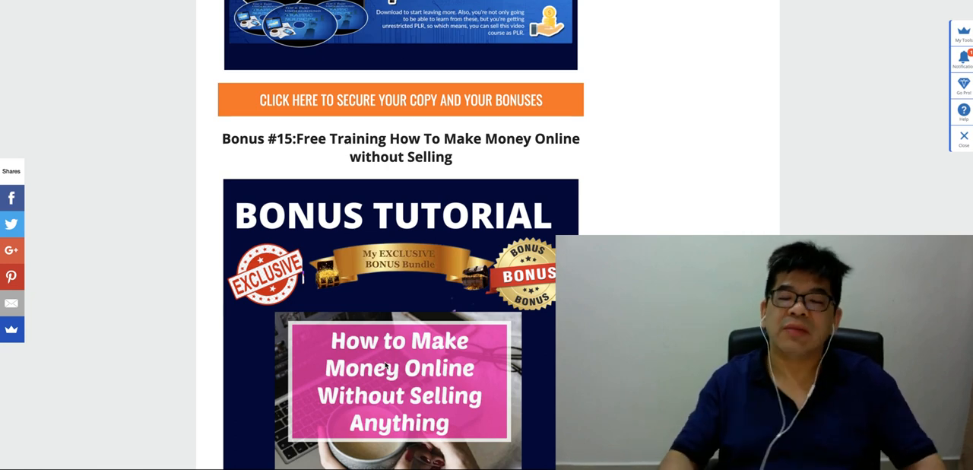
{"action": "scroll", "scroll_direction": "down", "scroll_amount": 3}
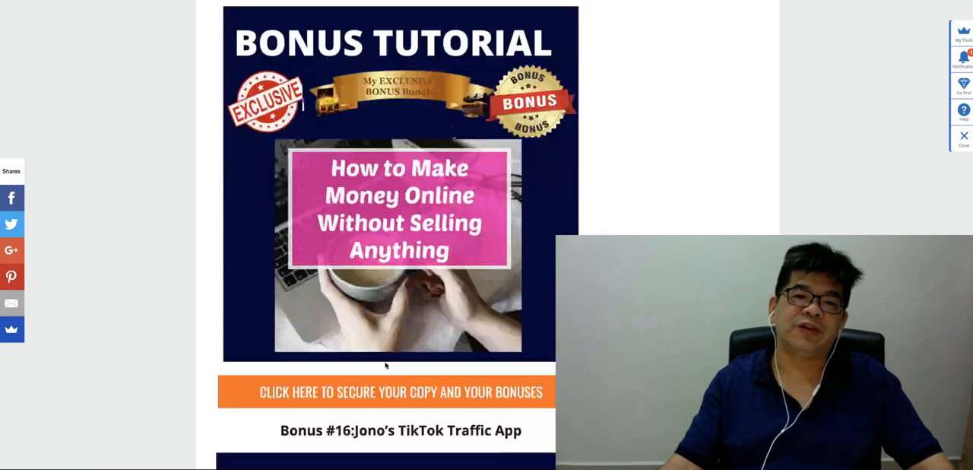
{"action": "scroll", "scroll_direction": "down", "scroll_amount": 3}
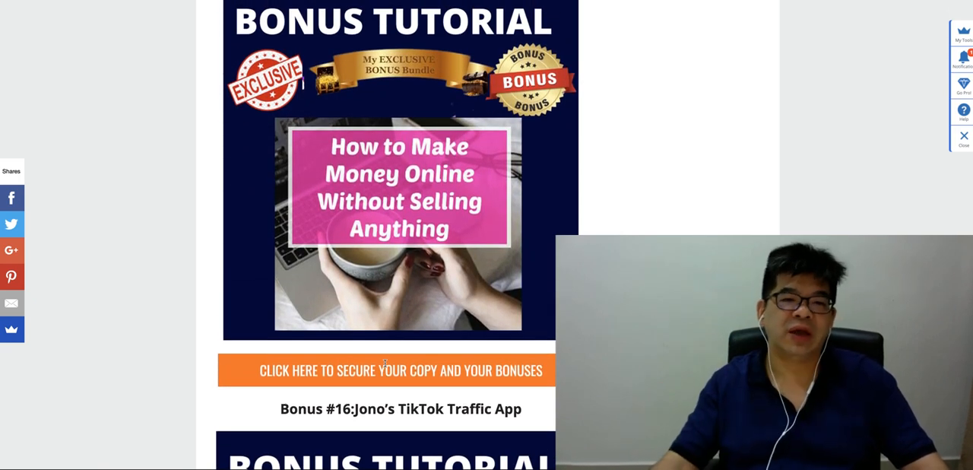
{"action": "scroll", "scroll_direction": "down", "scroll_amount": 3}
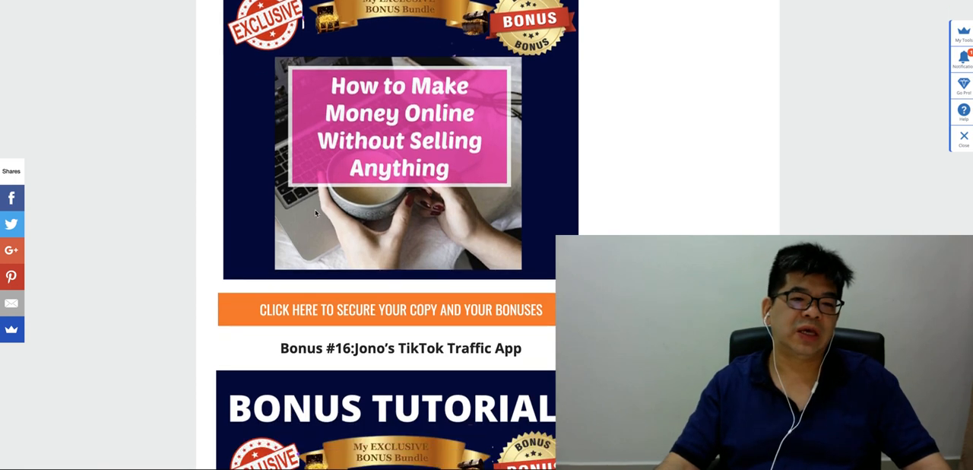
{"action": "scroll", "scroll_direction": "down", "scroll_amount": 3}
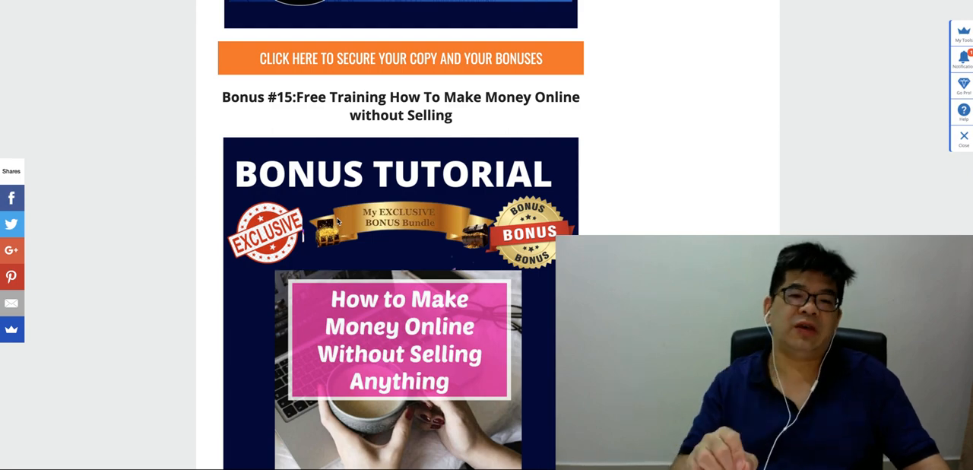
{"action": "scroll", "scroll_direction": "down", "scroll_amount": 3}
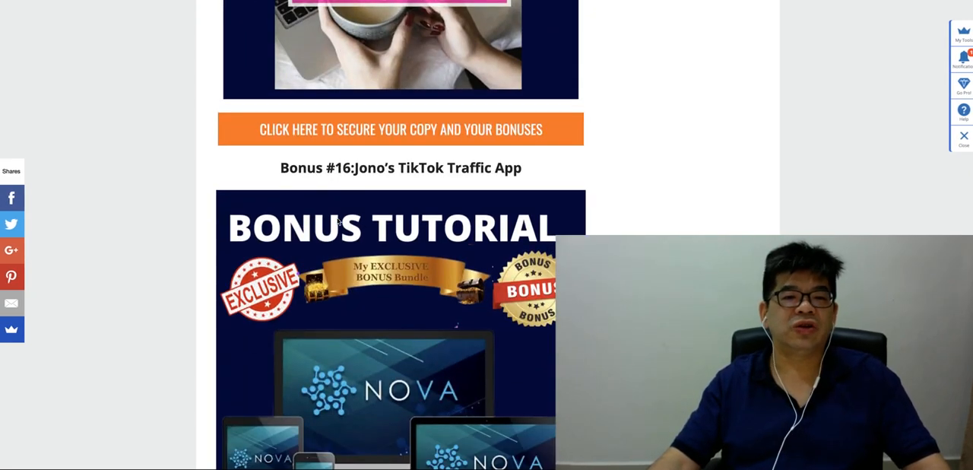
{"action": "scroll", "scroll_direction": "down", "scroll_amount": 3}
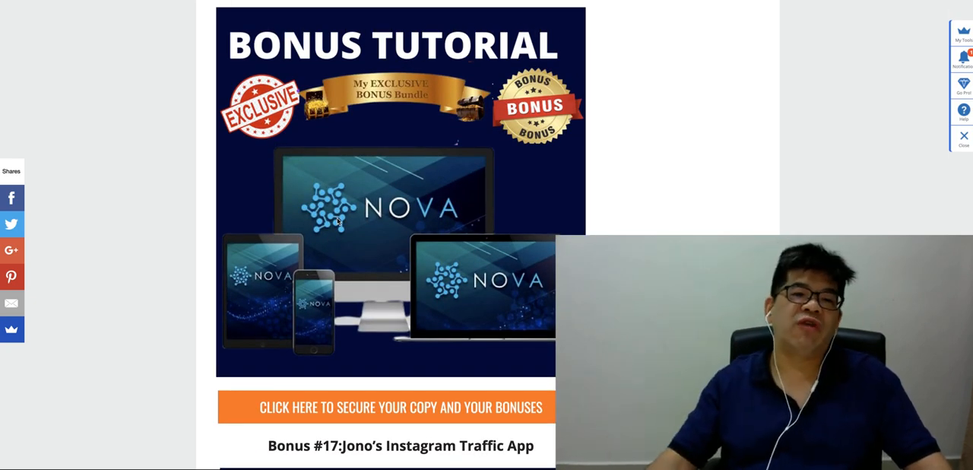
{"action": "scroll", "scroll_direction": "down", "scroll_amount": 3}
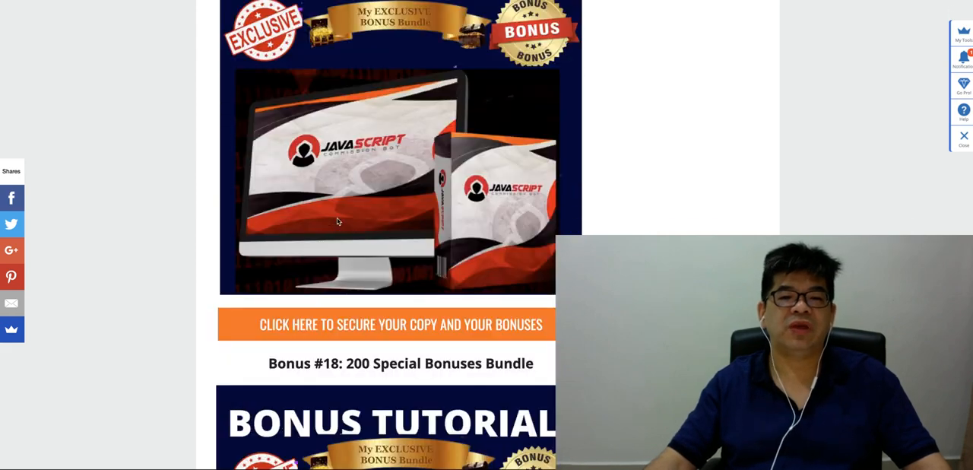
{"action": "scroll", "scroll_direction": "down", "scroll_amount": 3}
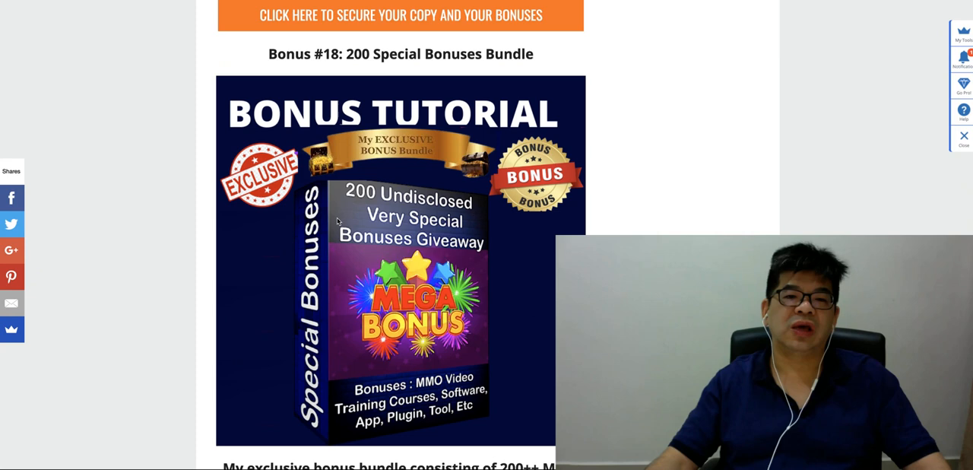
{"action": "scroll", "scroll_direction": "down", "scroll_amount": 3}
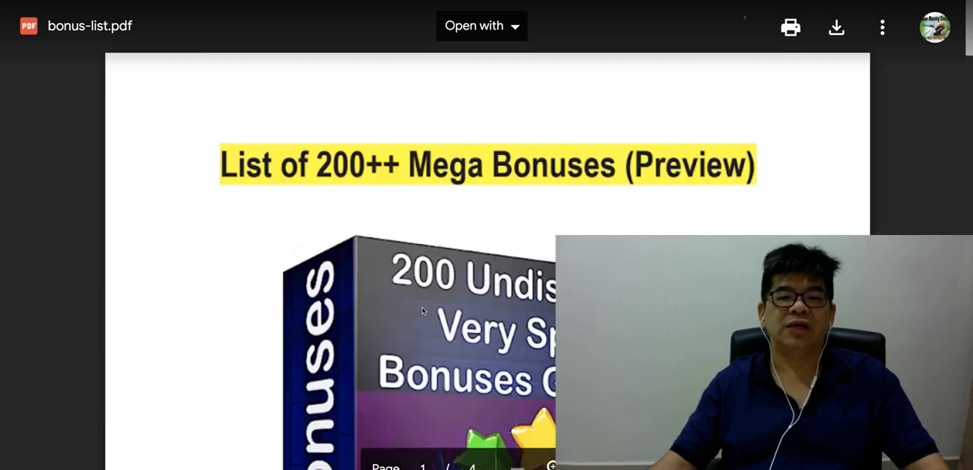
Step: Scroll through page 2 of bonus-list.pdf to item 23, then return to the blog
{"action": "scroll", "scroll_direction": "down", "scroll_amount": 3}
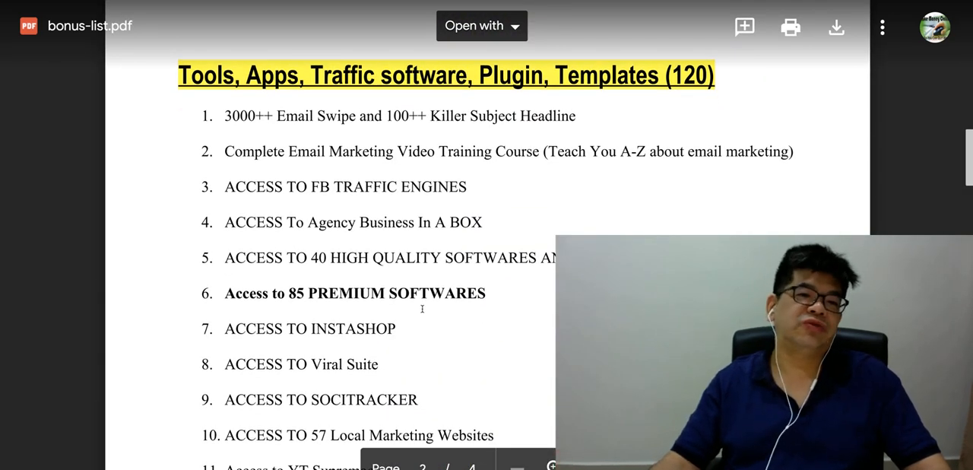
{"action": "scroll", "scroll_direction": "down", "scroll_amount": 3}
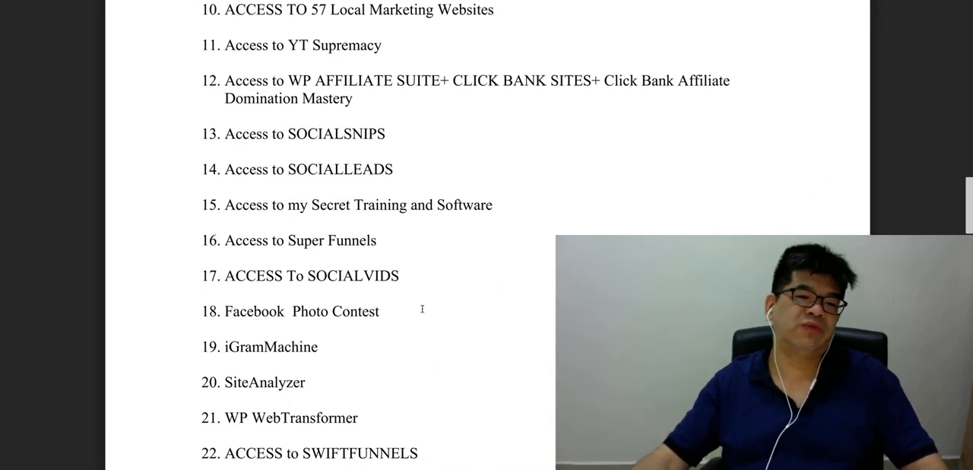
{"action": "scroll", "scroll_direction": "down", "scroll_amount": 3}
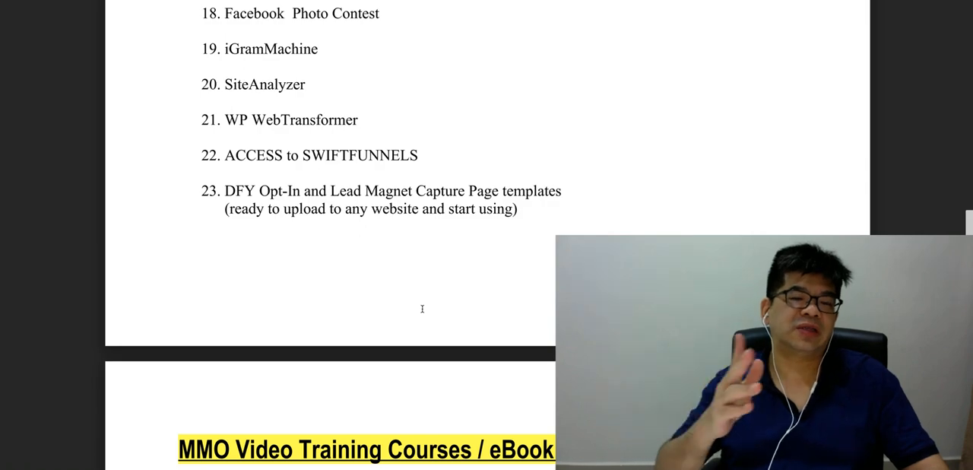
{"action": "scroll", "scroll_direction": "down", "scroll_amount": 3}
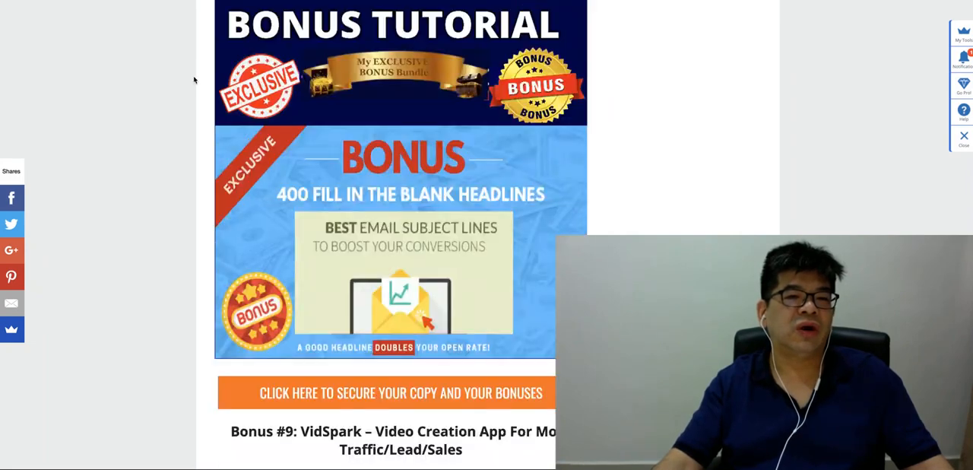
Step: Scroll the review past competitor pricing to Steps 2–3 and the 'To Sum Up This Review' heading
{"action": "scroll", "scroll_direction": "down", "scroll_amount": 3}
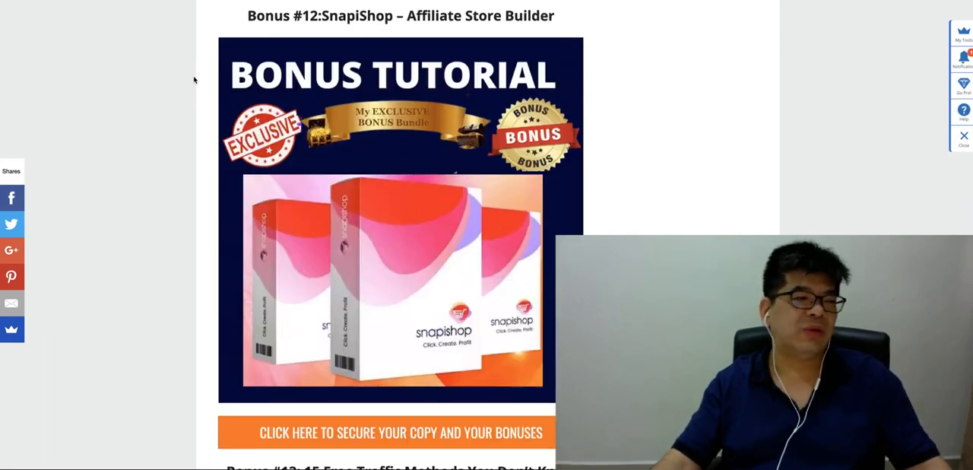
{"action": "scroll", "scroll_direction": "down", "scroll_amount": 3}
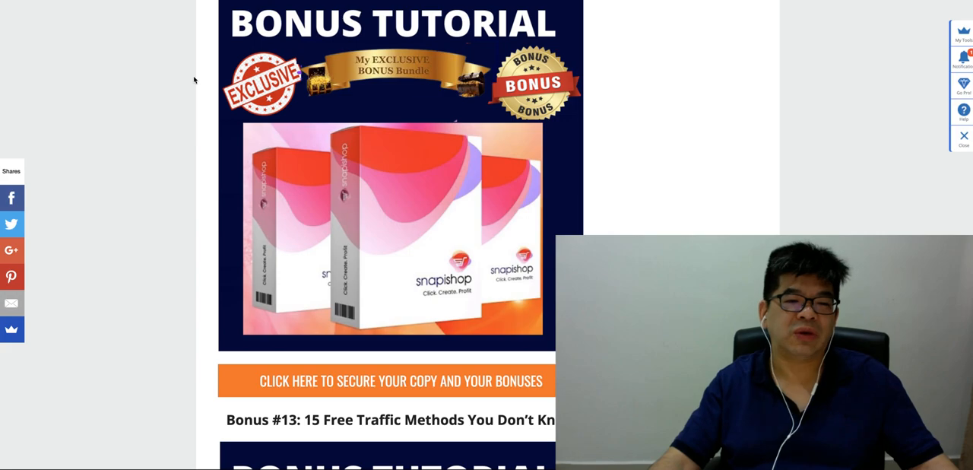
{"action": "scroll", "scroll_direction": "down", "scroll_amount": 3}
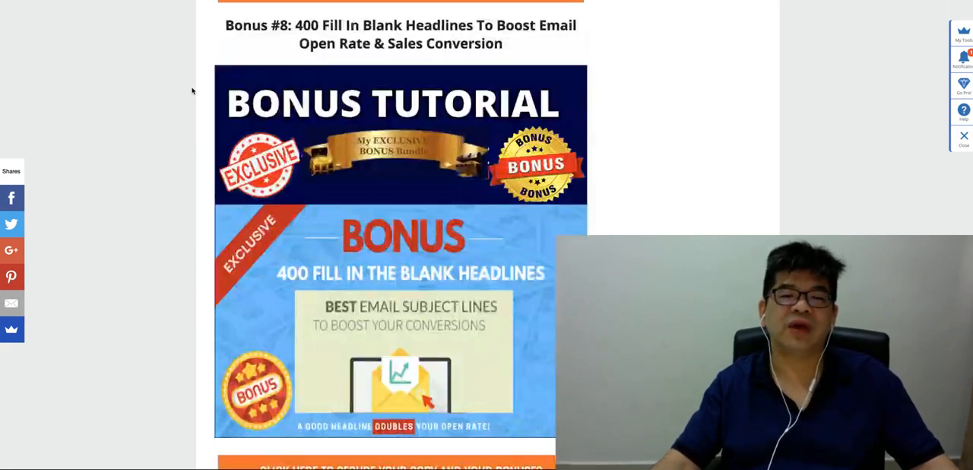
{"action": "scroll", "scroll_direction": "down", "scroll_amount": 3}
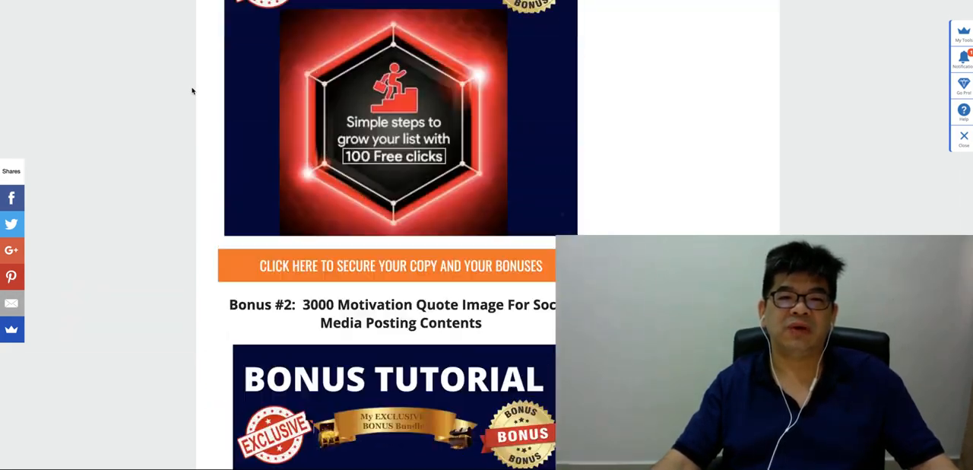
{"action": "scroll", "scroll_direction": "down", "scroll_amount": 3}
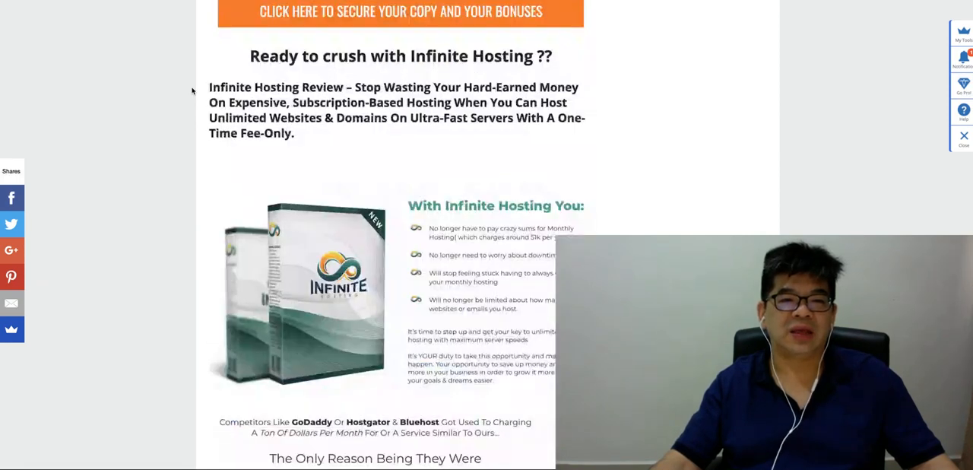
{"action": "scroll", "scroll_direction": "down", "scroll_amount": 3}
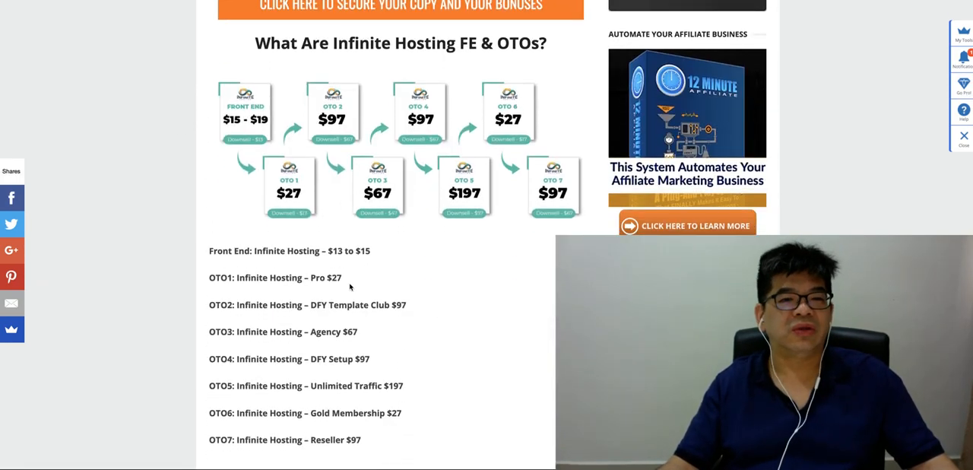
{"action": "scroll", "scroll_direction": "down", "scroll_amount": 3}
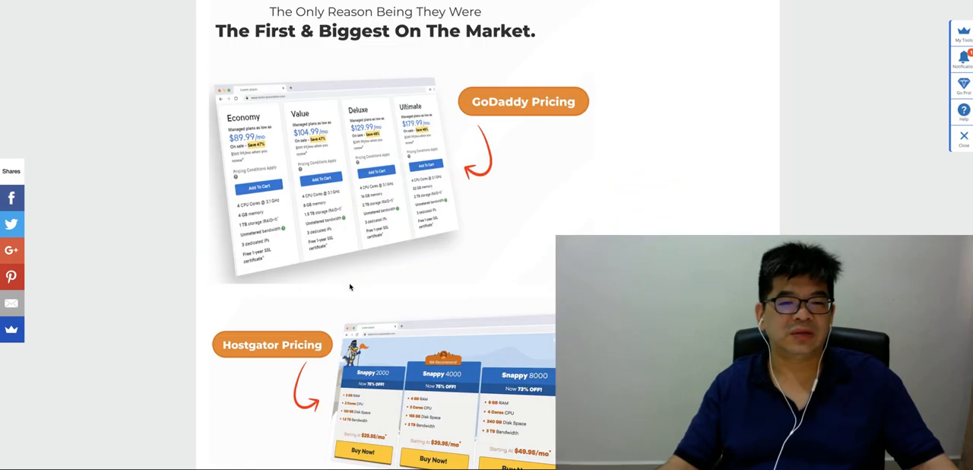
{"action": "scroll", "scroll_direction": "down", "scroll_amount": 3}
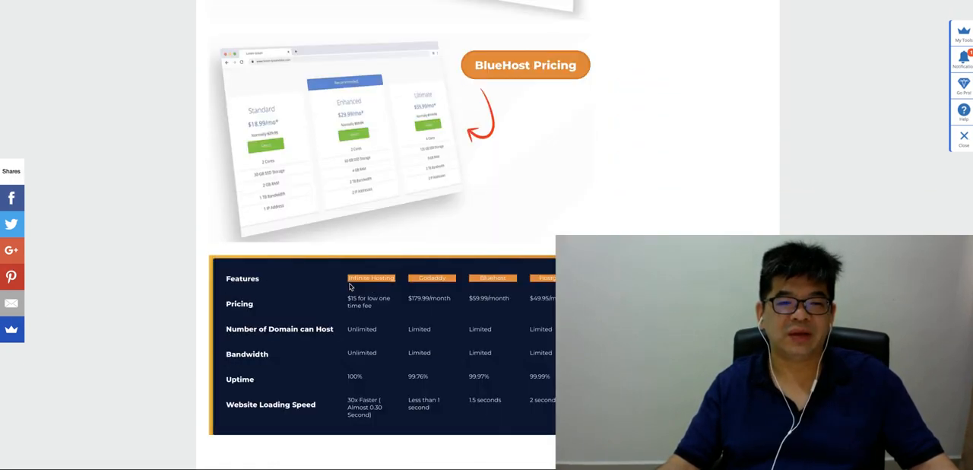
{"action": "scroll", "scroll_direction": "down", "scroll_amount": 3}
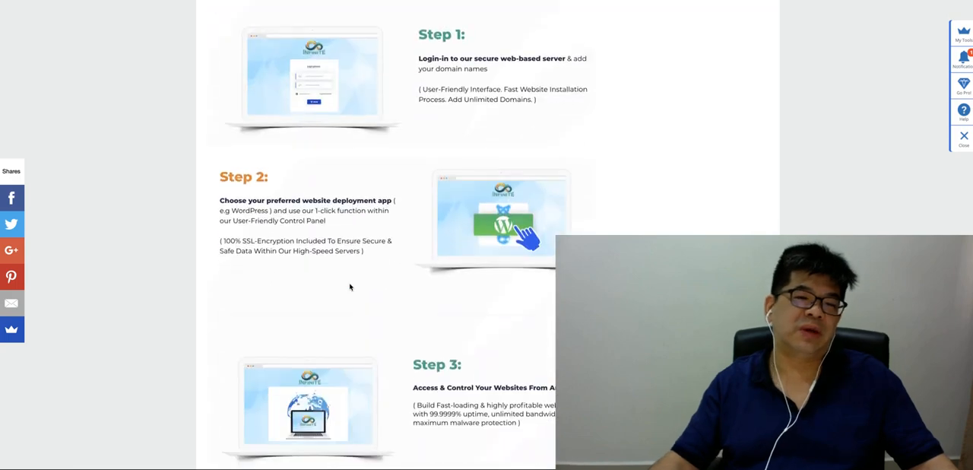
{"action": "scroll", "scroll_direction": "down", "scroll_amount": 3}
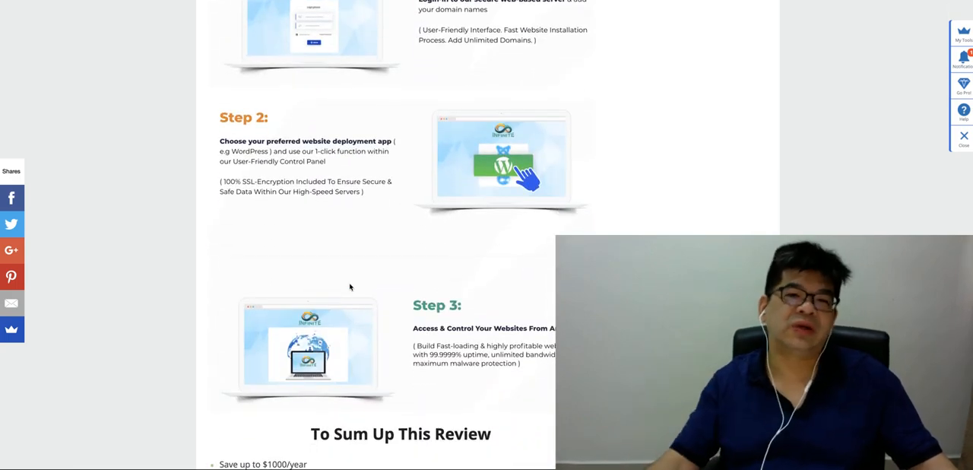
Step: Scroll through Special Bonus #1 DFY Money List and Special Bonus #2 IM PLR Vault
{"action": "scroll", "scroll_direction": "down", "scroll_amount": 3}
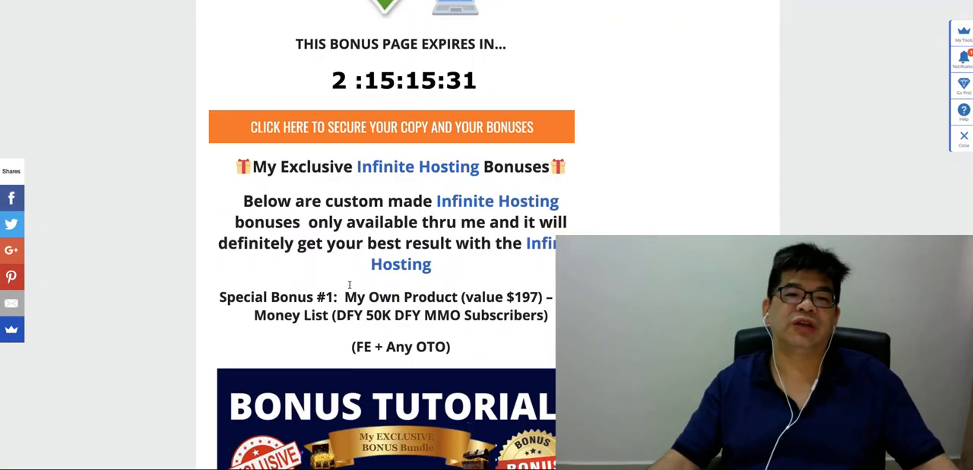
{"action": "scroll", "scroll_direction": "down", "scroll_amount": 3}
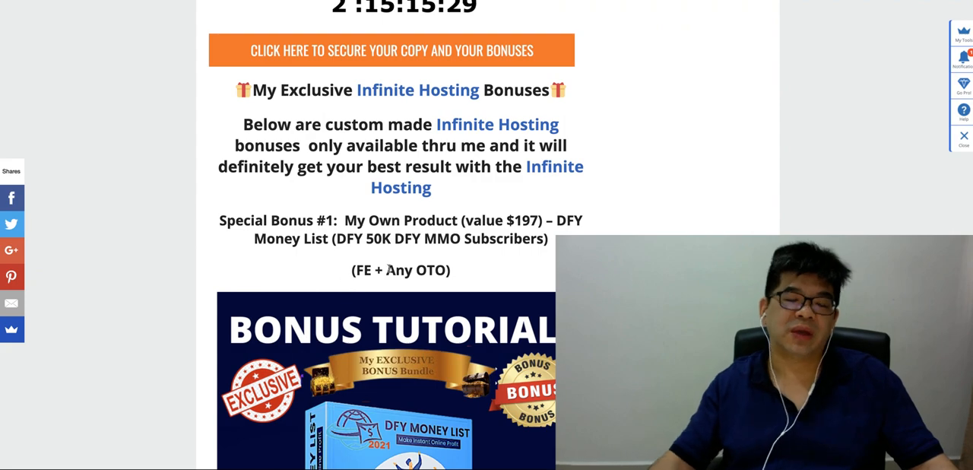
{"action": "scroll", "scroll_direction": "down", "scroll_amount": 3}
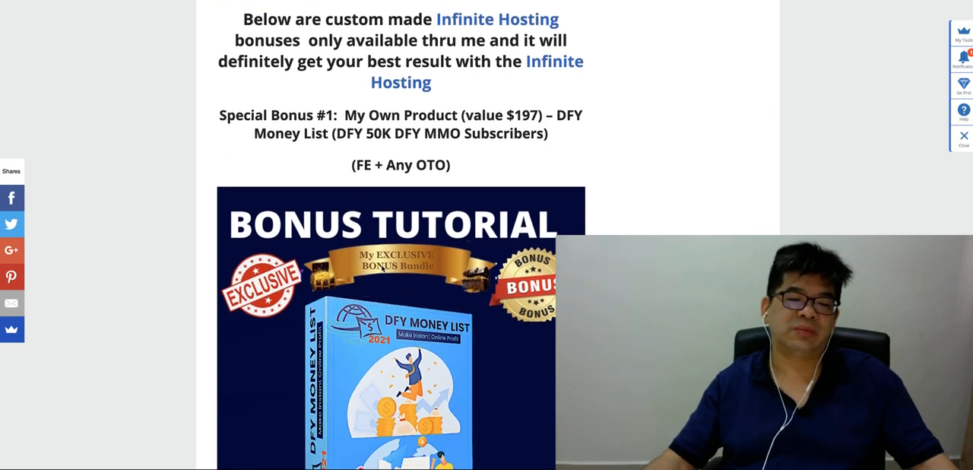
{"action": "scroll", "scroll_direction": "down", "scroll_amount": 3}
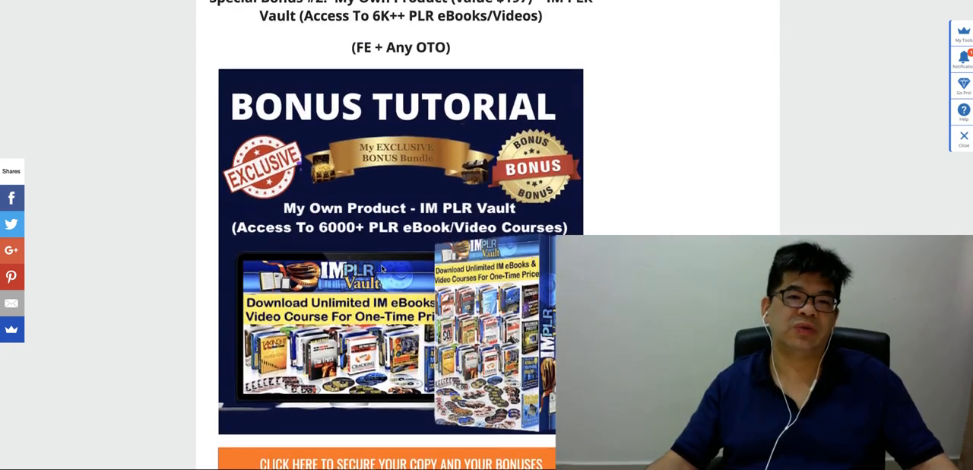
{"action": "scroll", "scroll_direction": "down", "scroll_amount": 3}
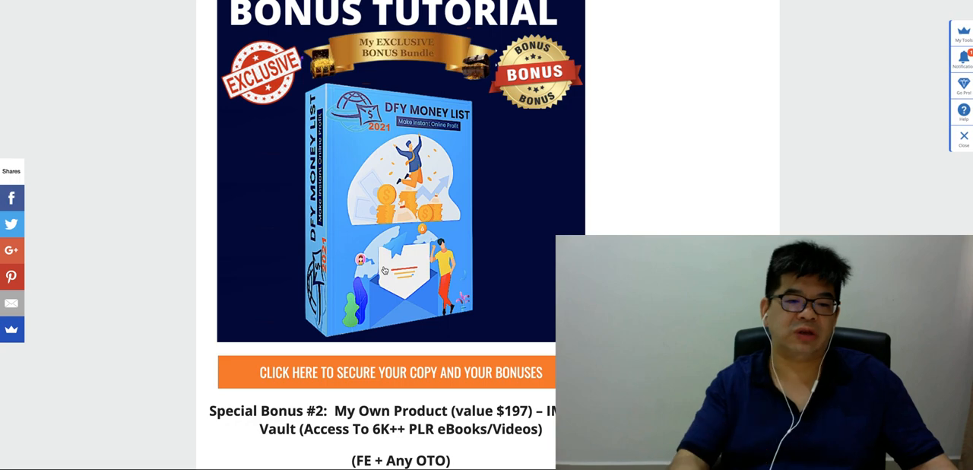
{"action": "scroll", "scroll_direction": "down", "scroll_amount": 3}
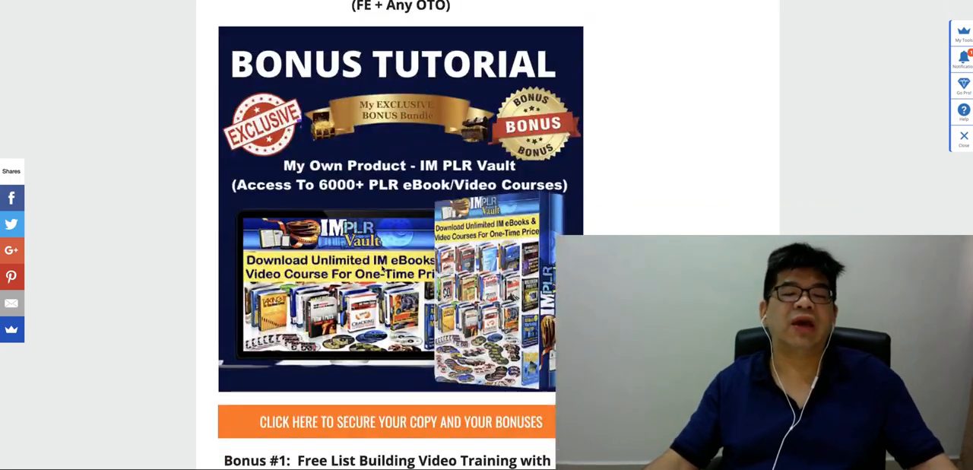
{"action": "scroll", "scroll_direction": "down", "scroll_amount": 3}
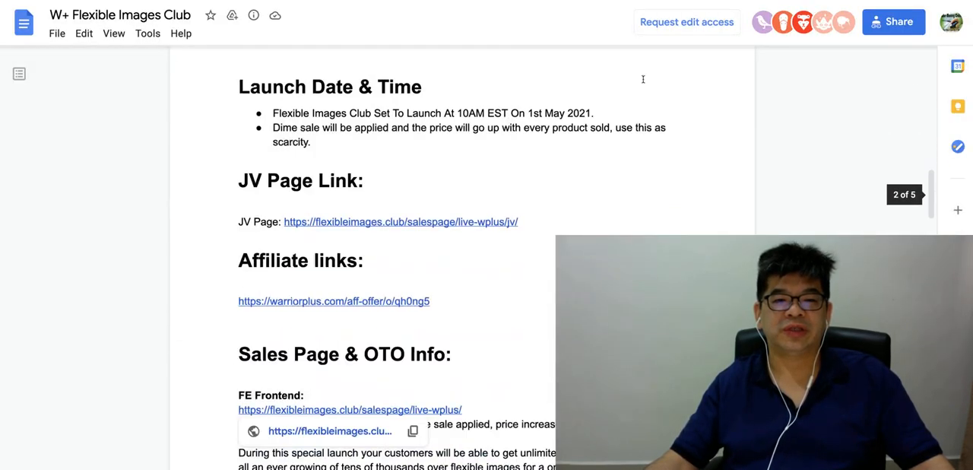
Step: Scroll the Infinite Hosting JV Doc and follow a link in its Important Links table
{"action": "scroll", "scroll_direction": "down", "scroll_amount": 3}
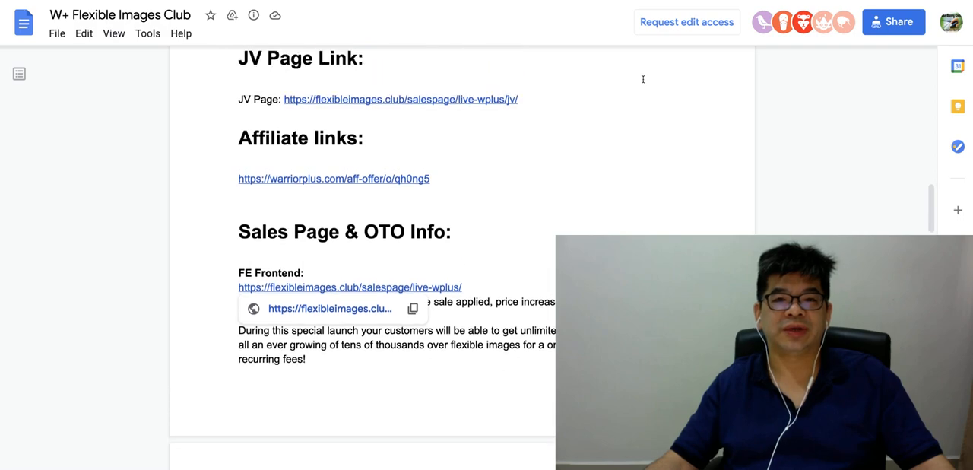
{"action": "scroll", "scroll_direction": "down", "scroll_amount": 3}
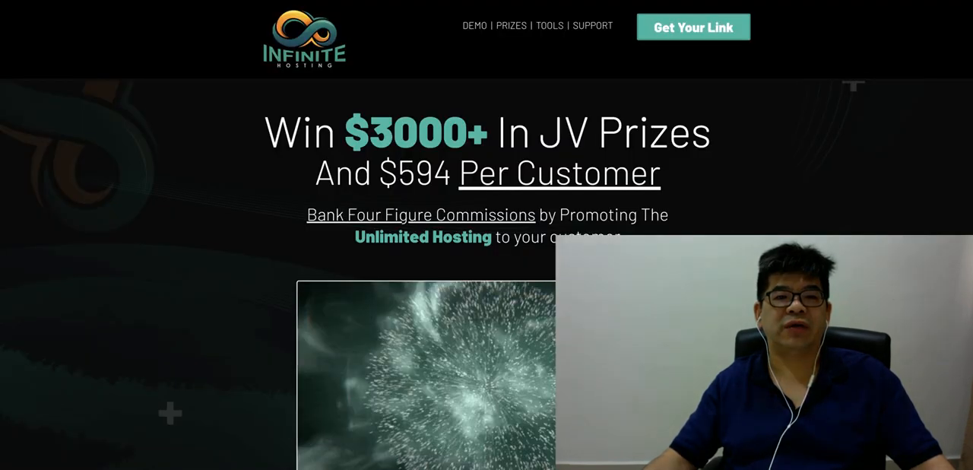
{"action": "scroll", "scroll_direction": "down", "scroll_amount": 3}
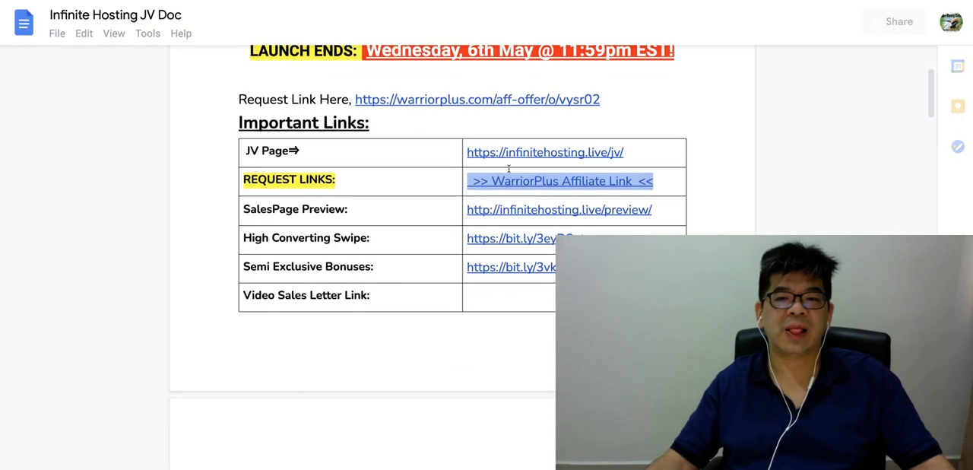
{"action": "left_click", "coordinate": [559, 209]}
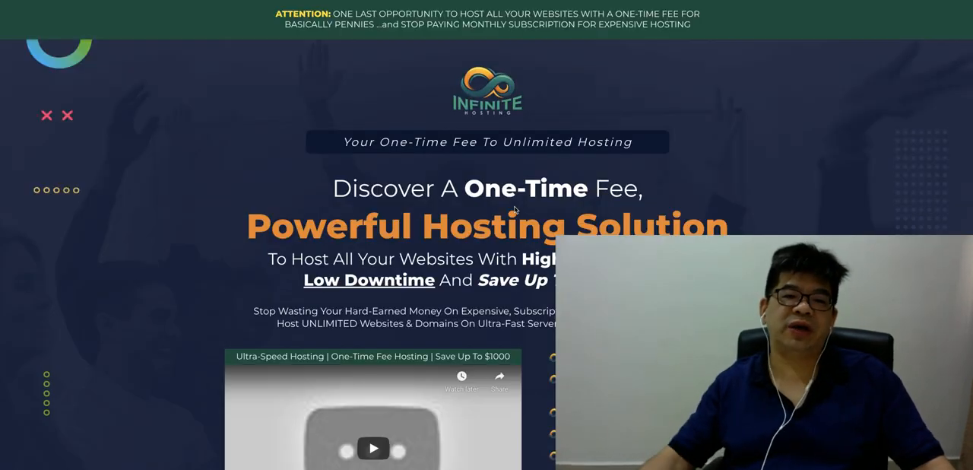
Step: Scroll the sales page past the 3 Simple Steps and benefits to vendor Bonus 1–4
{"action": "scroll", "scroll_direction": "down", "scroll_amount": 3}
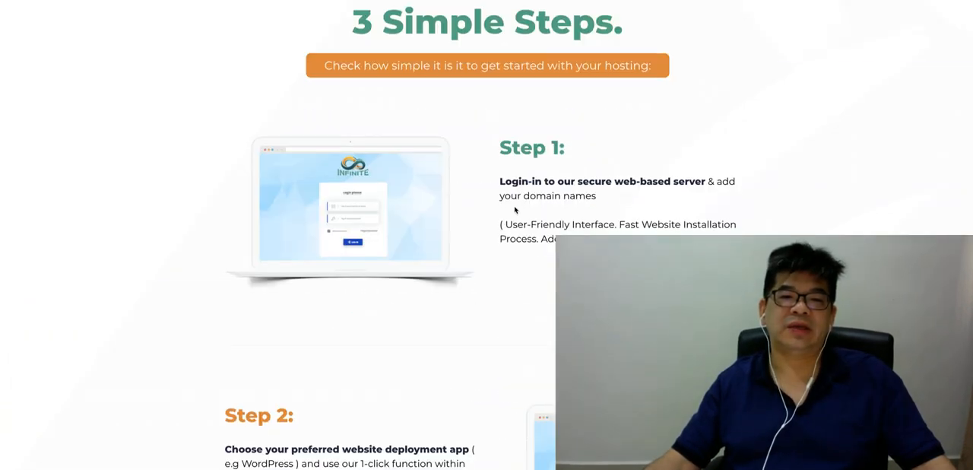
{"action": "scroll", "scroll_direction": "down", "scroll_amount": 3}
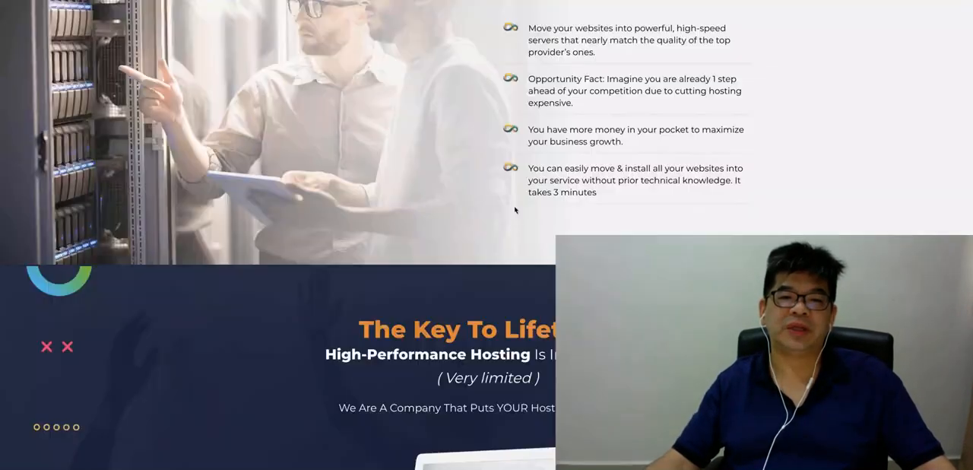
{"action": "scroll", "scroll_direction": "down", "scroll_amount": 3}
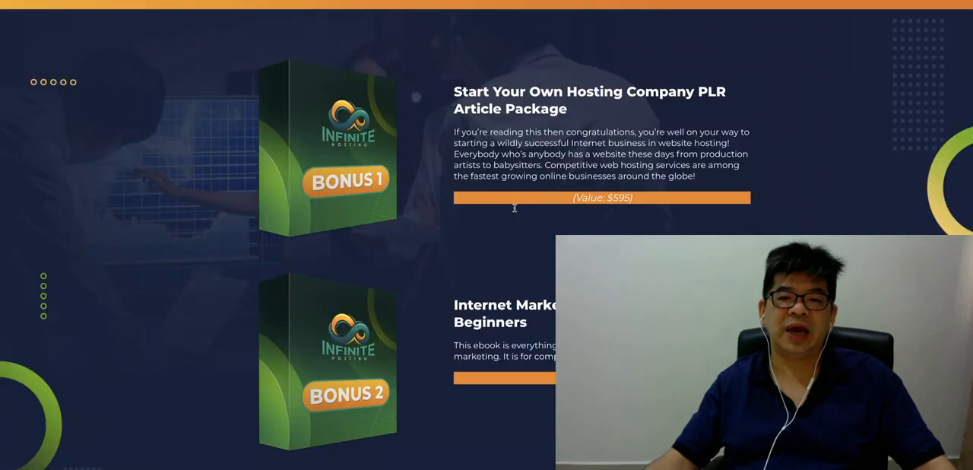
{"action": "scroll", "scroll_direction": "down", "scroll_amount": 3}
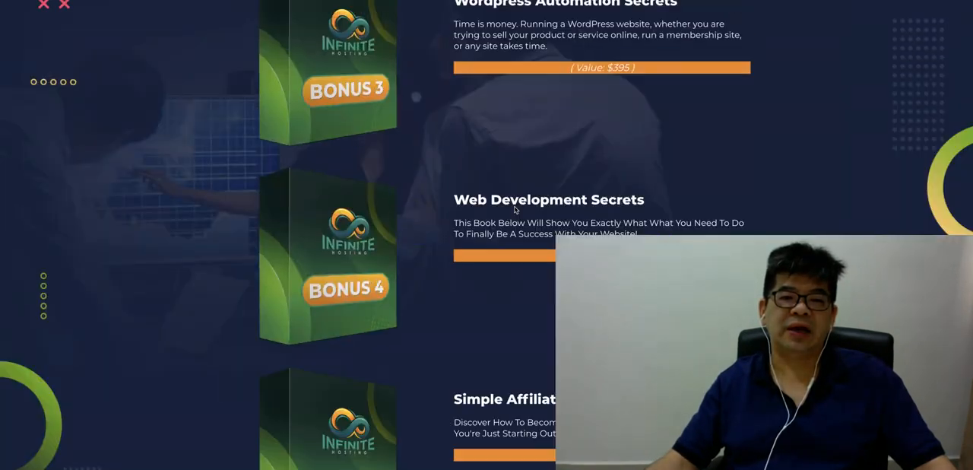
{"action": "scroll", "scroll_direction": "down", "scroll_amount": 3}
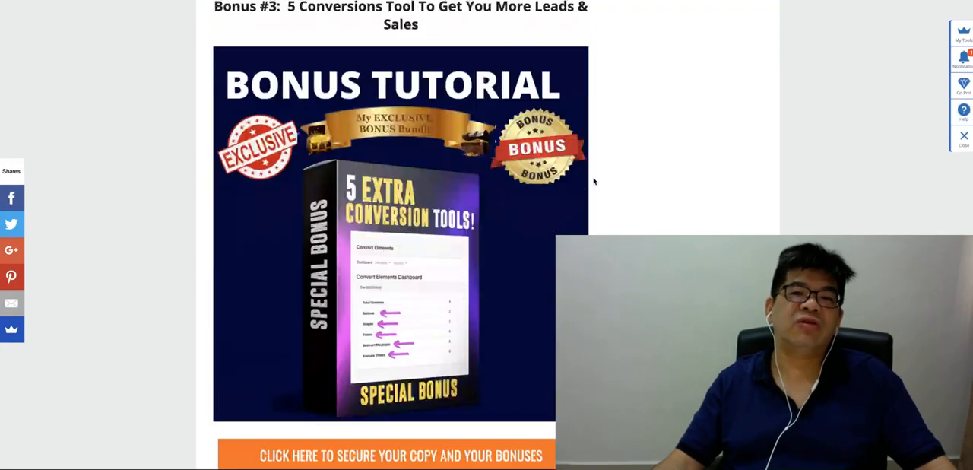
Step: Scroll the review to Bonus #20 Vendor Bonuses and the countdown, showing Bonus #16 TikTok Traffic App
{"action": "scroll", "scroll_direction": "down", "scroll_amount": 3}
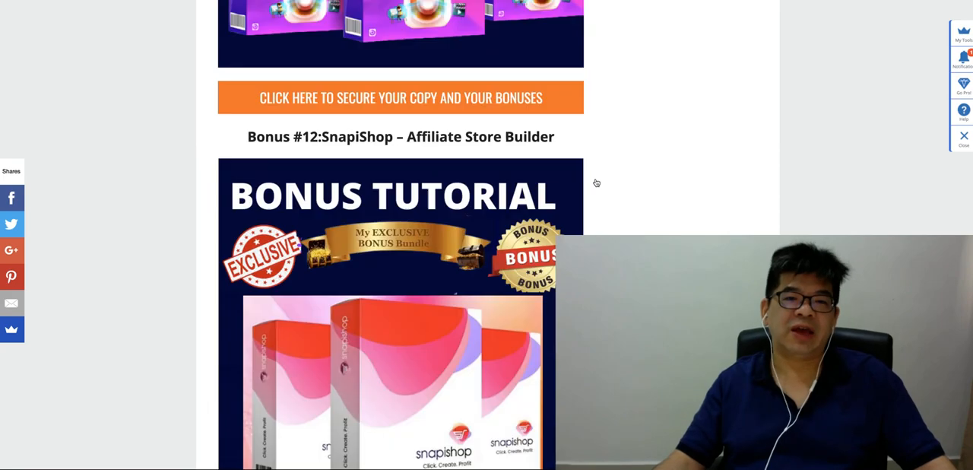
{"action": "scroll", "scroll_direction": "down", "scroll_amount": 3}
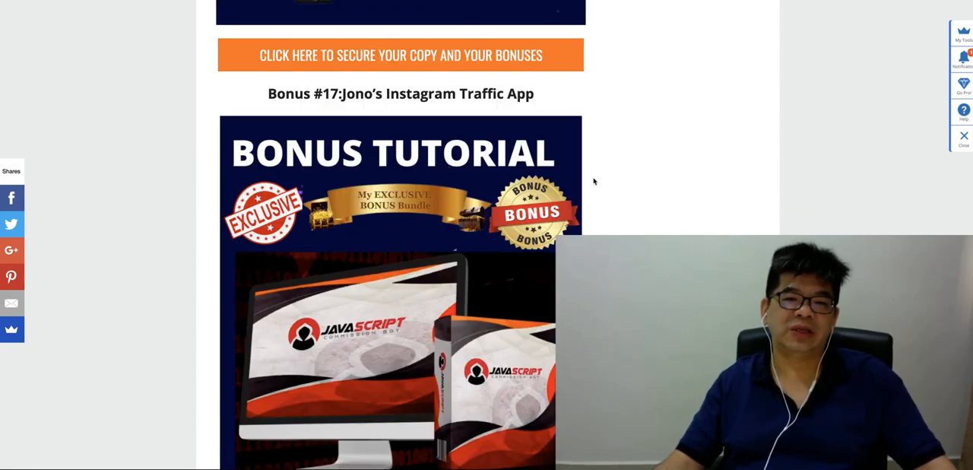
{"action": "scroll", "scroll_direction": "down", "scroll_amount": 3}
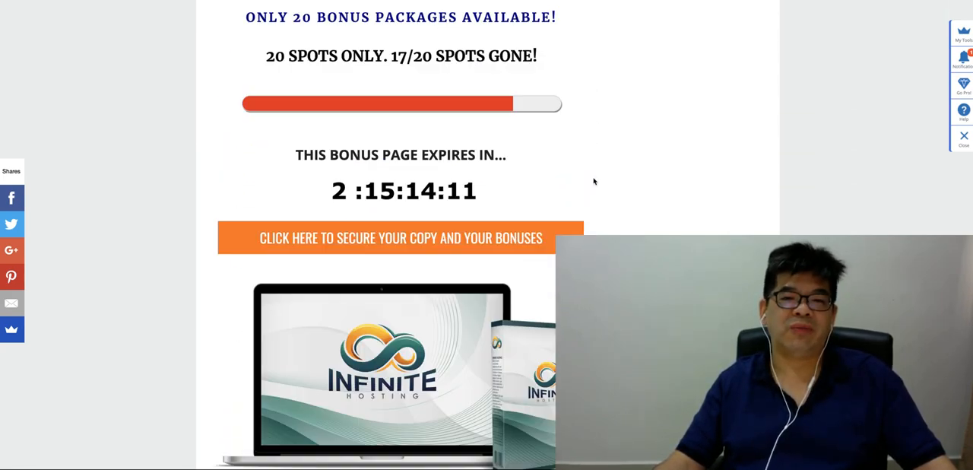
{"action": "scroll", "scroll_direction": "down", "scroll_amount": 3}
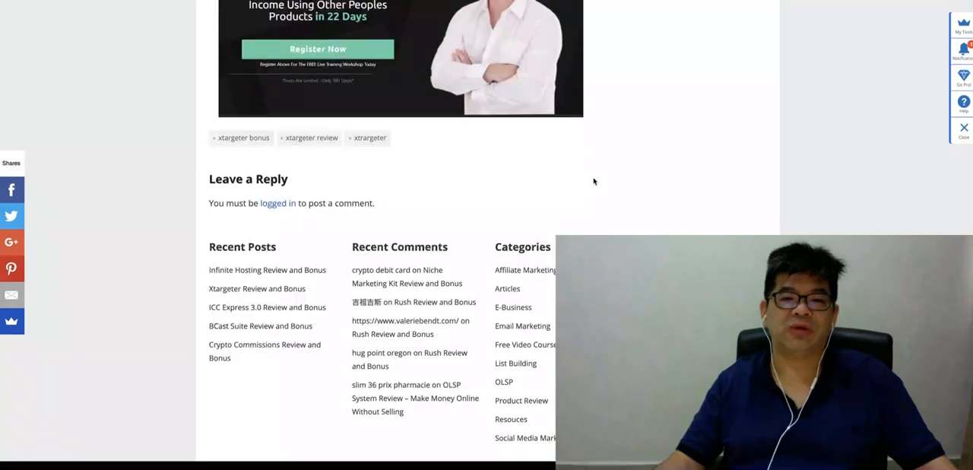
{"action": "scroll", "scroll_direction": "up", "scroll_amount": 3}
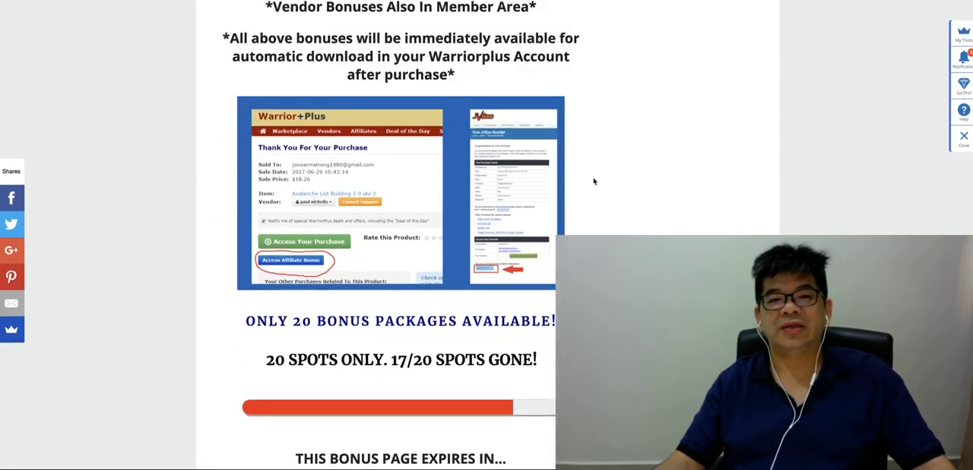
{"action": "scroll", "scroll_direction": "down", "scroll_amount": 3}
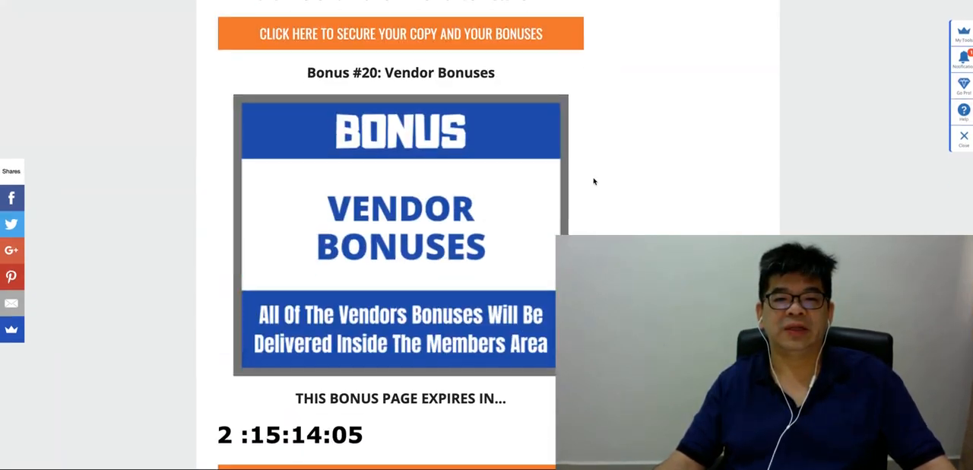
{"action": "scroll", "scroll_direction": "down", "scroll_amount": 3}
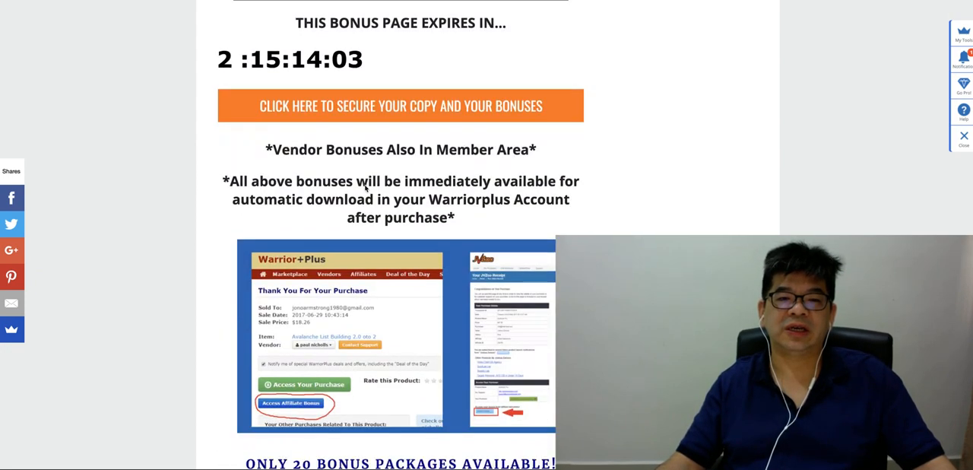
{"action": "scroll", "scroll_direction": "down", "scroll_amount": 3}
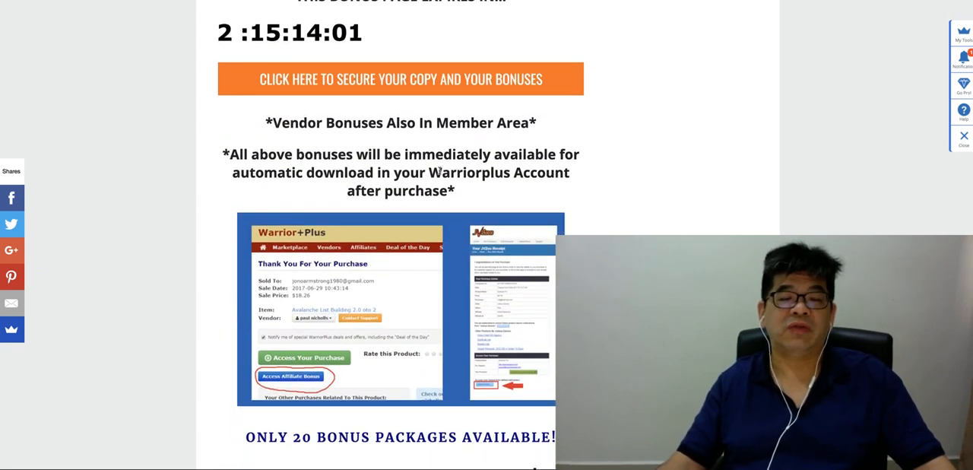
{"action": "scroll", "scroll_direction": "down", "scroll_amount": 3}
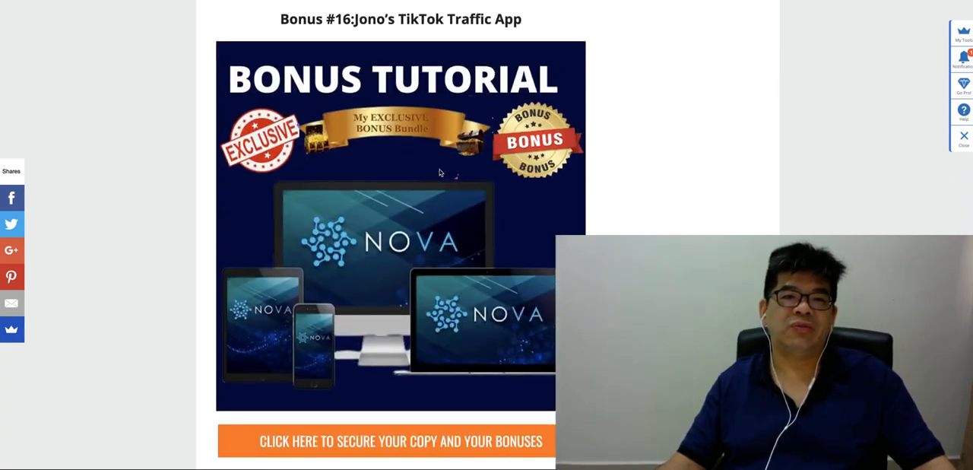
{"action": "scroll", "scroll_direction": "down", "scroll_amount": 3}
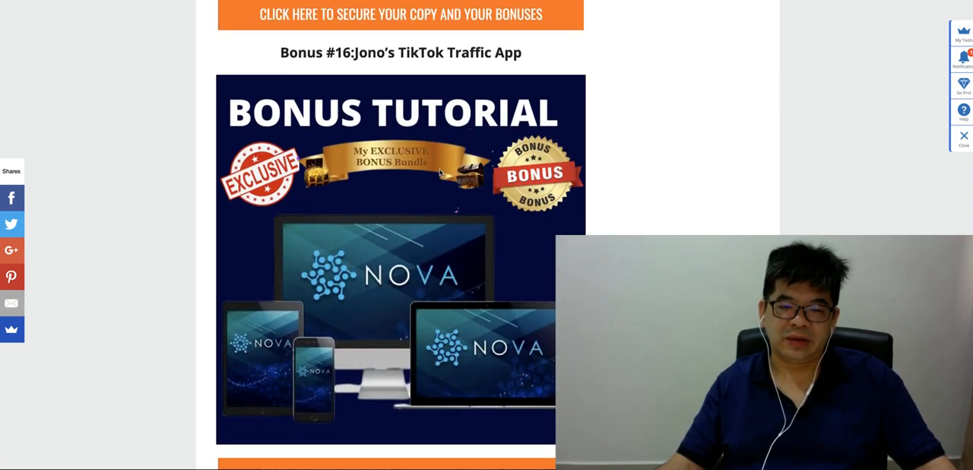